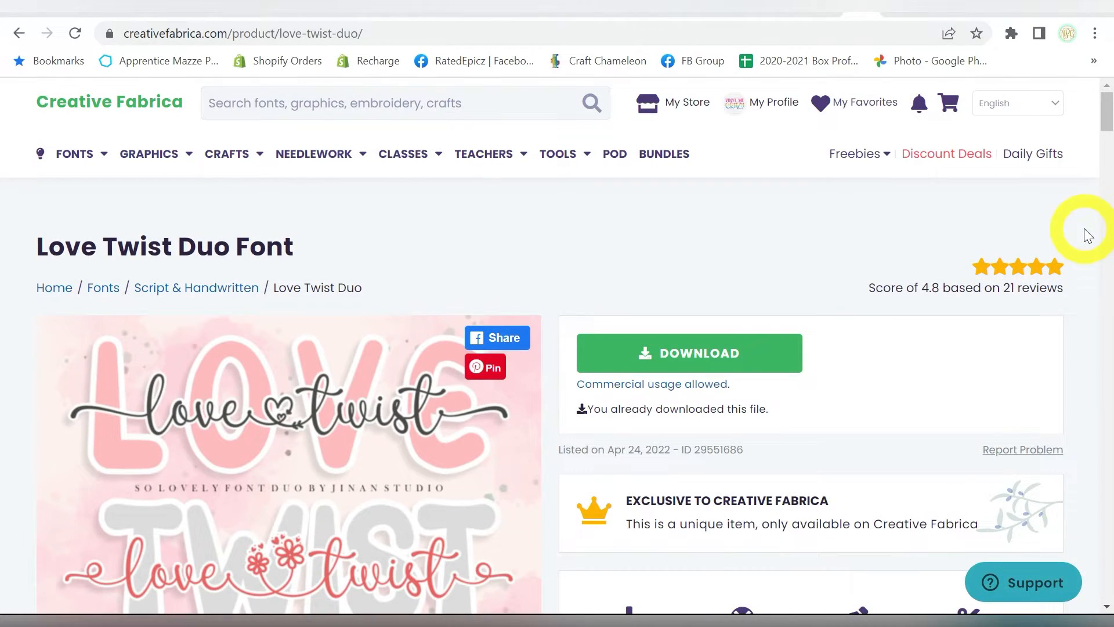
{"action": "mouse_move", "coordinate": [820, 231]}
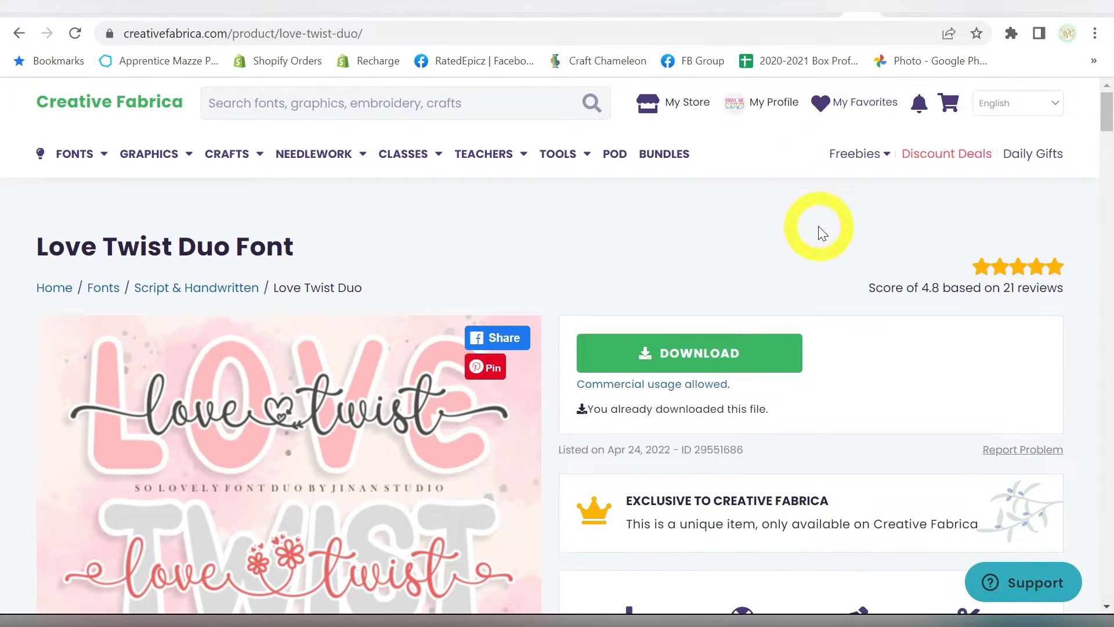
Step: Scroll the Love Twist Duo font page on Creative Fabrica to review its previews
{"action": "scroll", "scroll_direction": "down", "scroll_amount": 3}
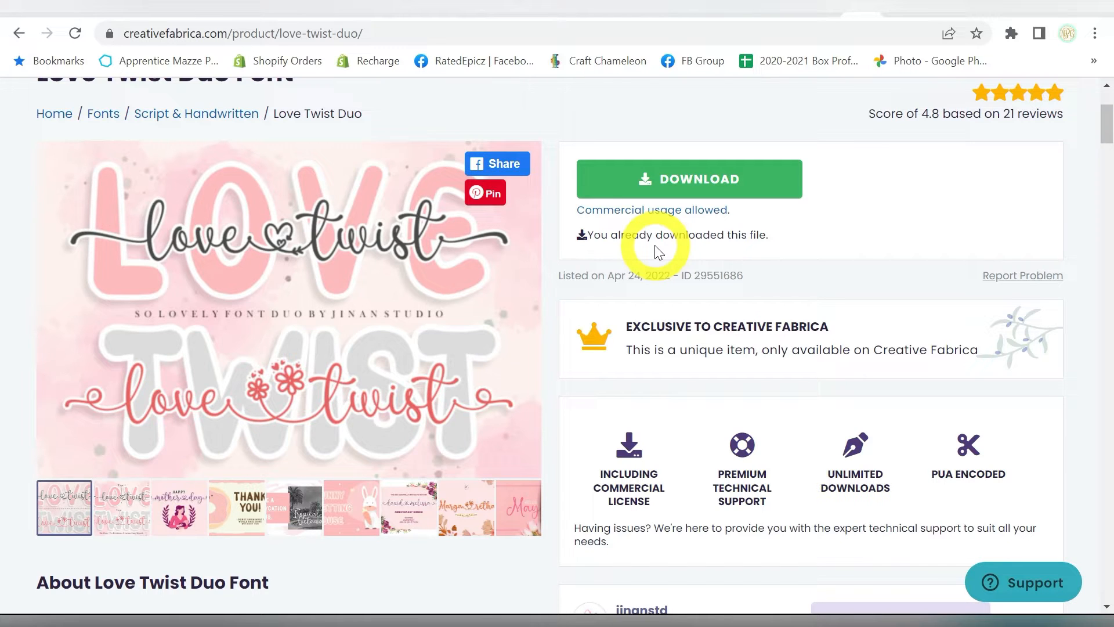
{"action": "mouse_move", "coordinate": [631, 268]}
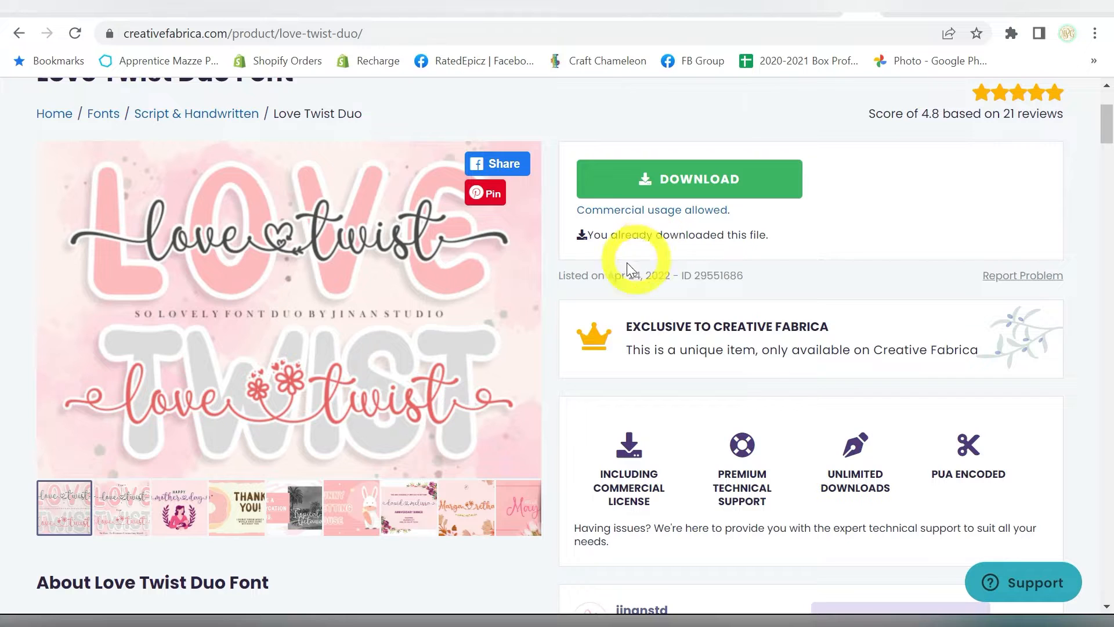
{"action": "mouse_move", "coordinate": [533, 292]}
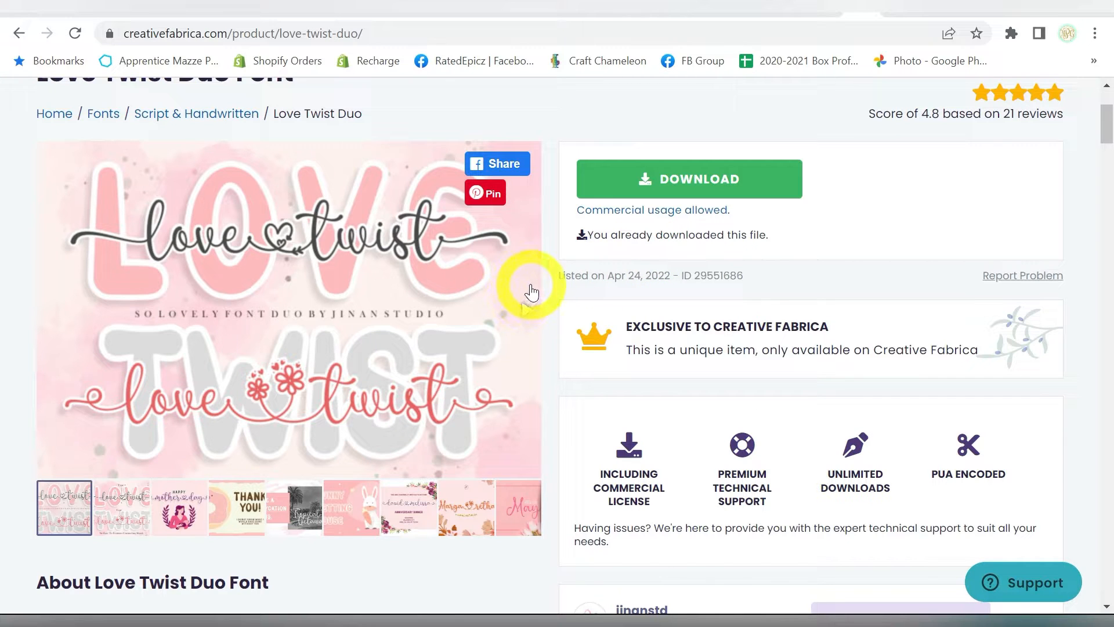
{"action": "mouse_move", "coordinate": [508, 249]}
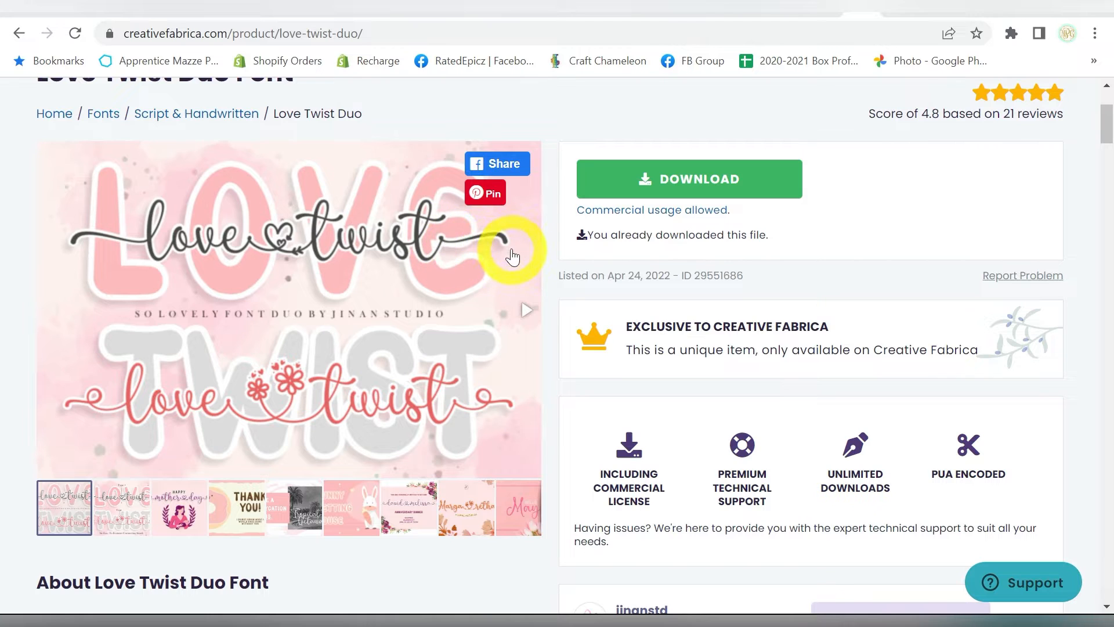
{"action": "mouse_move", "coordinate": [243, 265]}
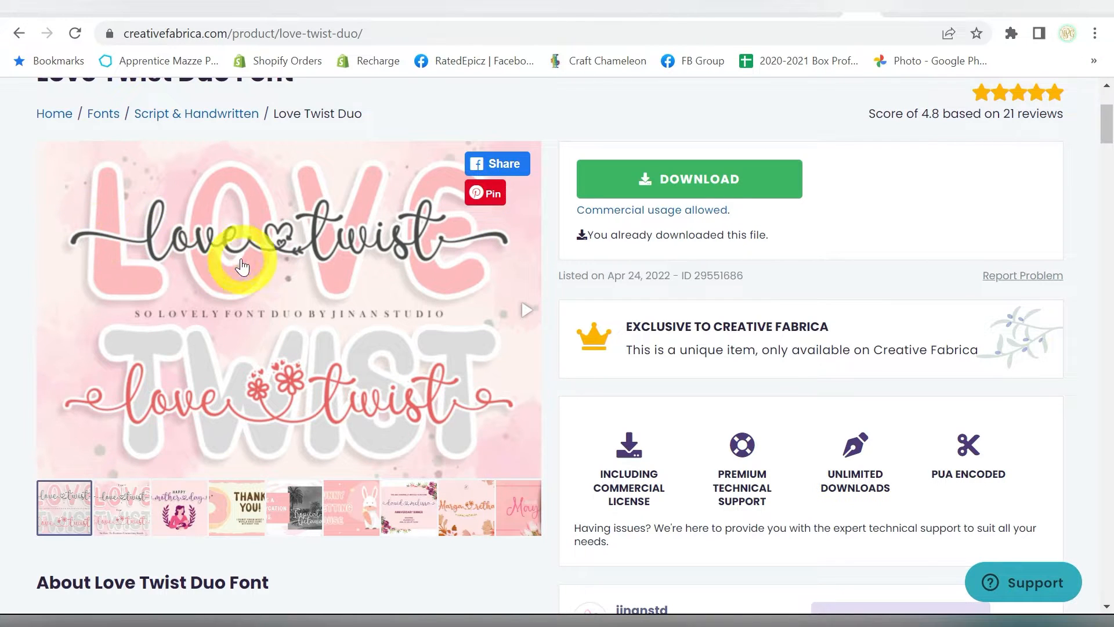
{"action": "mouse_move", "coordinate": [284, 249]}
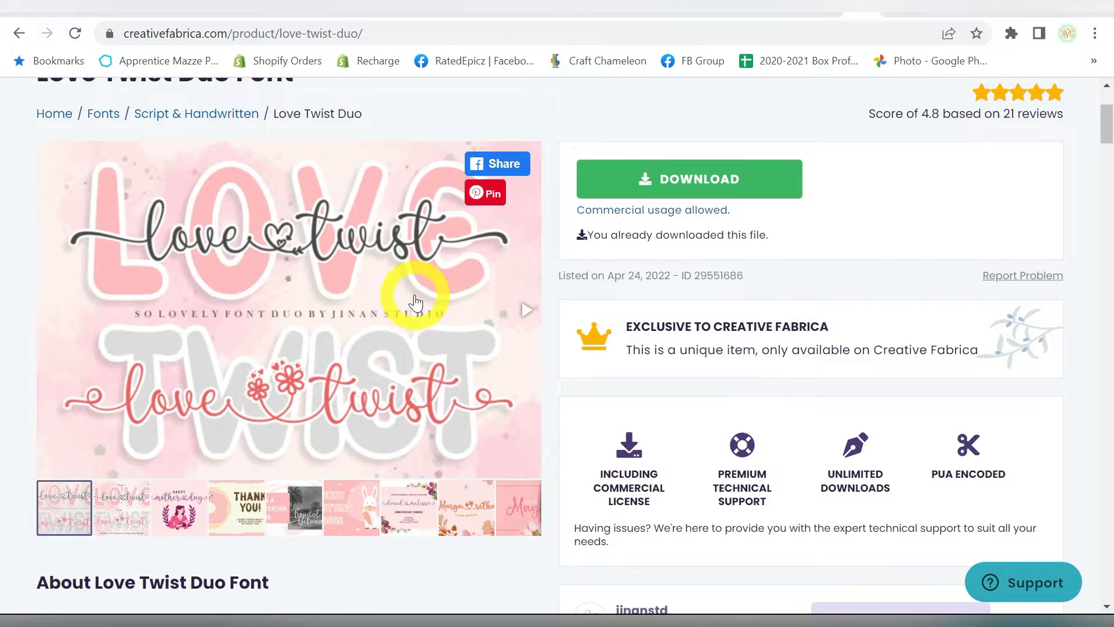
{"action": "scroll", "scroll_direction": "down", "scroll_amount": 3}
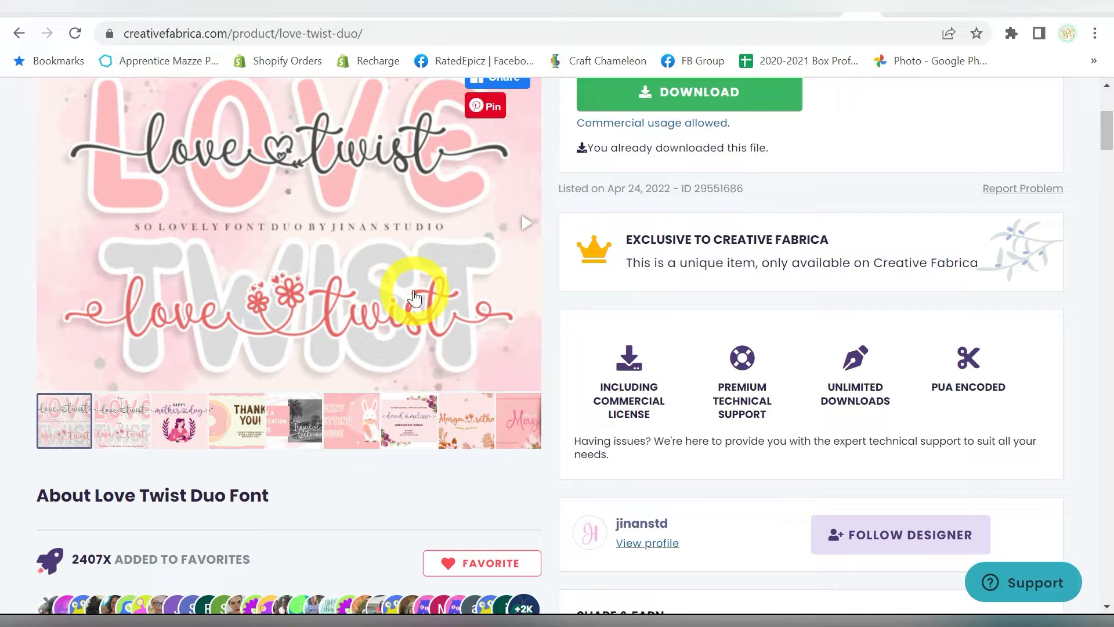
{"action": "scroll", "scroll_direction": "up", "scroll_amount": 3}
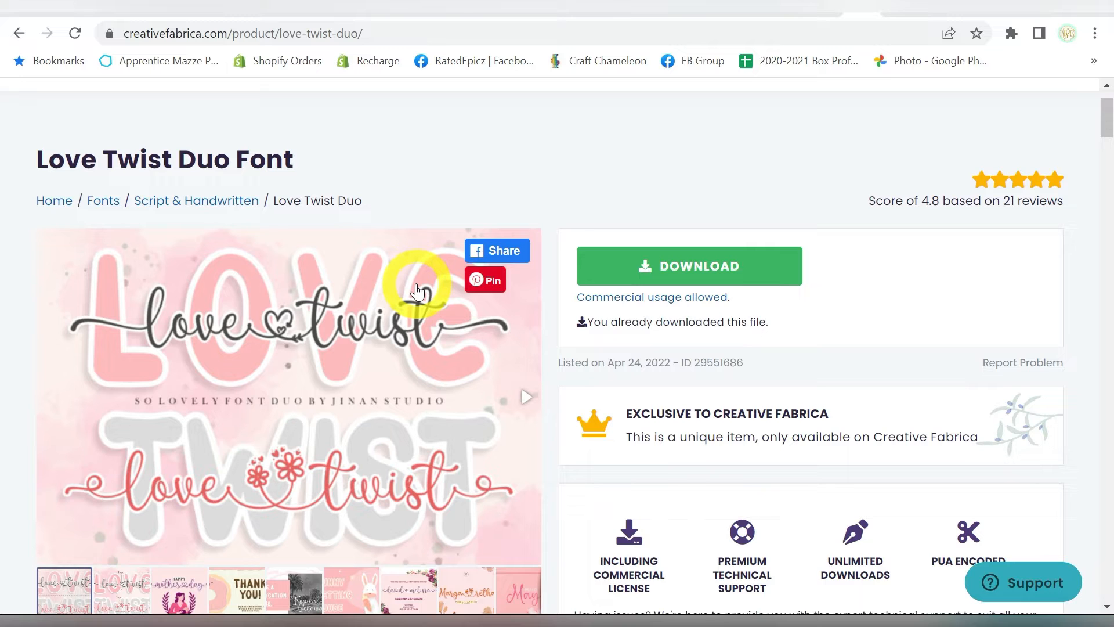
{"action": "mouse_move", "coordinate": [421, 291]}
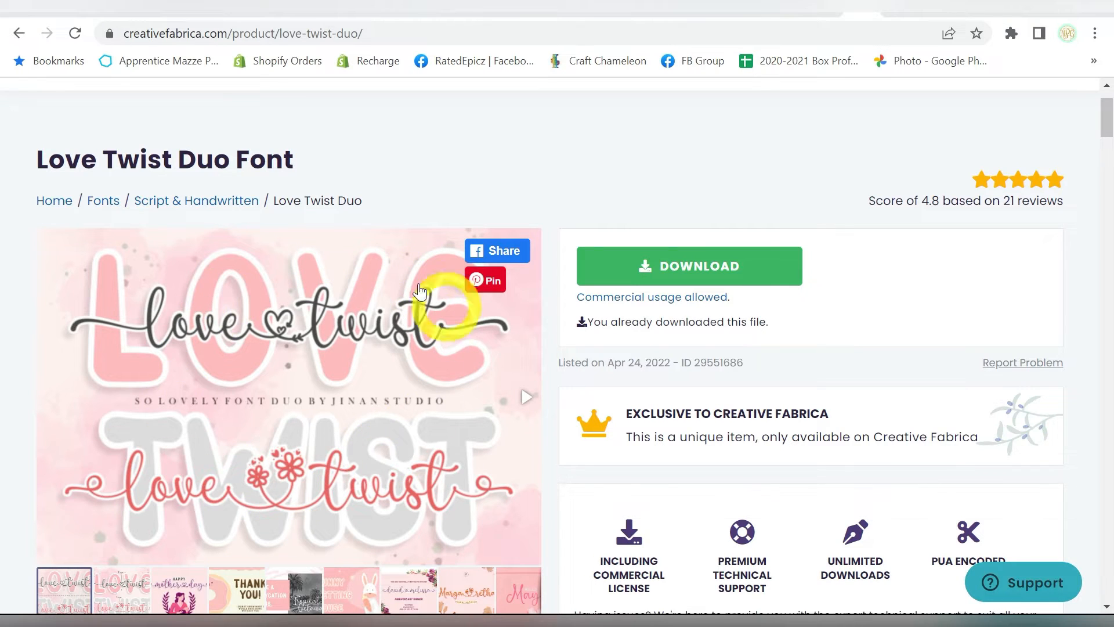
{"action": "mouse_move", "coordinate": [472, 156]}
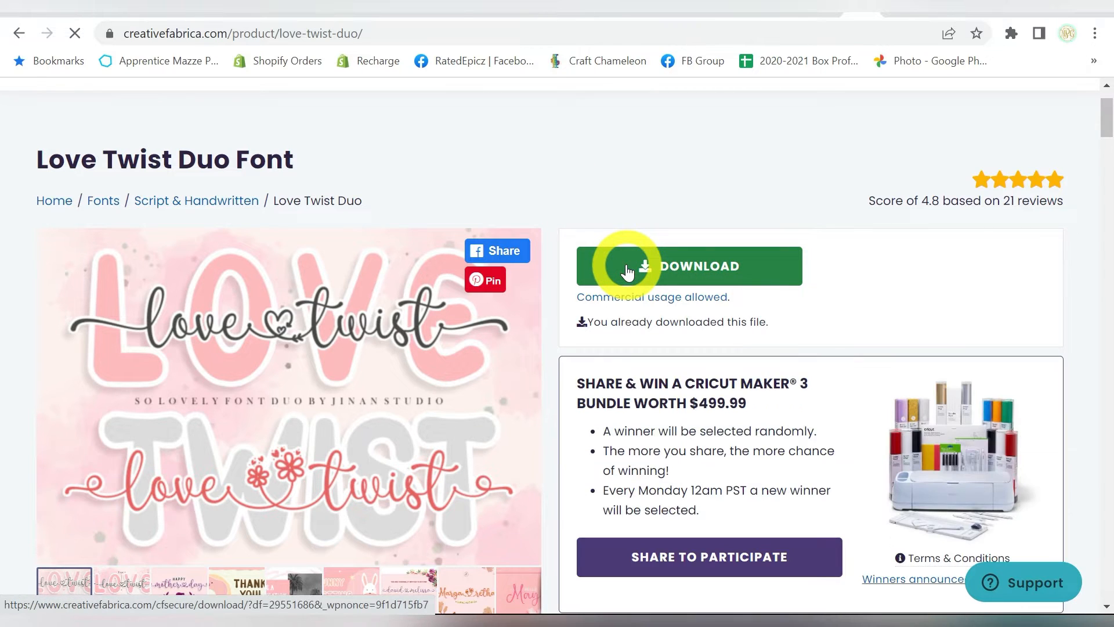
Step: Open the downloaded Love Twist Duo zip and cancel Extract All
{"action": "left_click", "coordinate": [687, 266]}
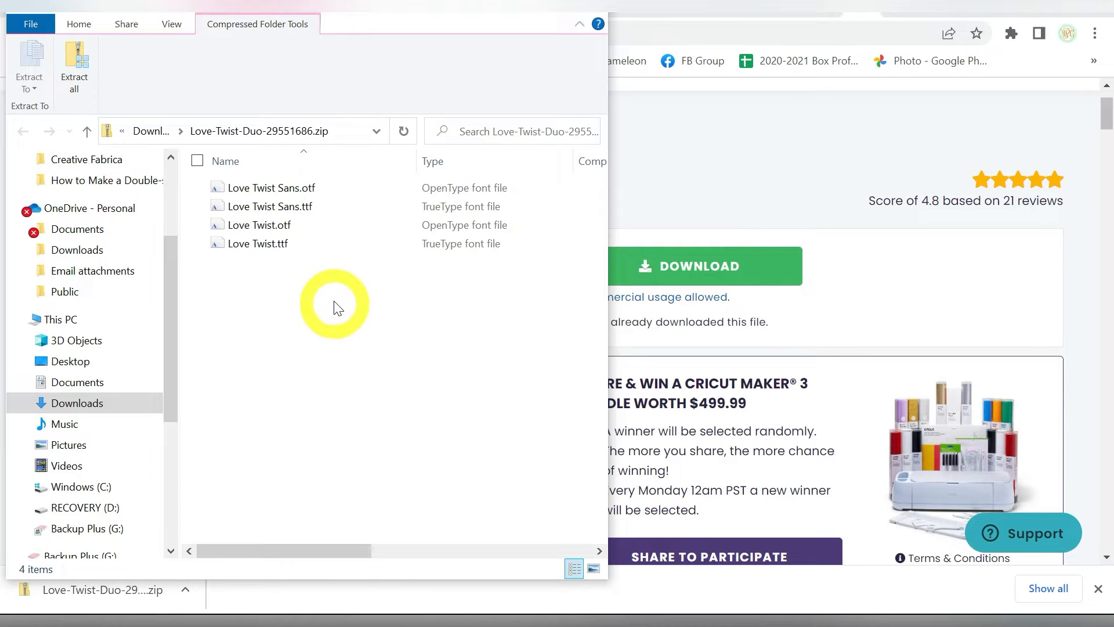
{"action": "left_click", "coordinate": [270, 224]}
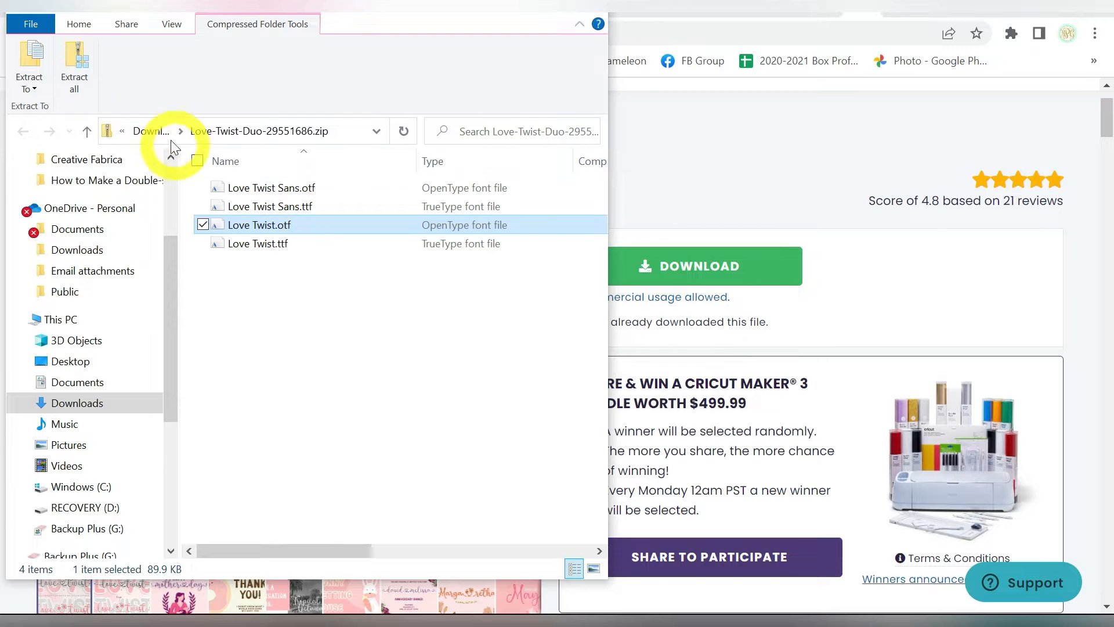
{"action": "left_click", "coordinate": [74, 64]}
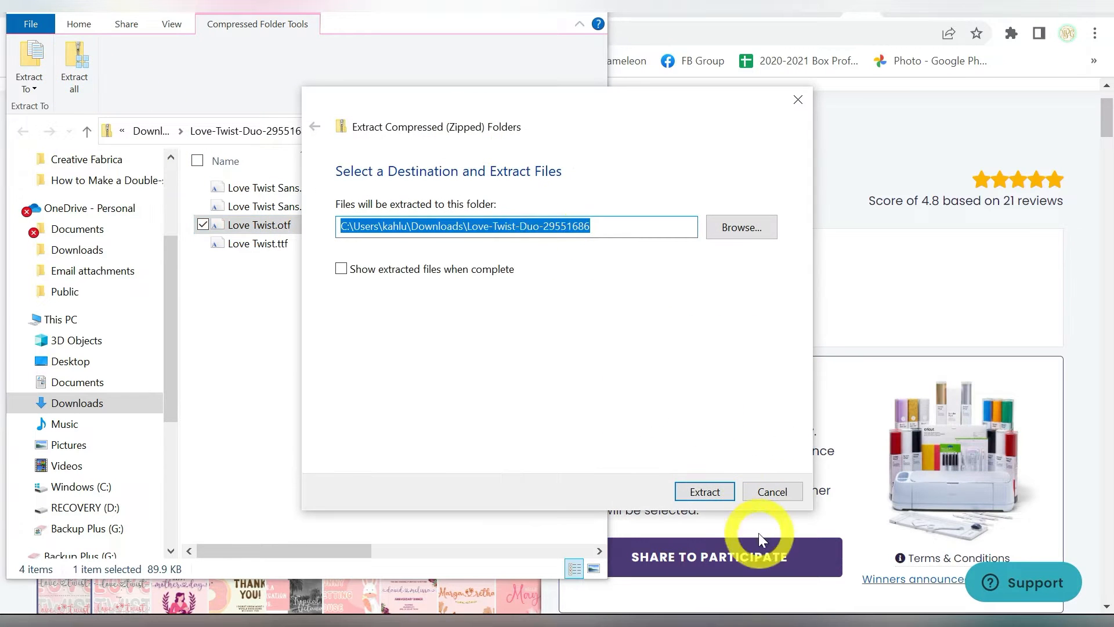
{"action": "left_click", "coordinate": [703, 491]}
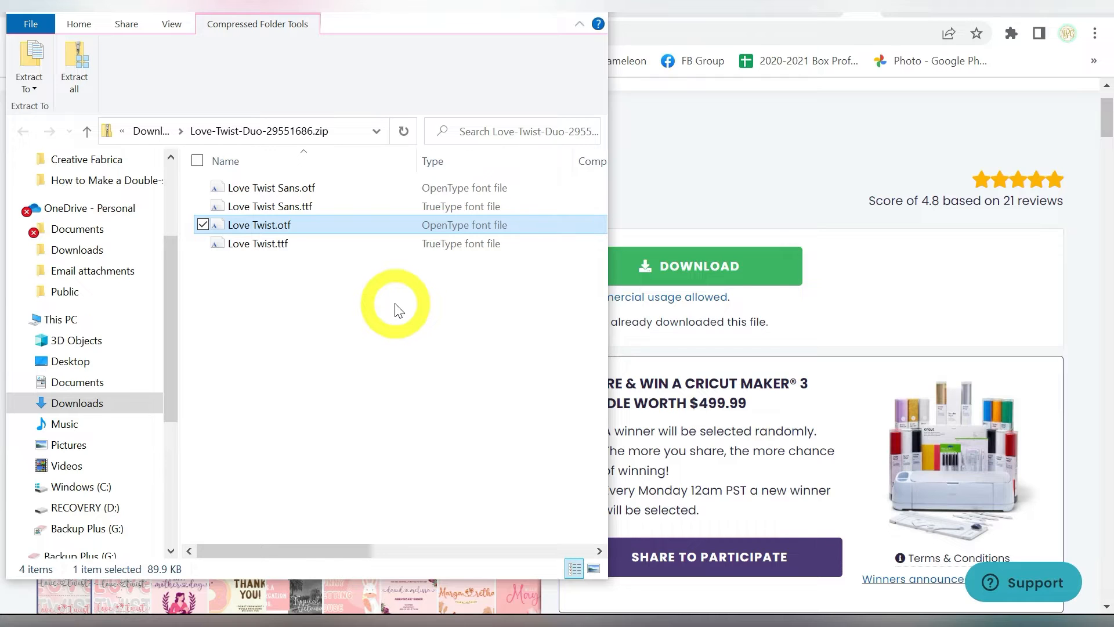
Step: Open the extracted Love-Twist-Duo-29551686 folder in Downloads
{"action": "left_click", "coordinate": [77, 403]}
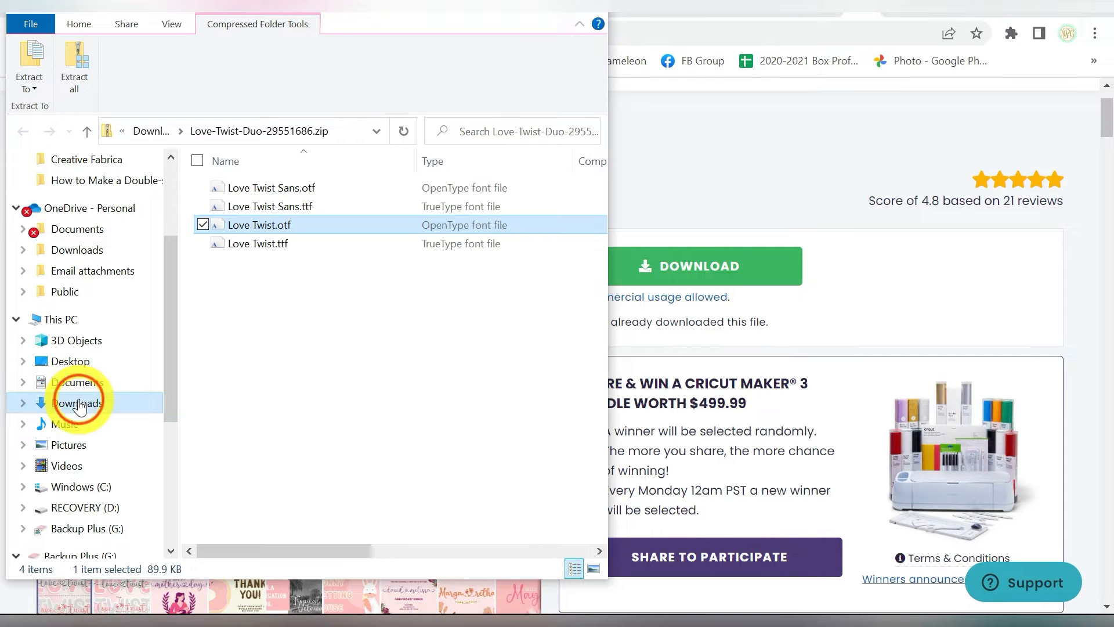
{"action": "left_click", "coordinate": [76, 402]}
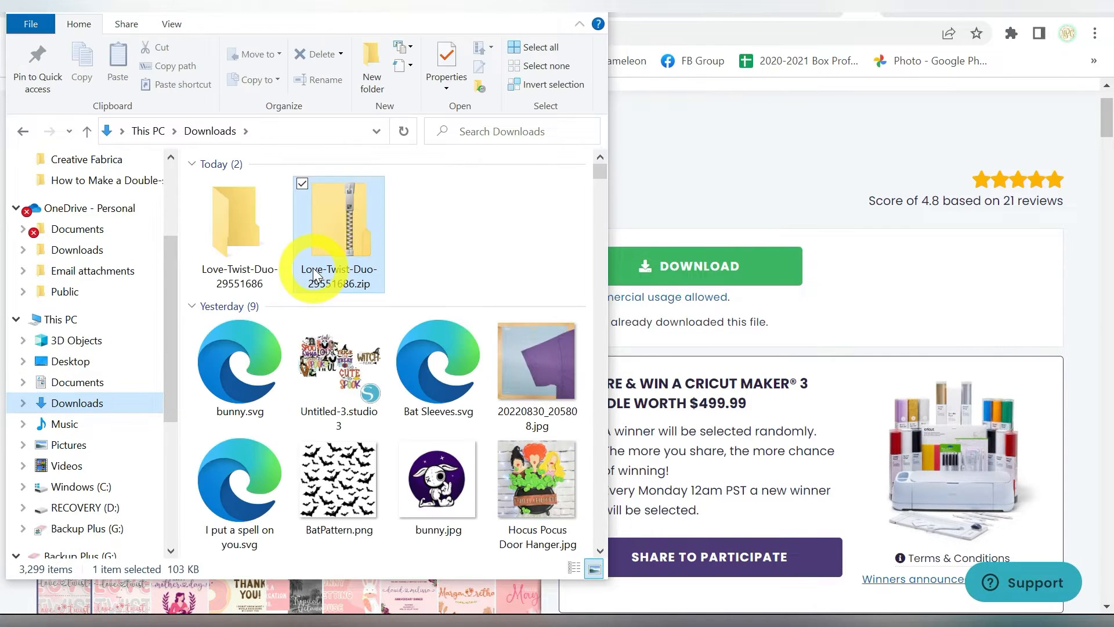
{"action": "left_click", "coordinate": [240, 220]}
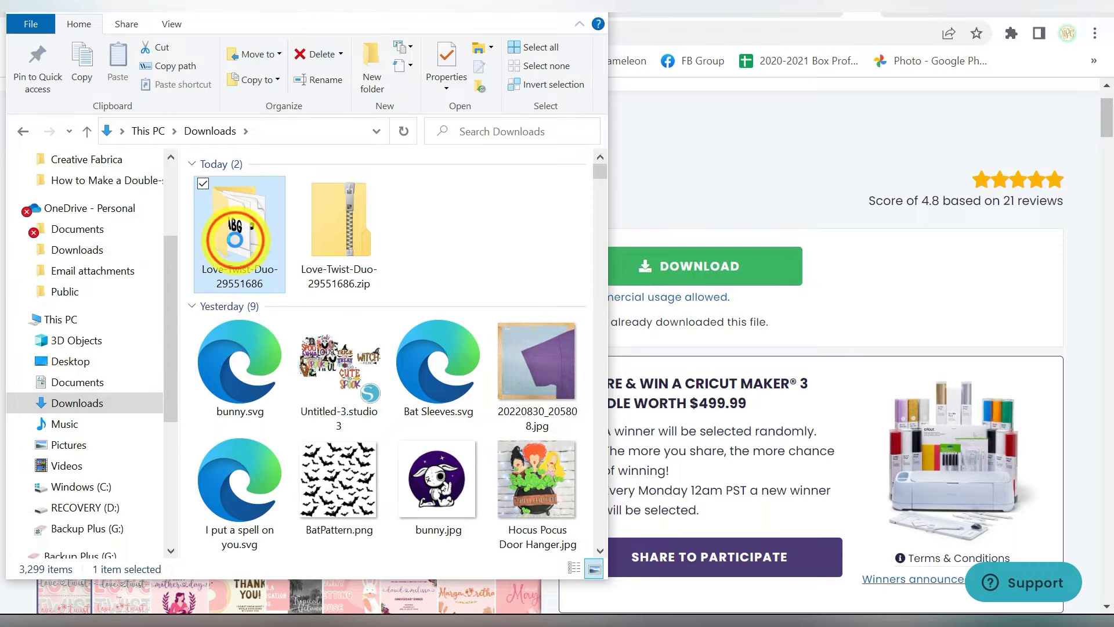
{"action": "double_click", "coordinate": [239, 233]}
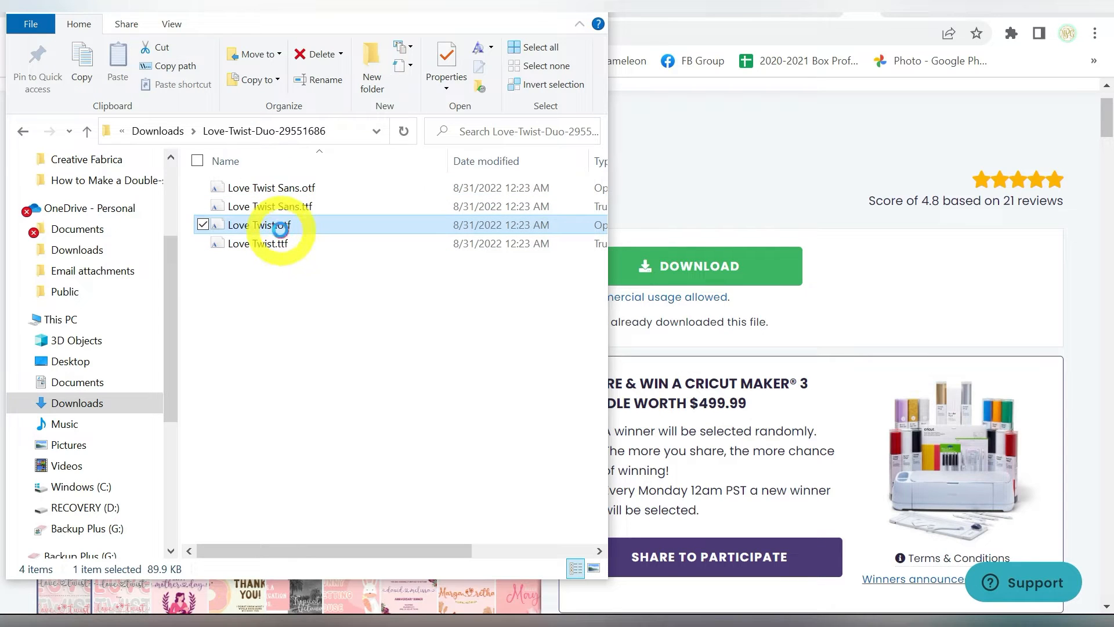
{"action": "mouse_move", "coordinate": [277, 225]}
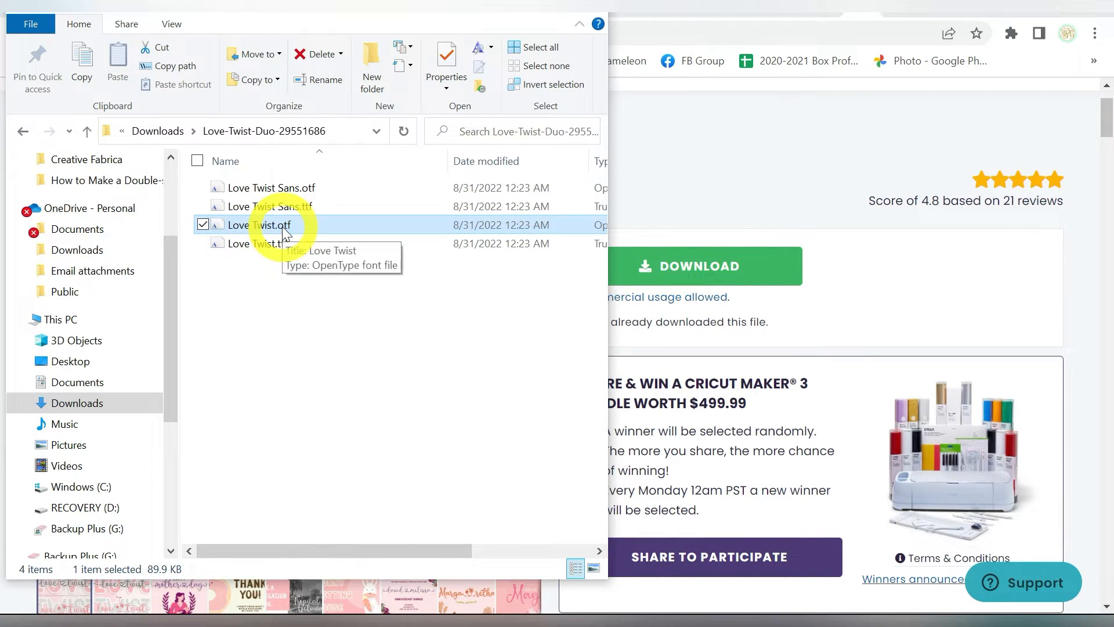
Step: Install the Love Twist and Love Twist Sans OpenType fonts
{"action": "right_click", "coordinate": [259, 224]}
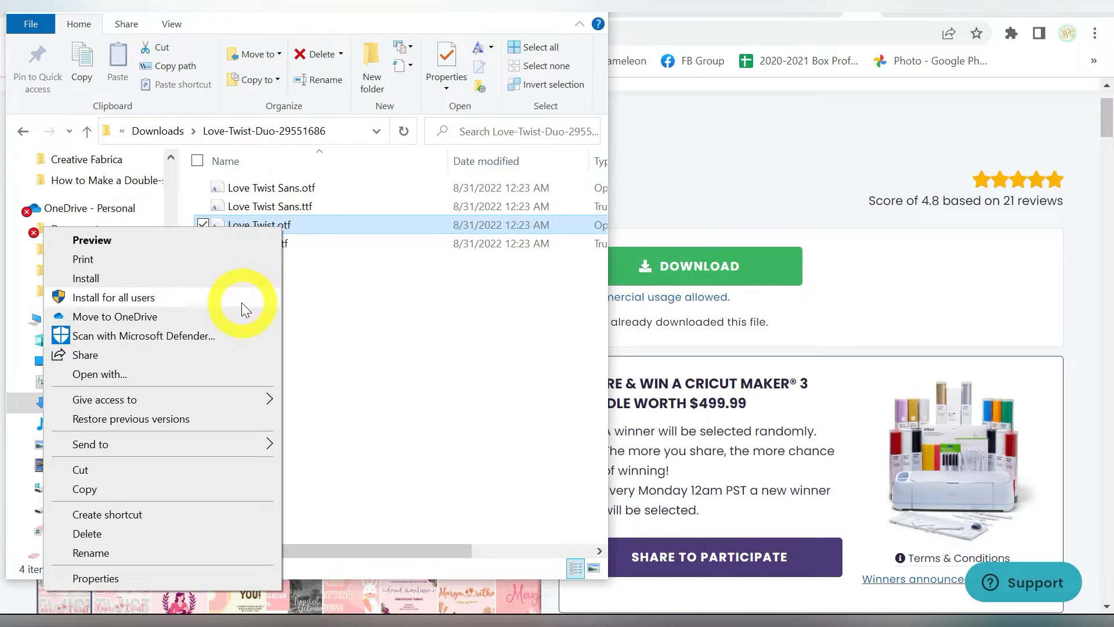
{"action": "left_click", "coordinate": [85, 278]}
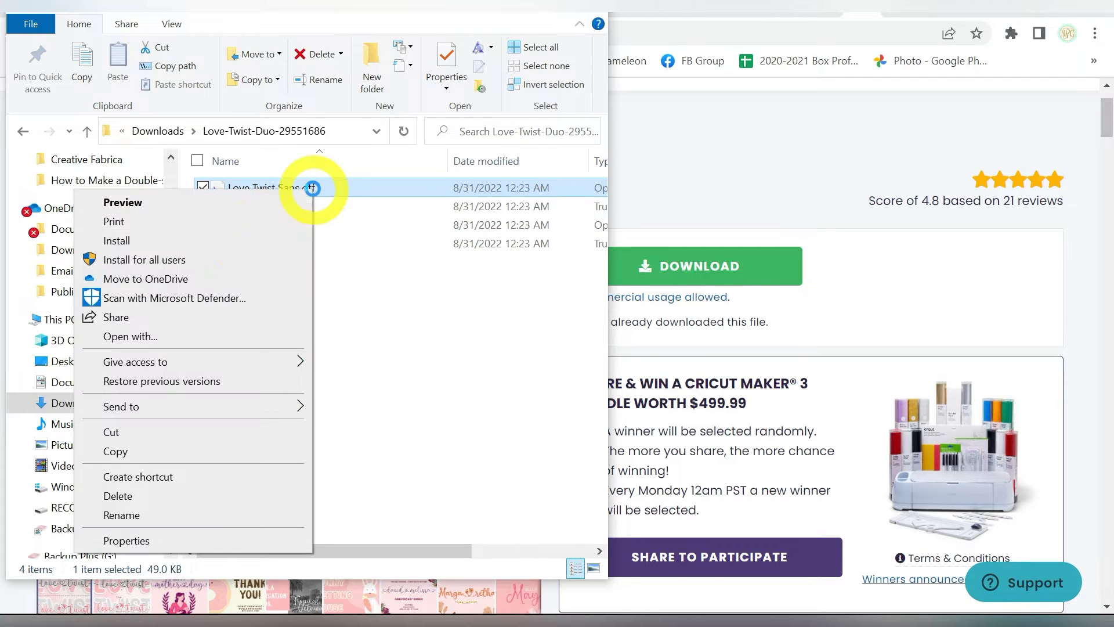
{"action": "left_click", "coordinate": [117, 240]}
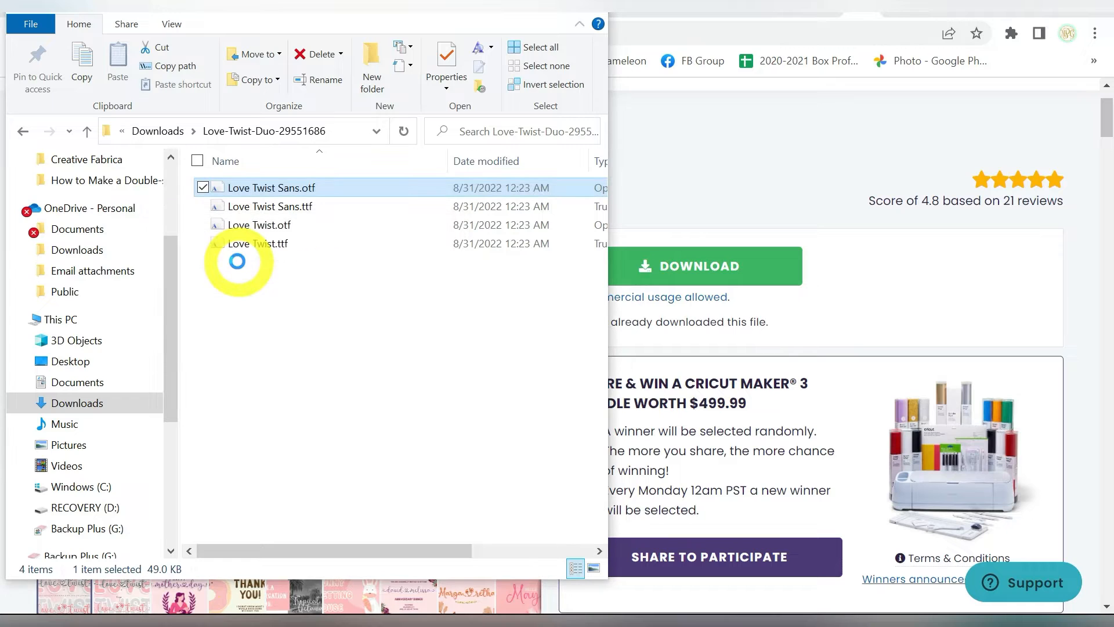
{"action": "mouse_move", "coordinate": [592, 18]}
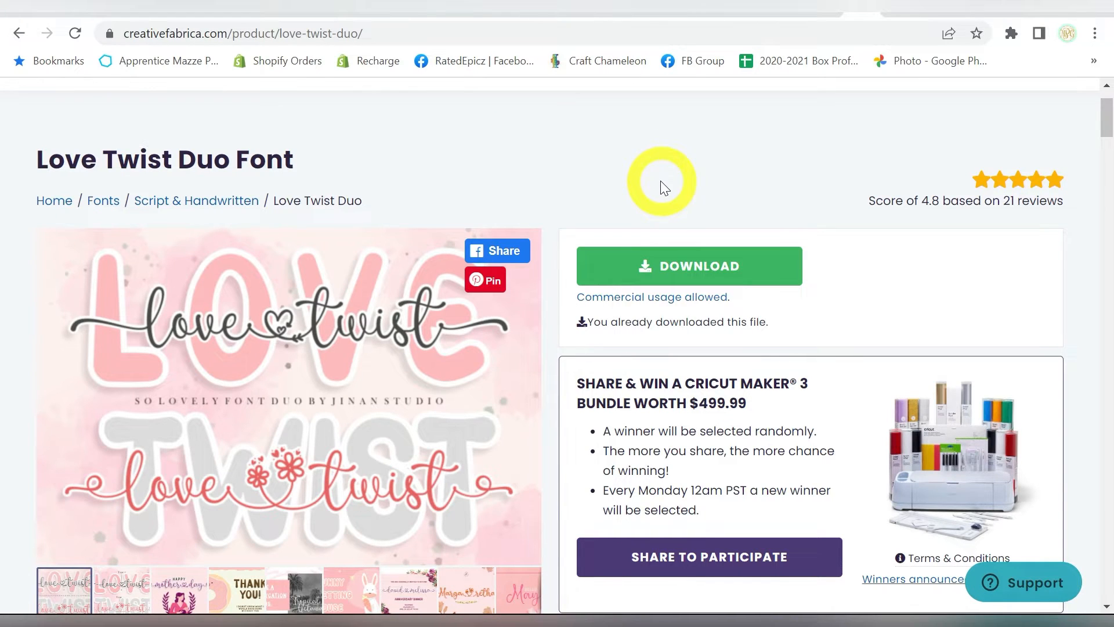
{"action": "mouse_move", "coordinate": [624, 576]}
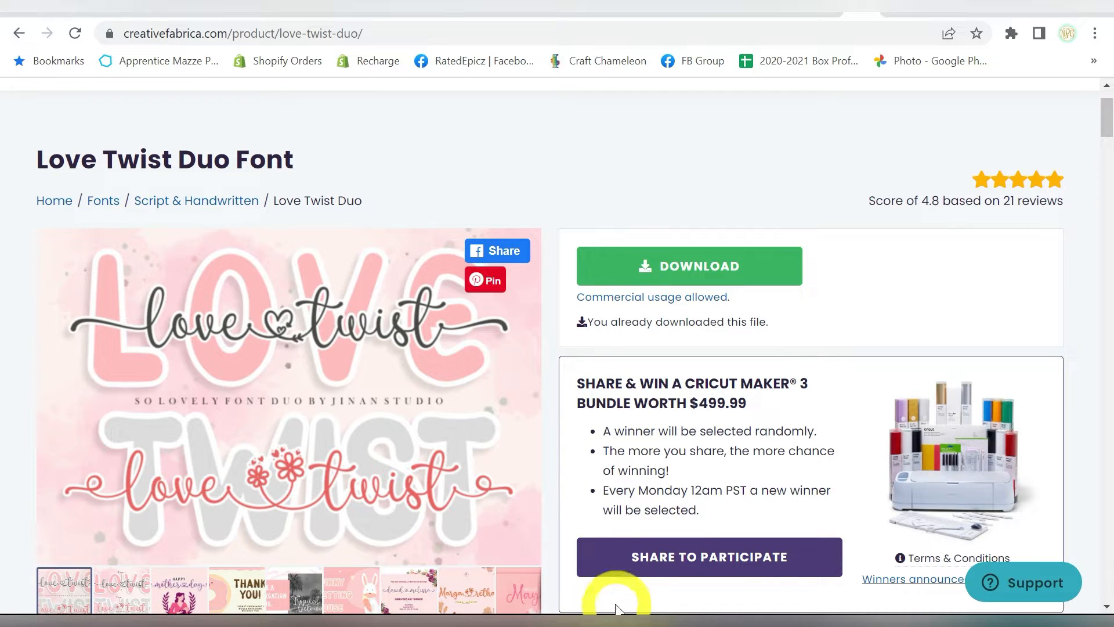
Step: Close the old Silhouette design without saving and search Start for 'silhouette'
{"action": "left_click", "coordinate": [13, 597]}
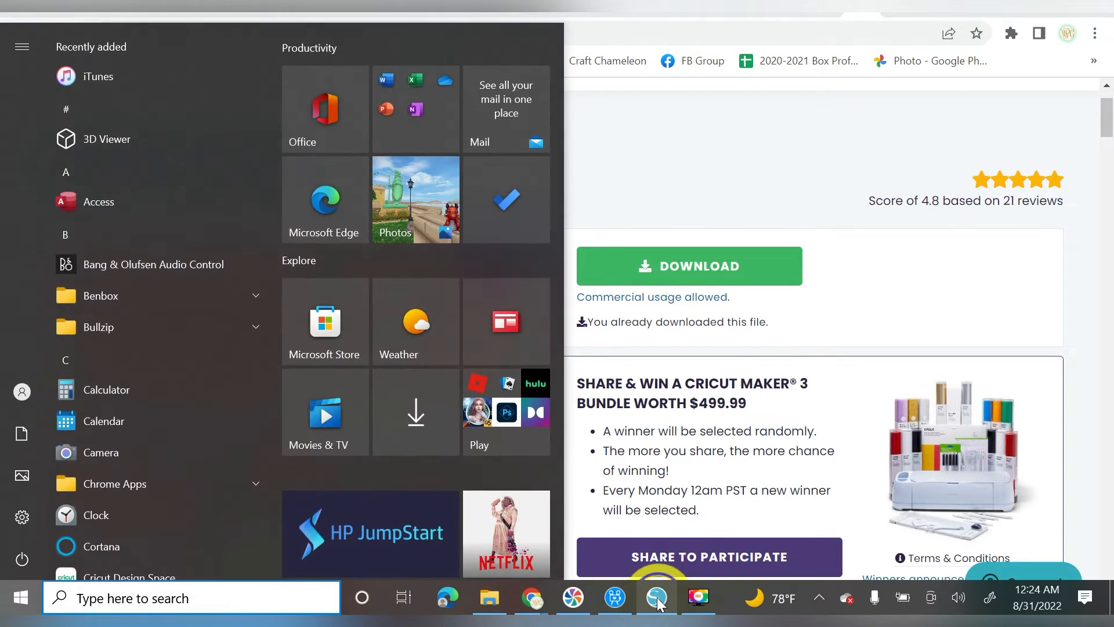
{"action": "right_click", "coordinate": [654, 597]}
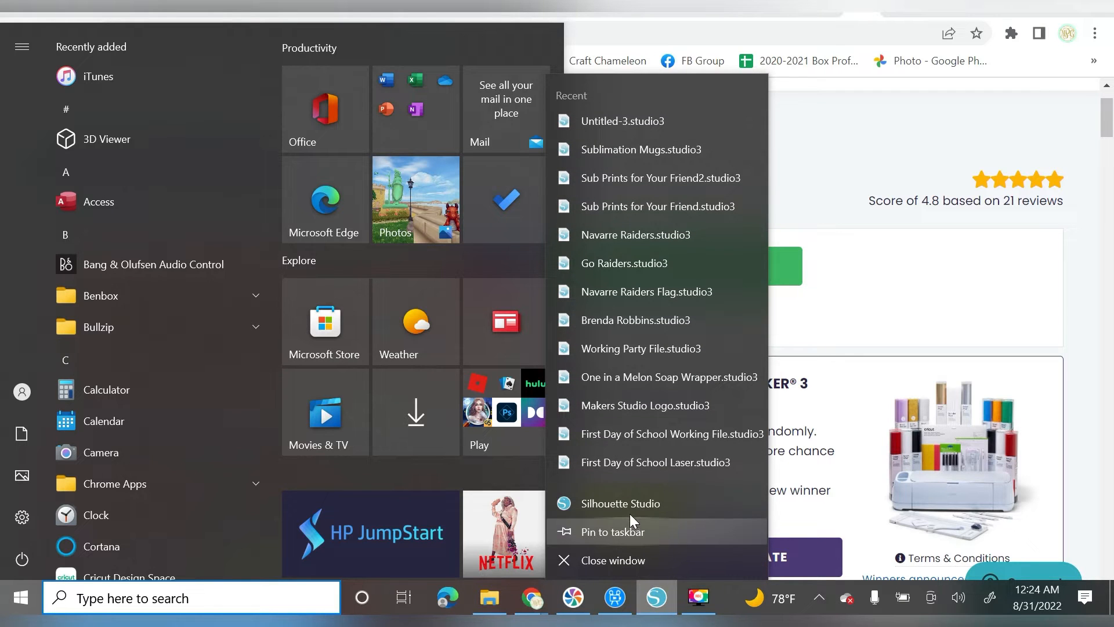
{"action": "left_click", "coordinate": [632, 568]}
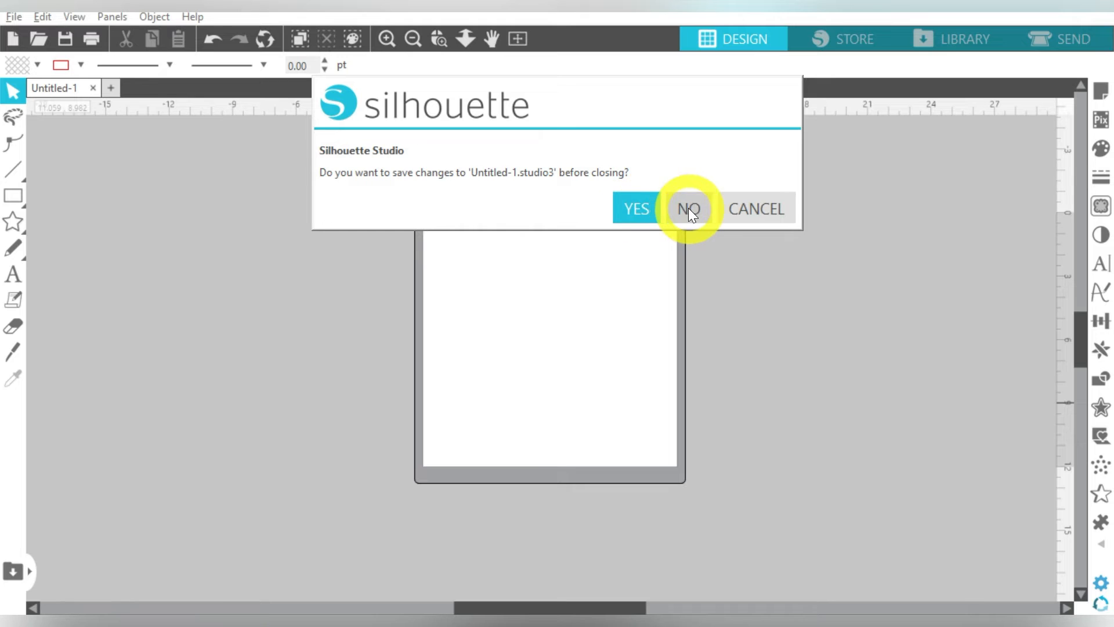
{"action": "left_click", "coordinate": [687, 208]}
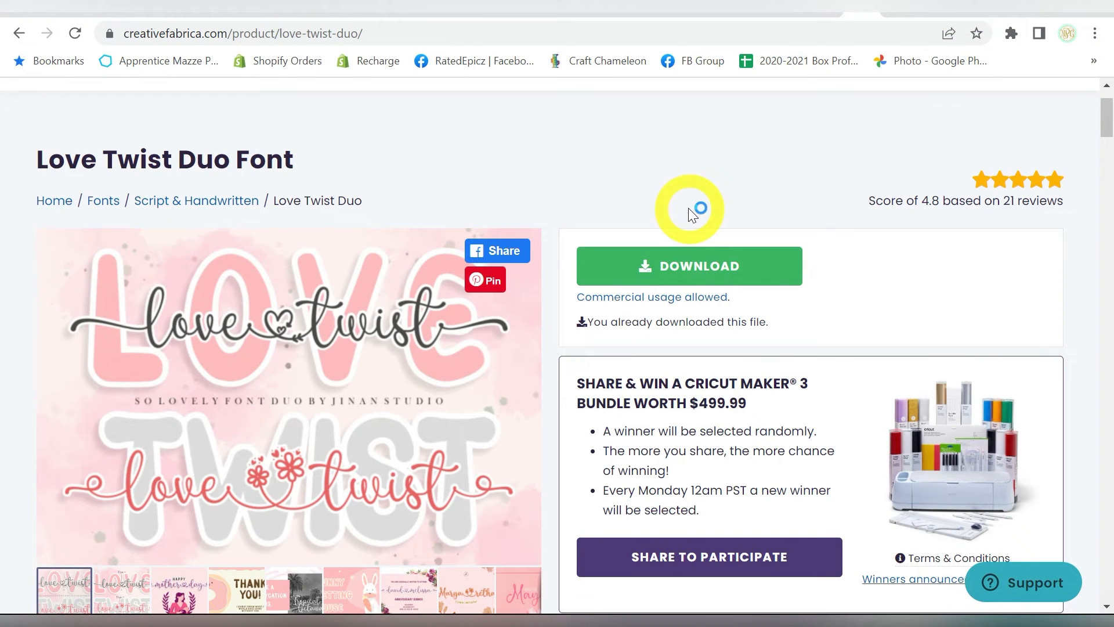
{"action": "left_click", "coordinate": [14, 598]}
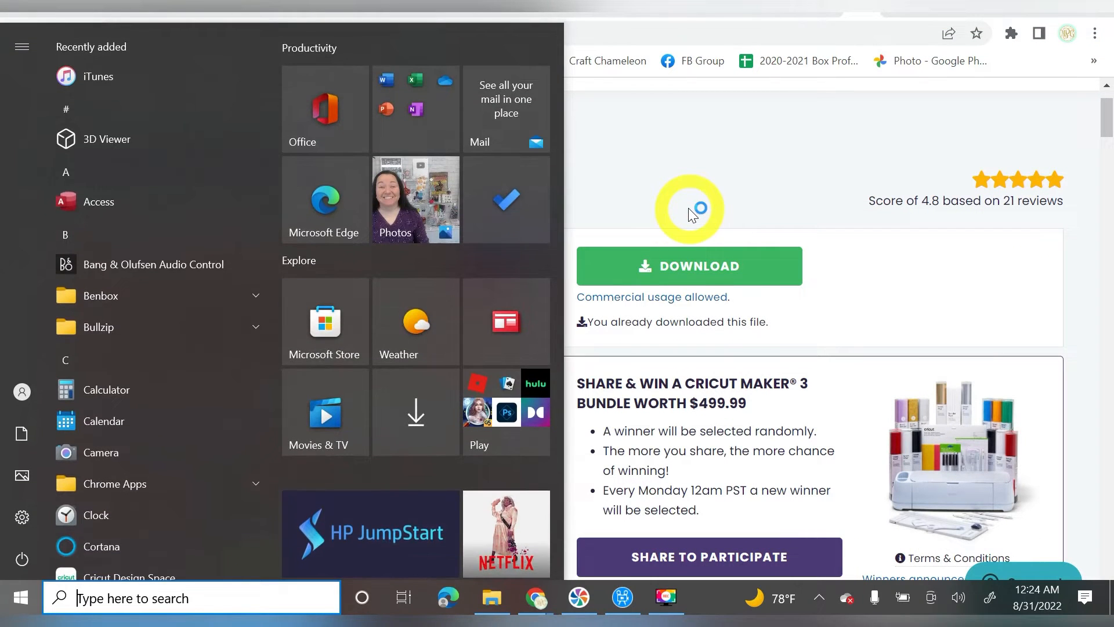
{"action": "type", "text": "silhouette"}
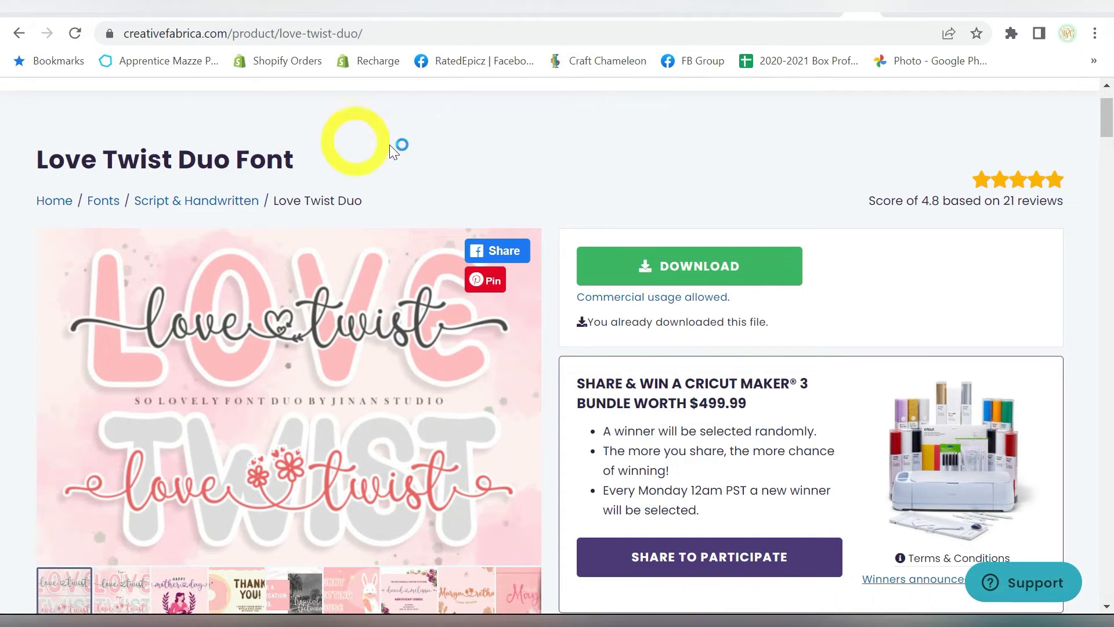
{"action": "mouse_move", "coordinate": [415, 155]}
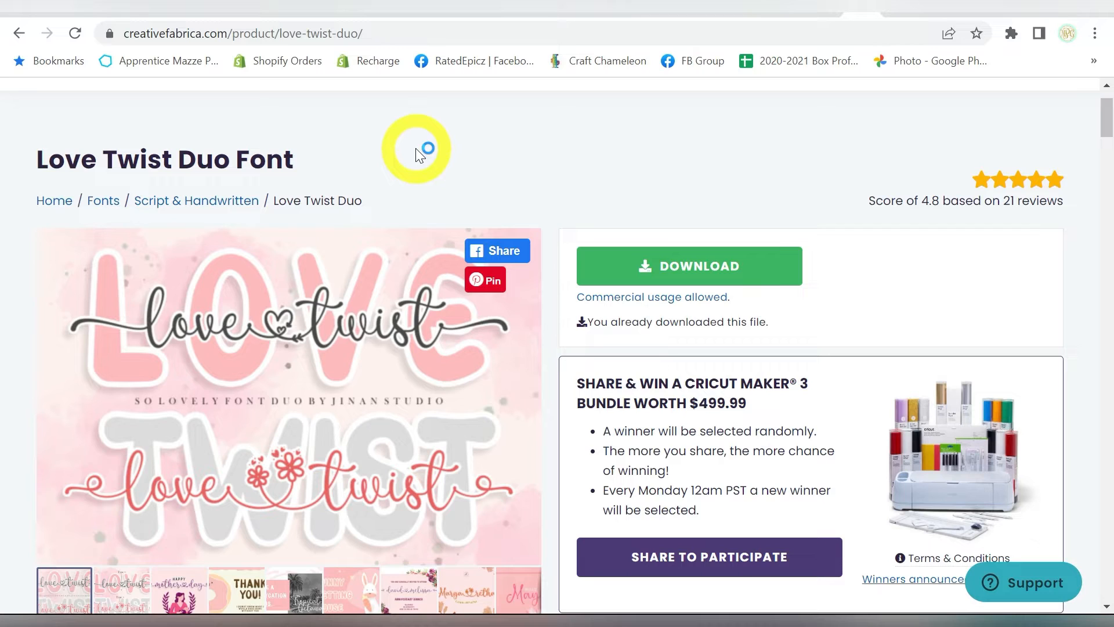
{"action": "mouse_move", "coordinate": [417, 149]}
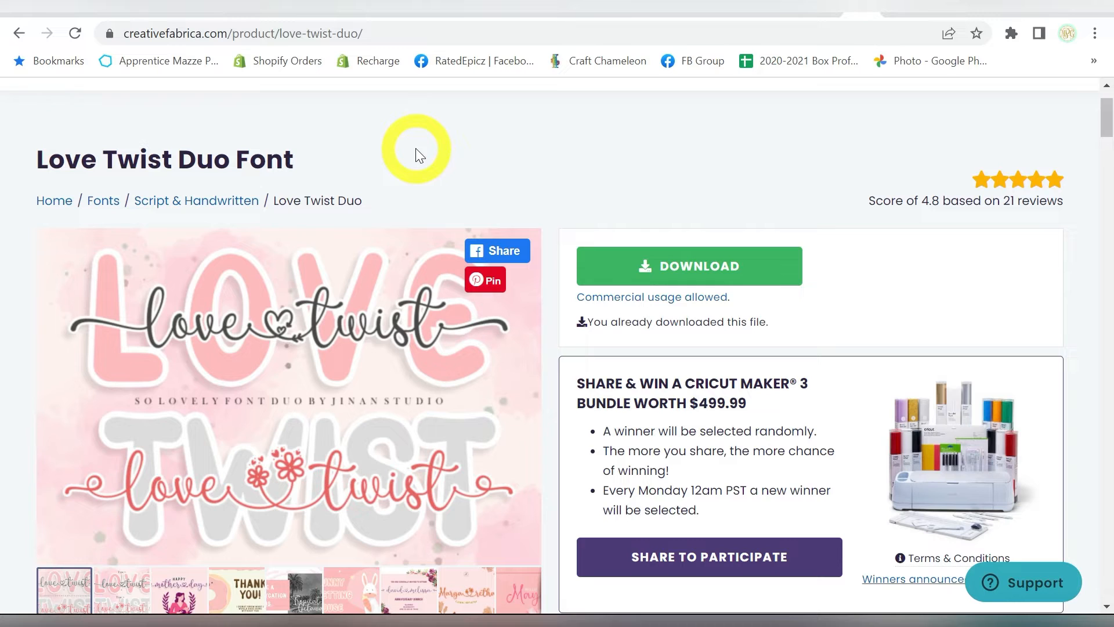
{"action": "mouse_move", "coordinate": [1063, 607]}
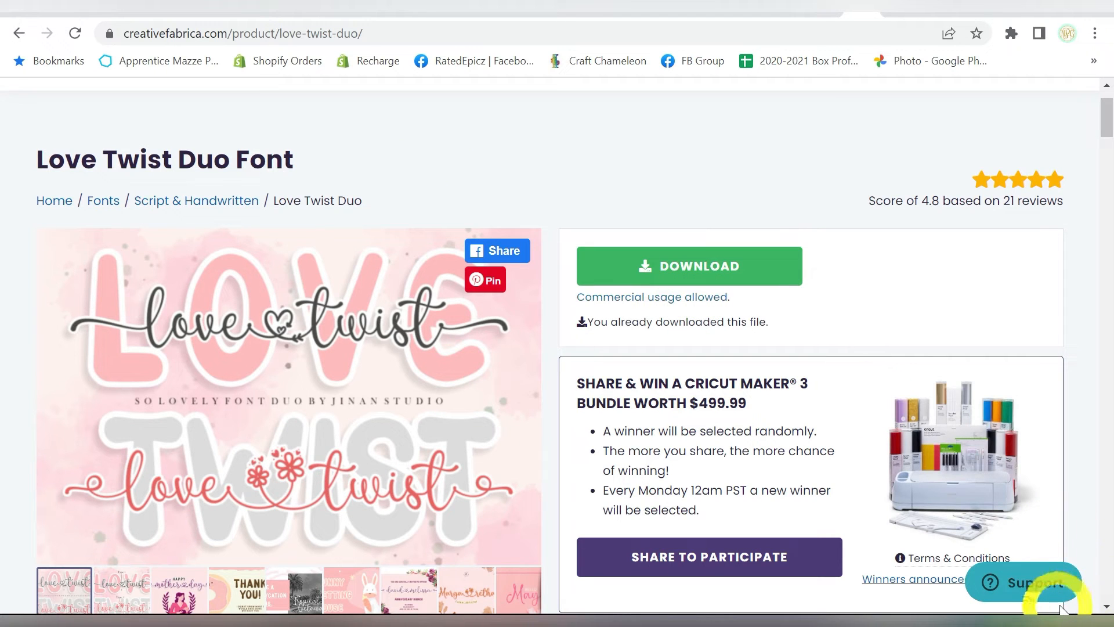
{"action": "mouse_move", "coordinate": [1059, 608]}
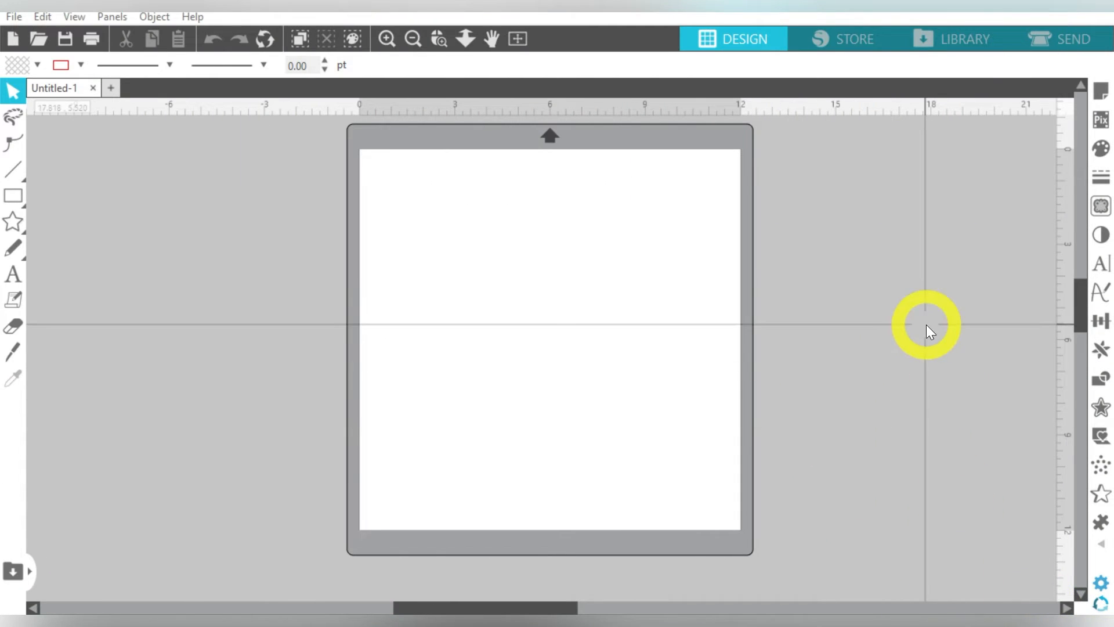
{"action": "mouse_move", "coordinate": [553, 321]}
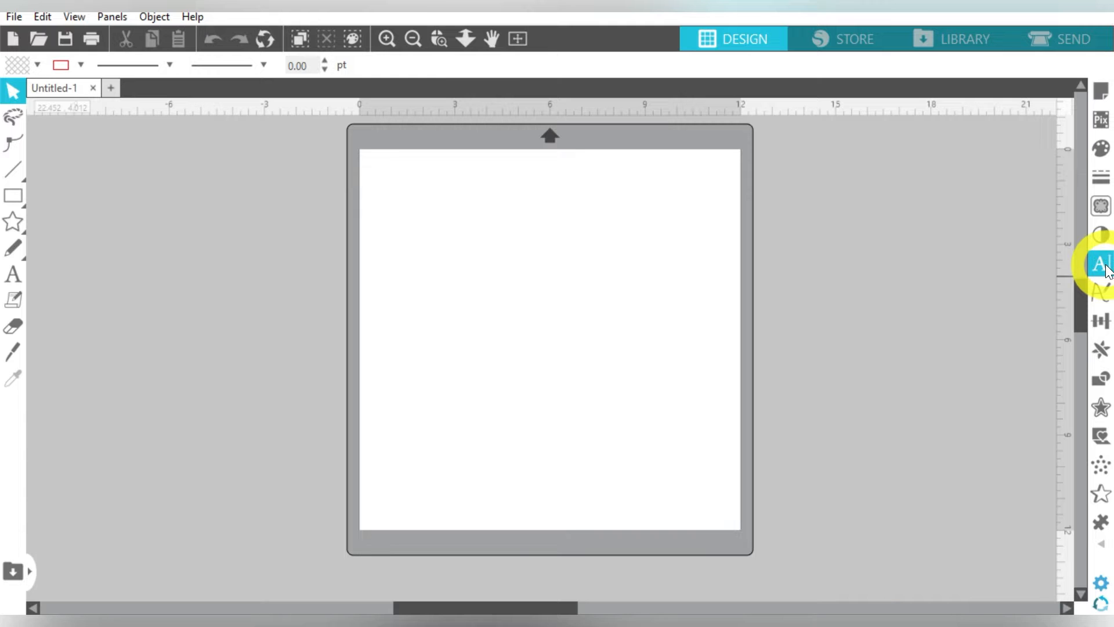
Step: Select the Love Twist font in Text Style and add Becky text to the mat
{"action": "left_click", "coordinate": [1099, 264]}
{"action": "type", "text": "love twist"}
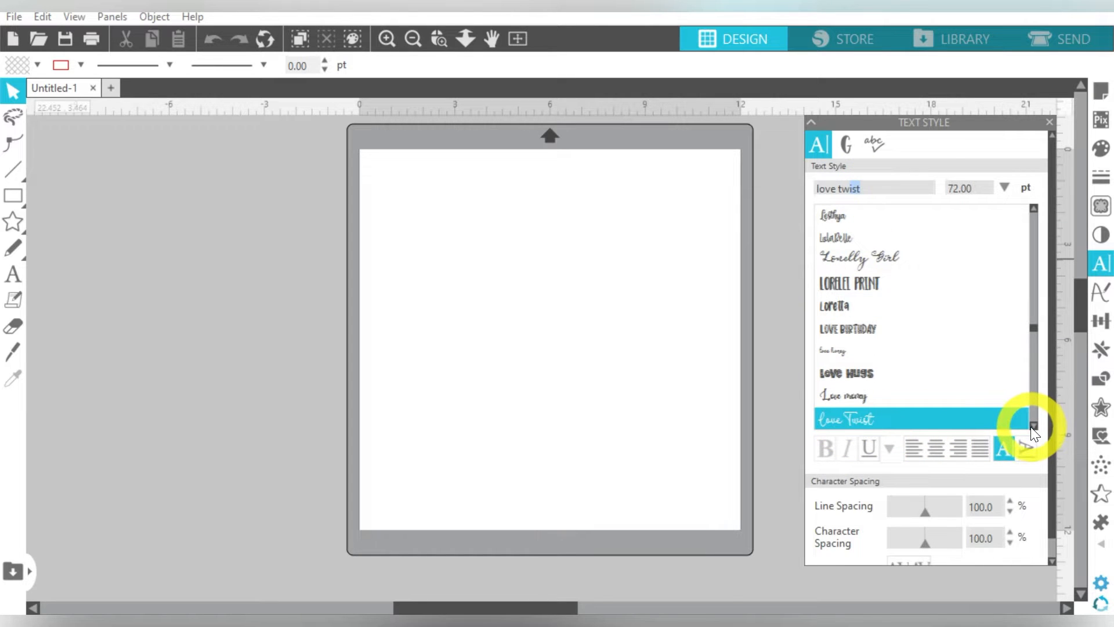
{"action": "scroll", "scroll_direction": "down", "scroll_amount": 3}
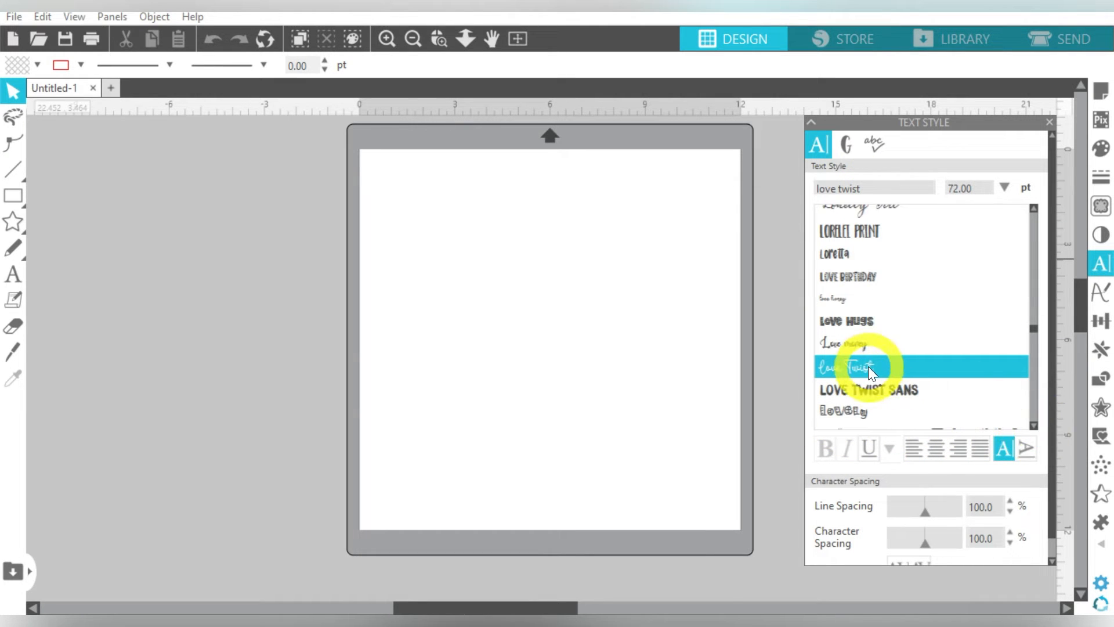
{"action": "left_click", "coordinate": [867, 390]}
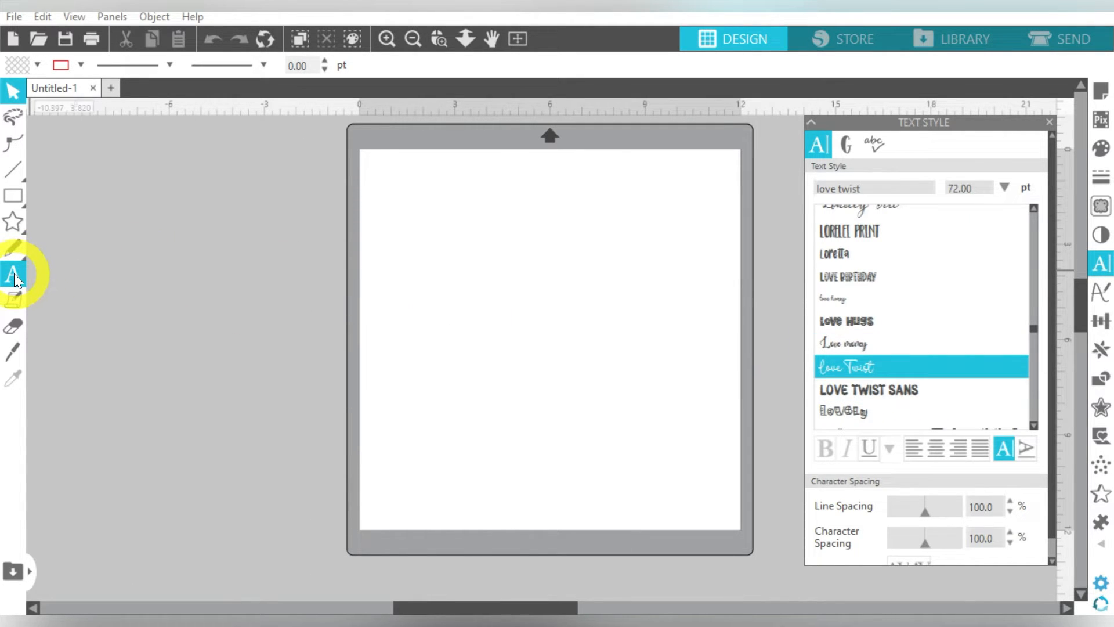
{"action": "left_click", "coordinate": [427, 295]}
{"action": "type", "text": "Becky"}
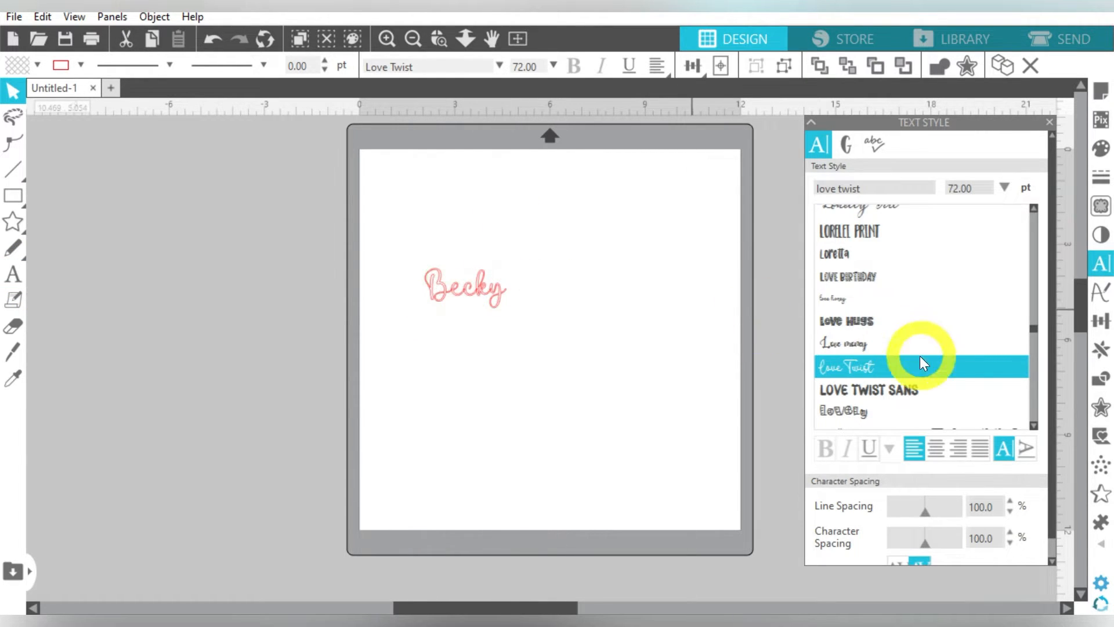
{"action": "left_click", "coordinate": [465, 288]}
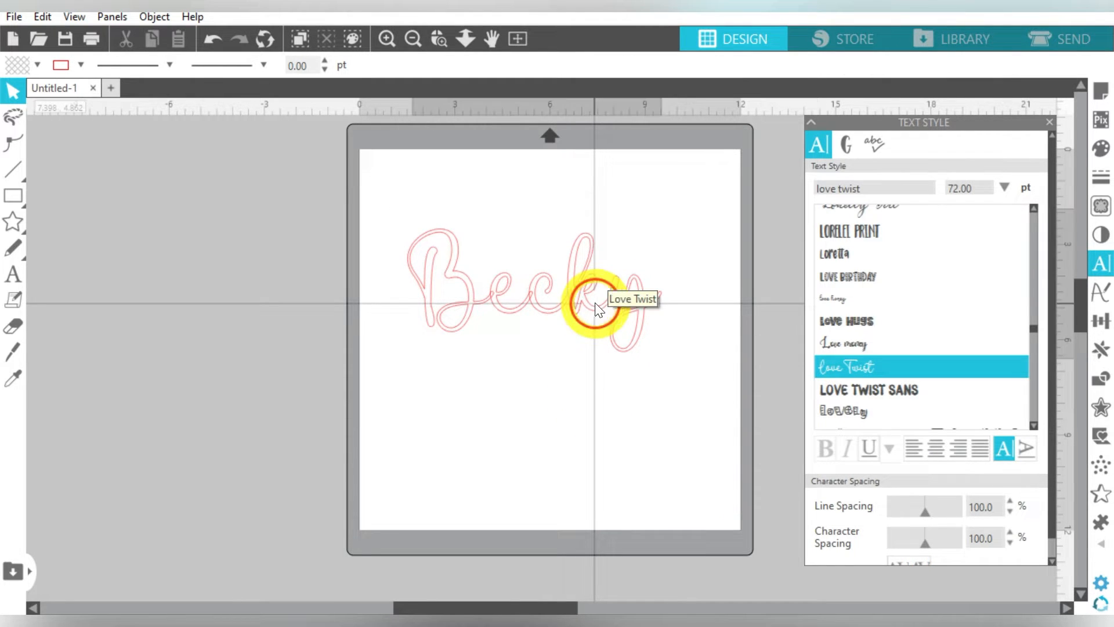
{"action": "left_click", "coordinate": [595, 310]}
{"action": "type", "text": "Creative Fabrica"}
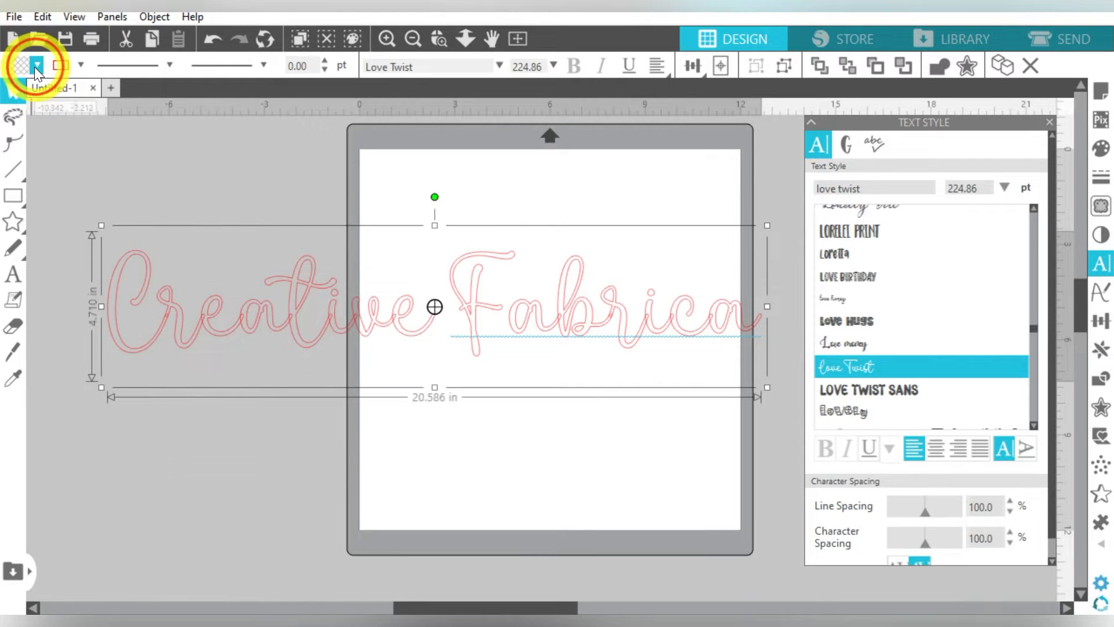
Step: Fill the Creative Fabrica text solid black from the quick fill swatch
{"action": "left_click", "coordinate": [27, 64]}
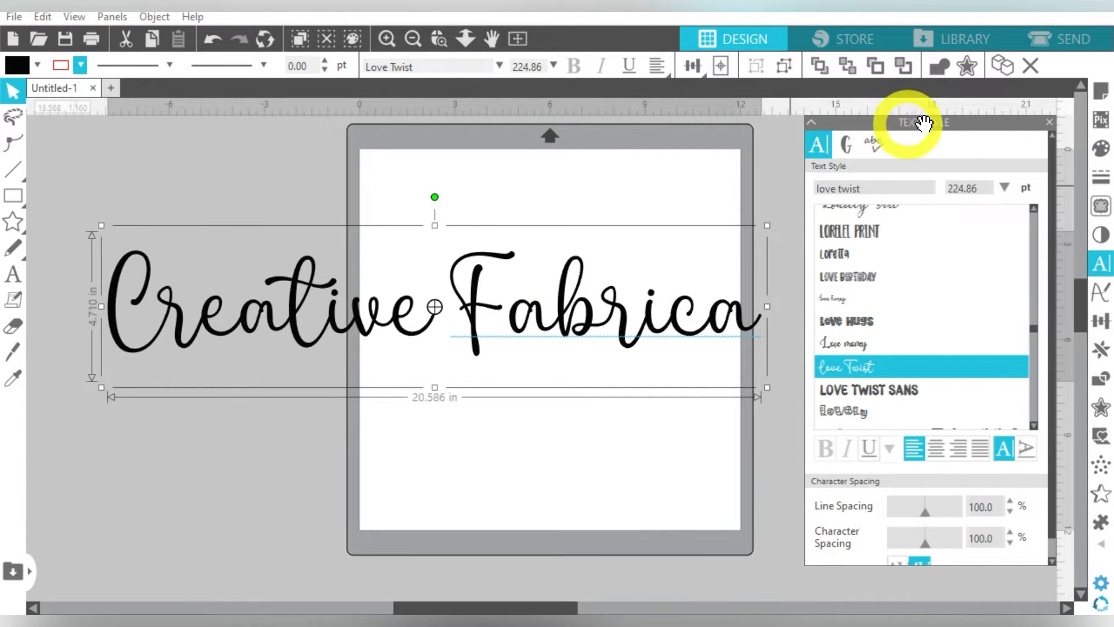
Step: Open the Love Twist glyph set and browse its alternate swash characters
{"action": "left_click", "coordinate": [845, 145]}
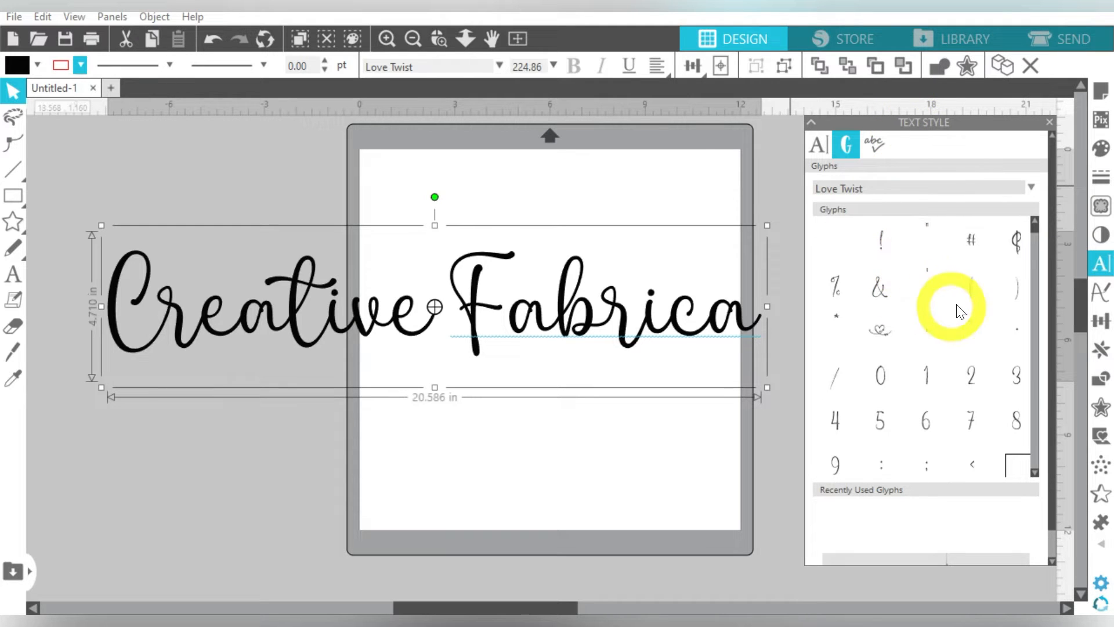
{"action": "scroll", "scroll_direction": "down", "scroll_amount": 3}
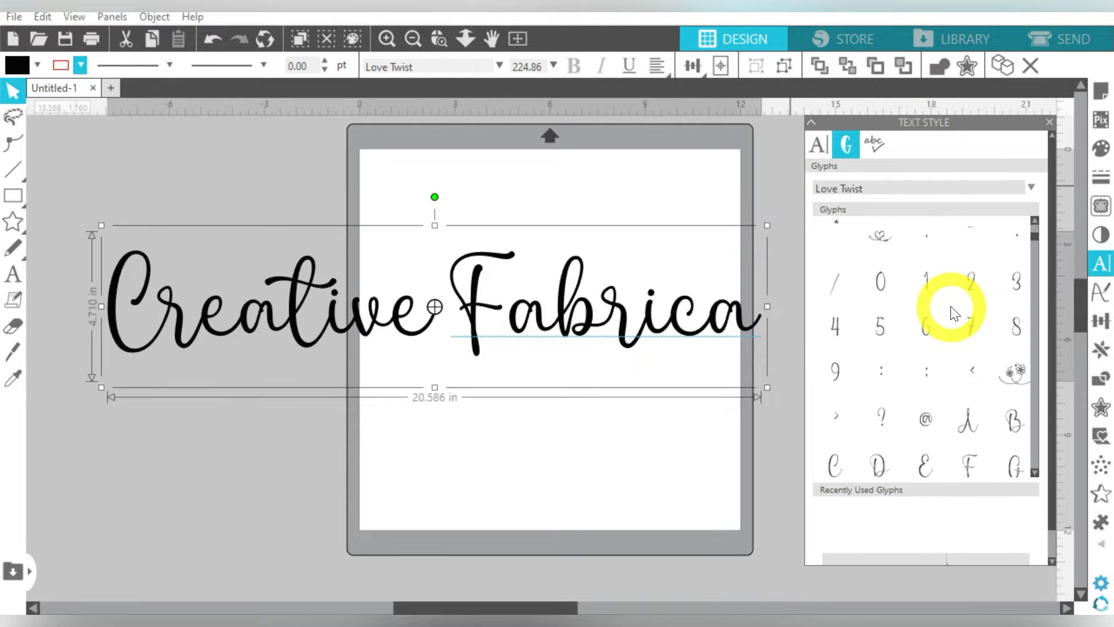
{"action": "scroll", "scroll_direction": "down", "scroll_amount": 3}
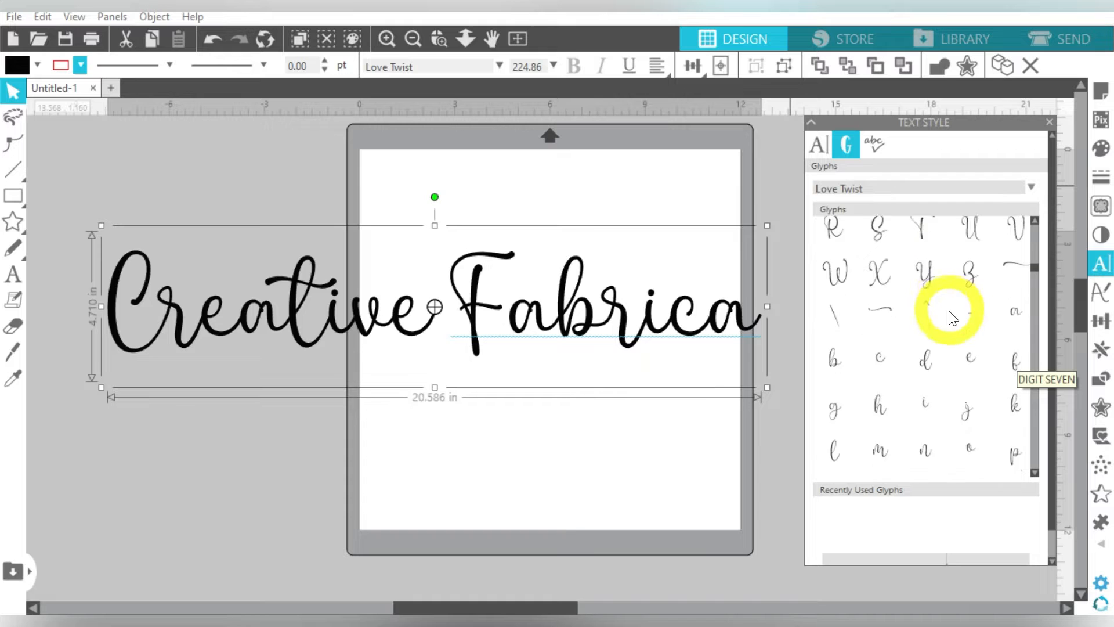
{"action": "scroll", "scroll_direction": "down", "scroll_amount": 3}
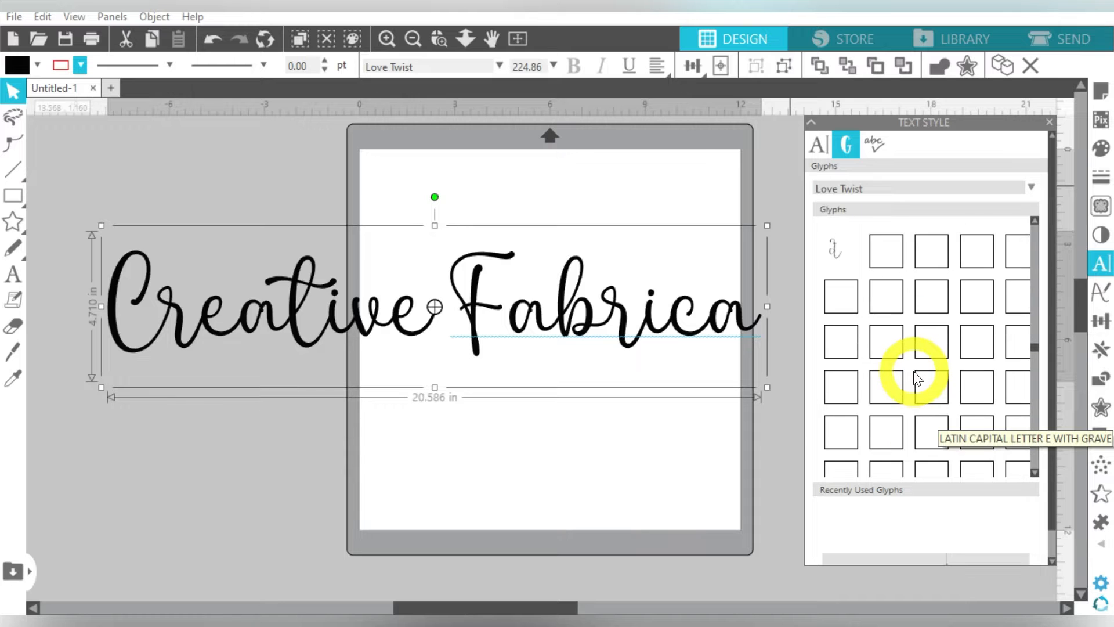
{"action": "scroll", "scroll_direction": "down", "scroll_amount": 3}
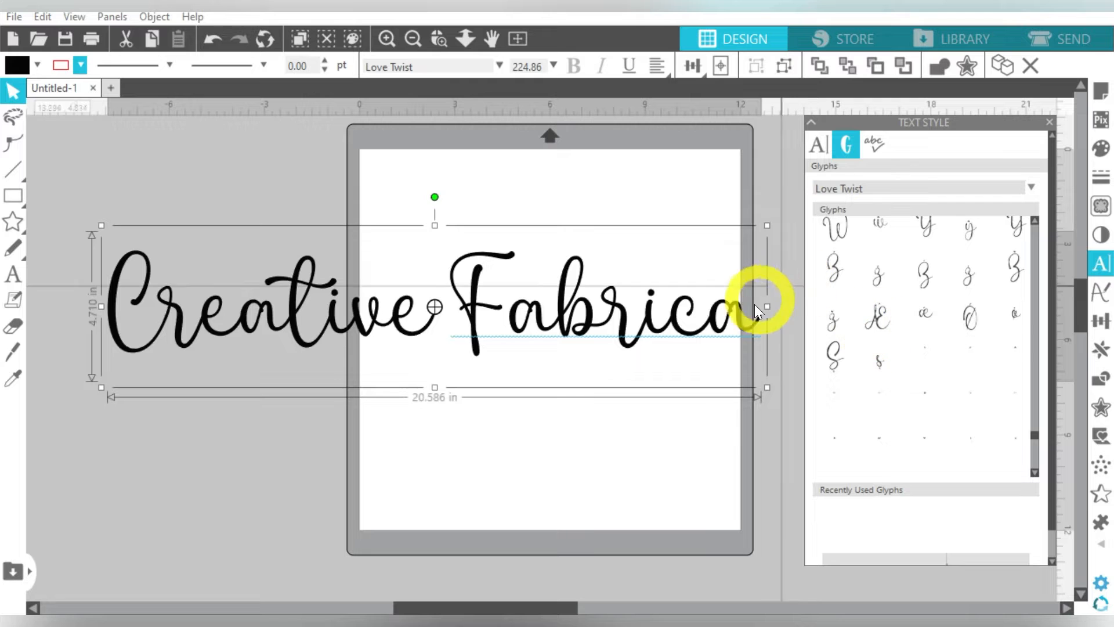
{"action": "mouse_move", "coordinate": [913, 345]}
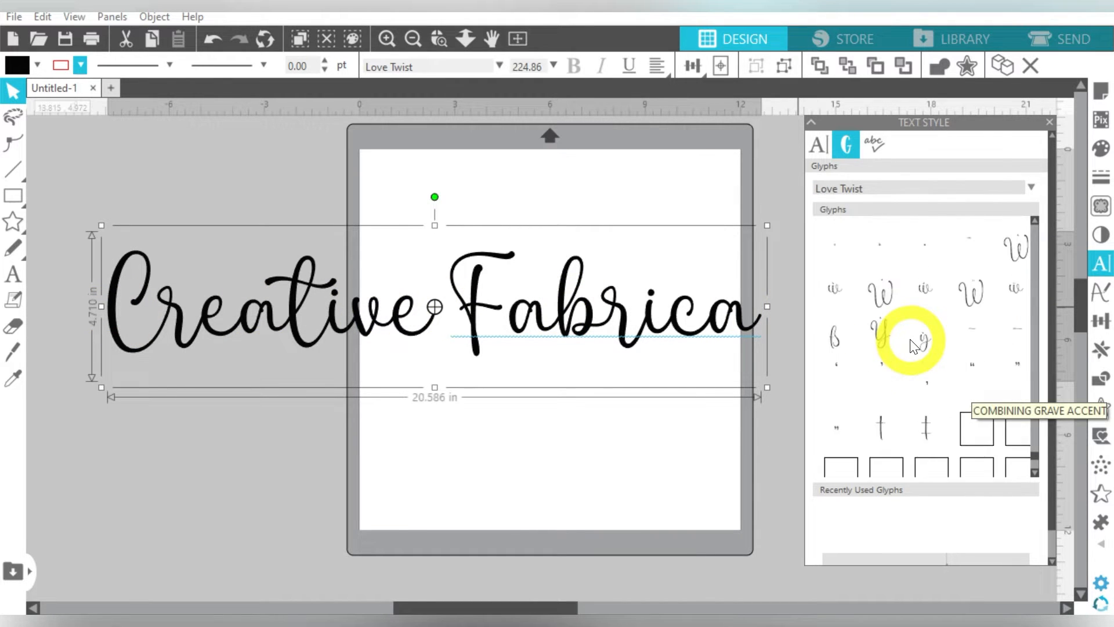
{"action": "scroll", "scroll_direction": "down", "scroll_amount": 3}
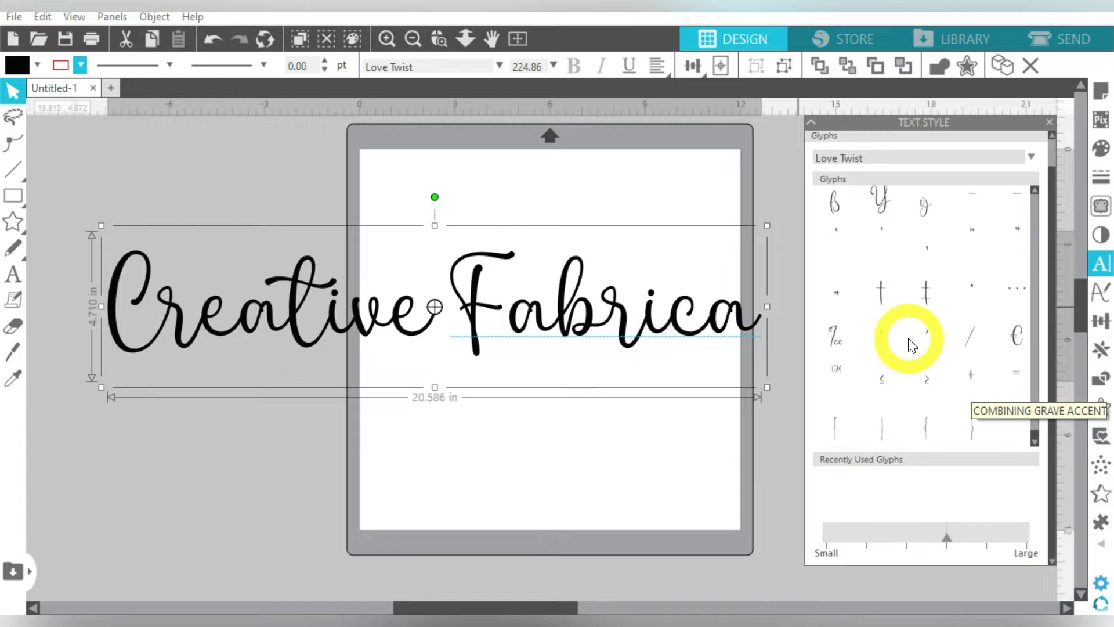
{"action": "scroll", "scroll_direction": "up", "scroll_amount": 3}
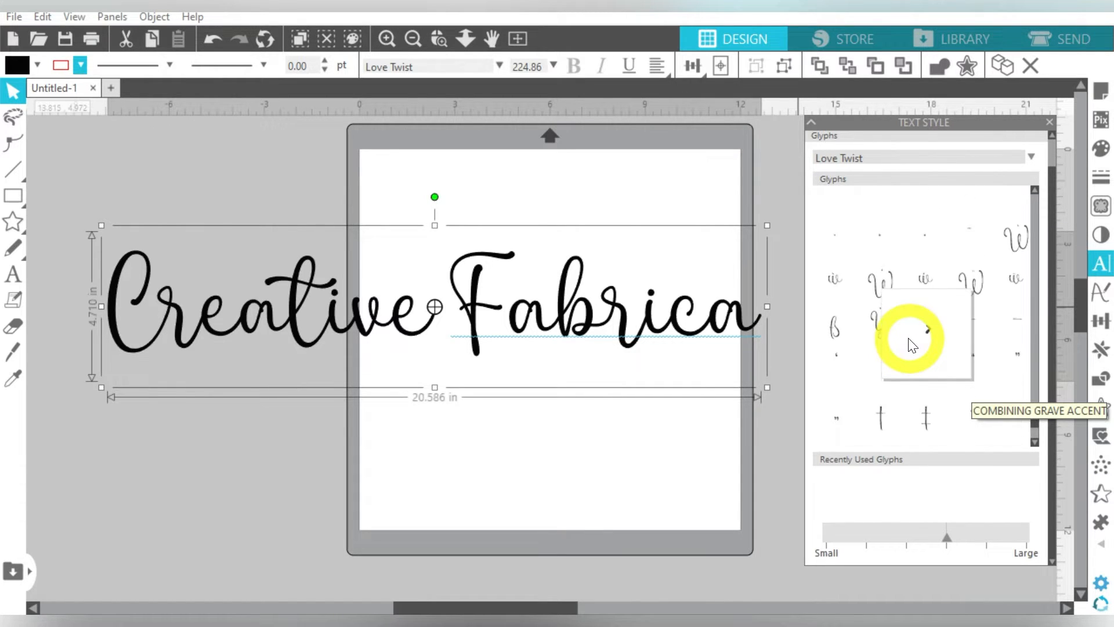
{"action": "scroll", "scroll_direction": "up", "scroll_amount": 3}
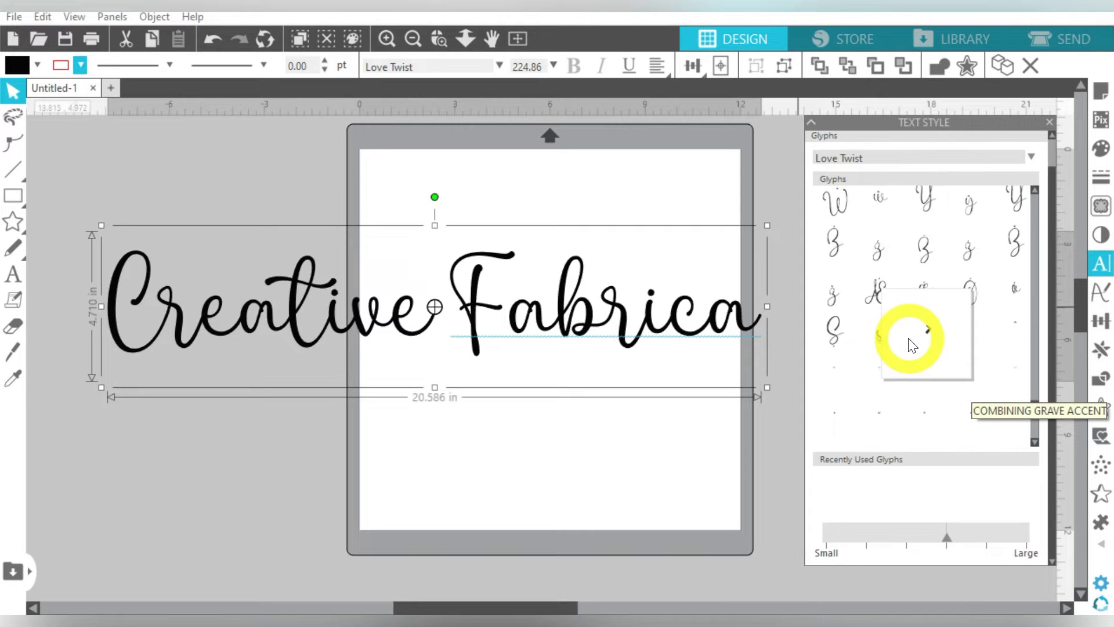
{"action": "scroll", "scroll_direction": "down", "scroll_amount": 3}
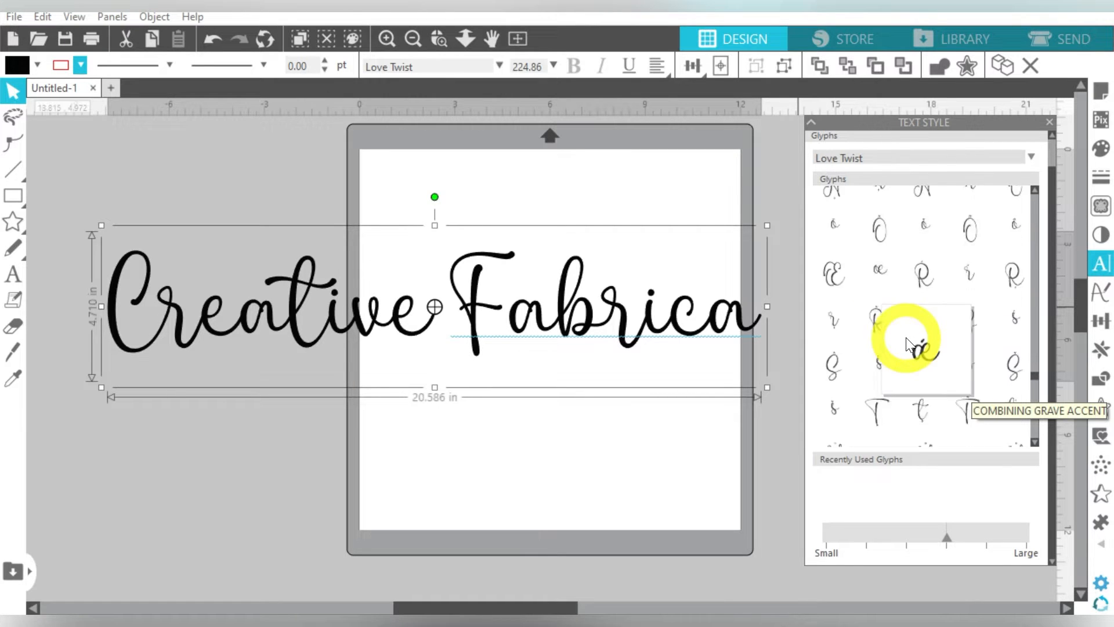
{"action": "scroll", "scroll_direction": "down", "scroll_amount": 3}
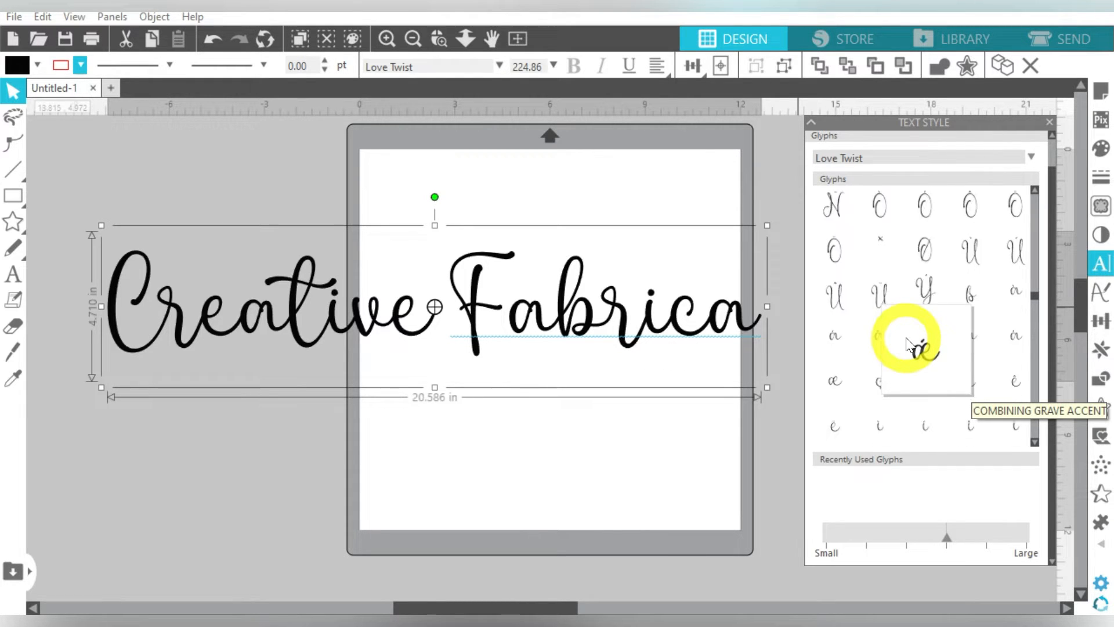
{"action": "scroll", "scroll_direction": "down", "scroll_amount": 3}
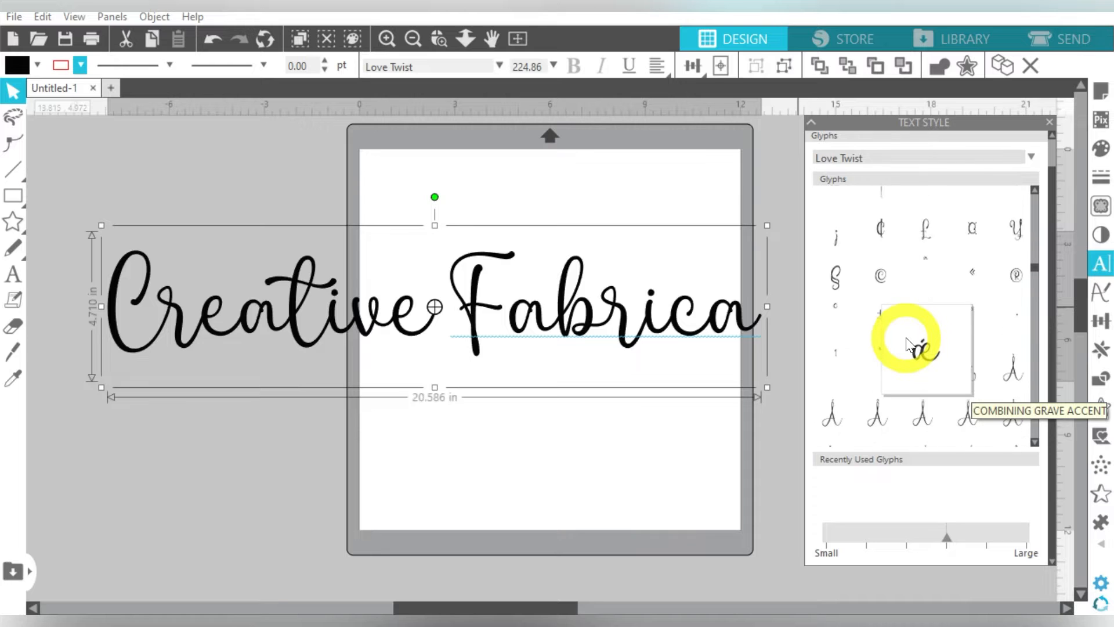
{"action": "scroll", "scroll_direction": "up", "scroll_amount": 3}
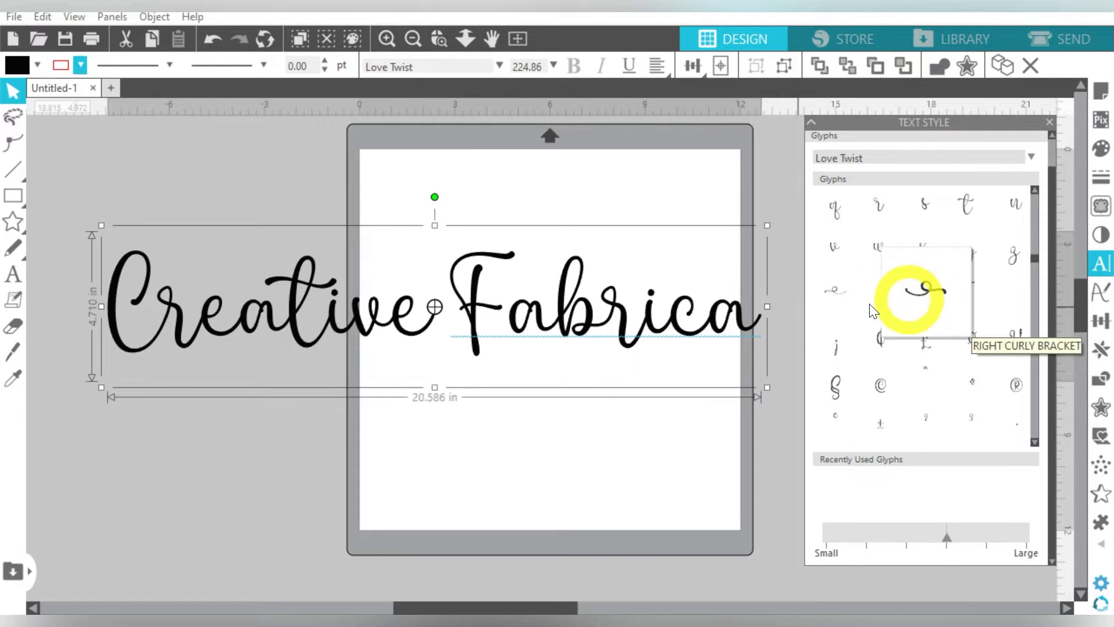
{"action": "mouse_move", "coordinate": [764, 386]}
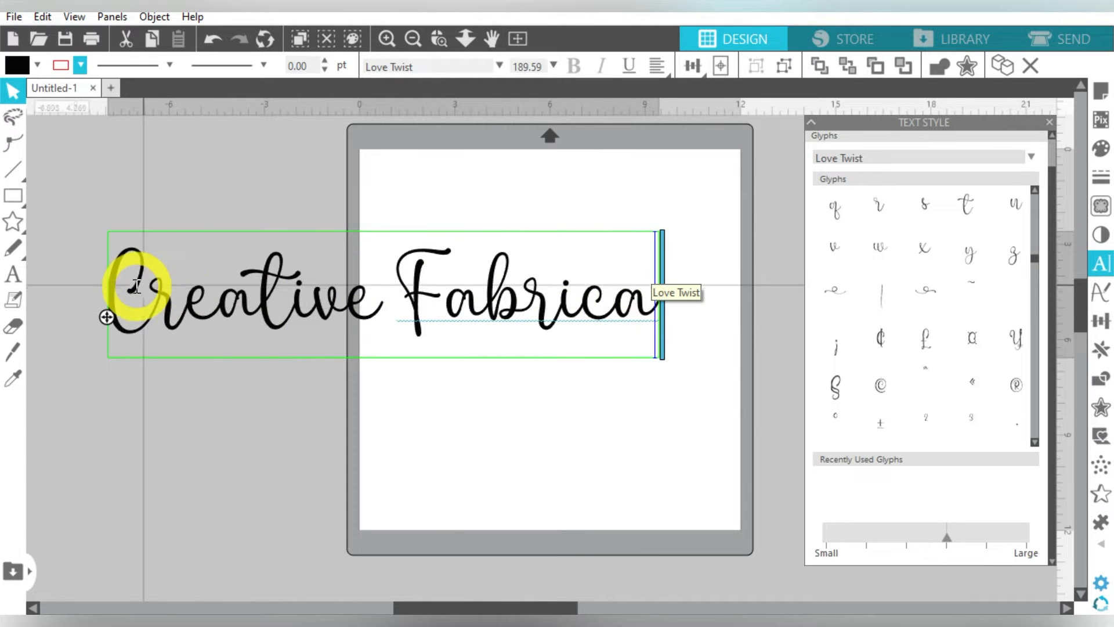
{"action": "mouse_move", "coordinate": [483, 306]}
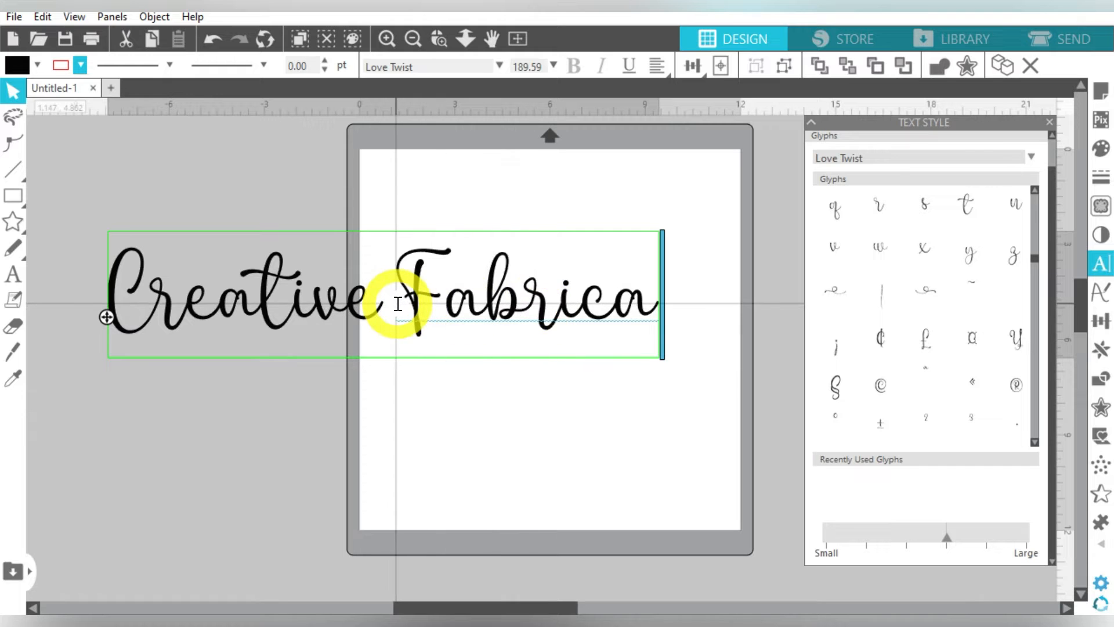
{"action": "mouse_move", "coordinate": [601, 326]}
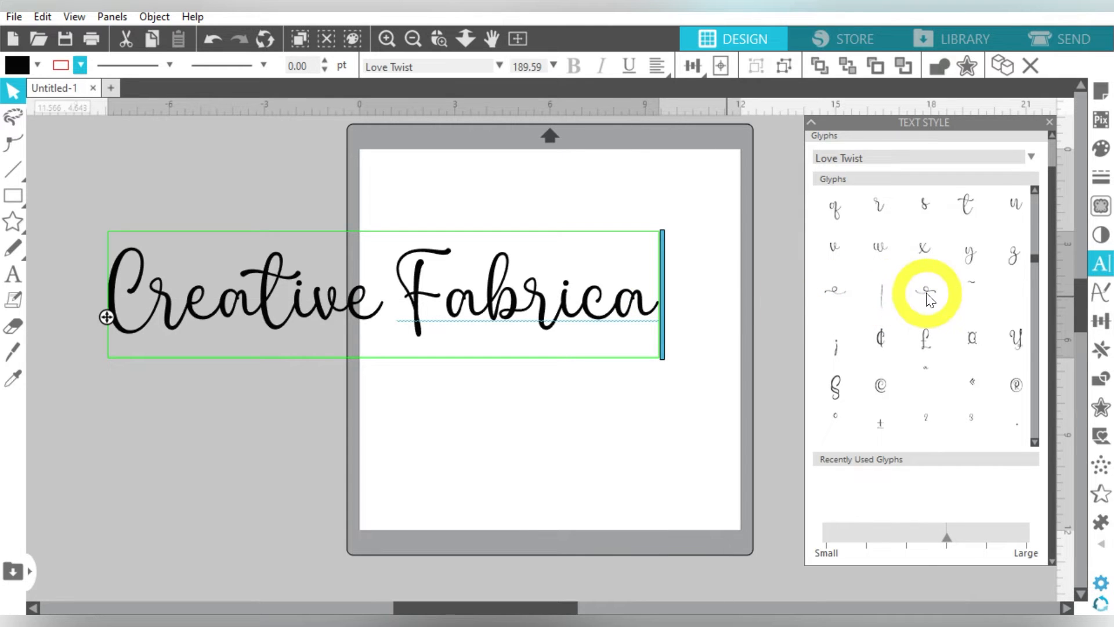
Step: Insert curly swash glyphs after Fabrica and before Creative
{"action": "left_click", "coordinate": [927, 295]}
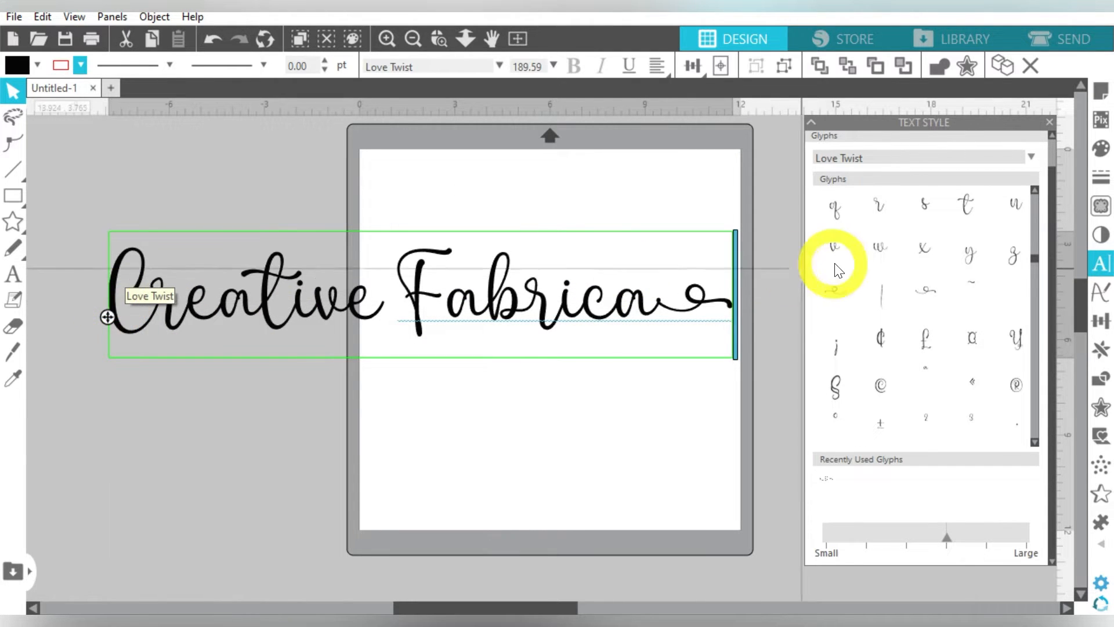
{"action": "left_click", "coordinate": [836, 246]}
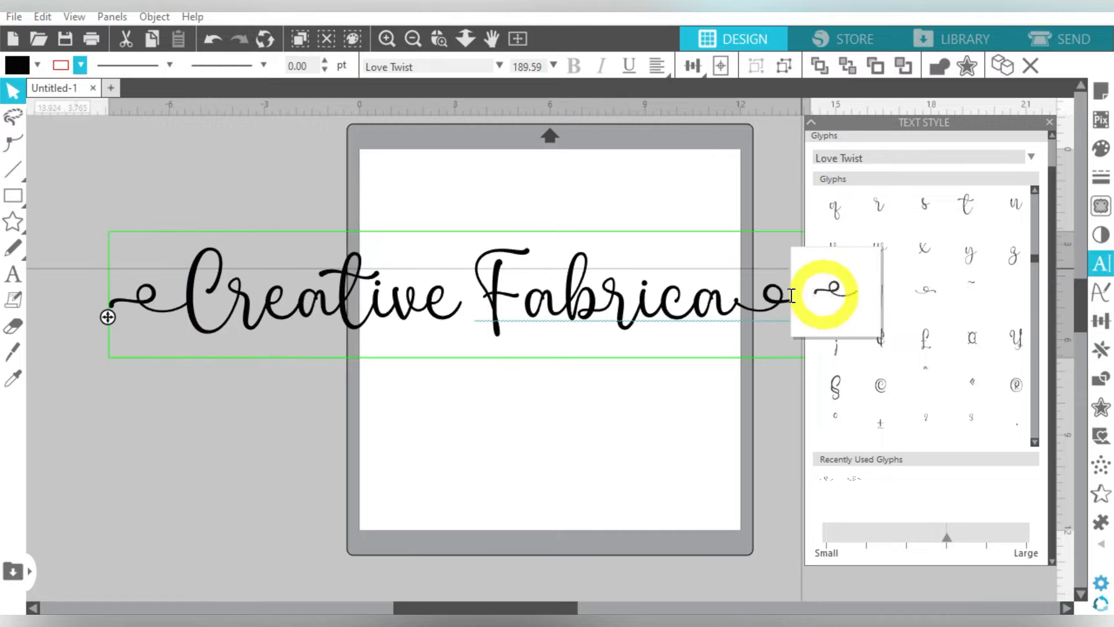
{"action": "left_click", "coordinate": [245, 302]}
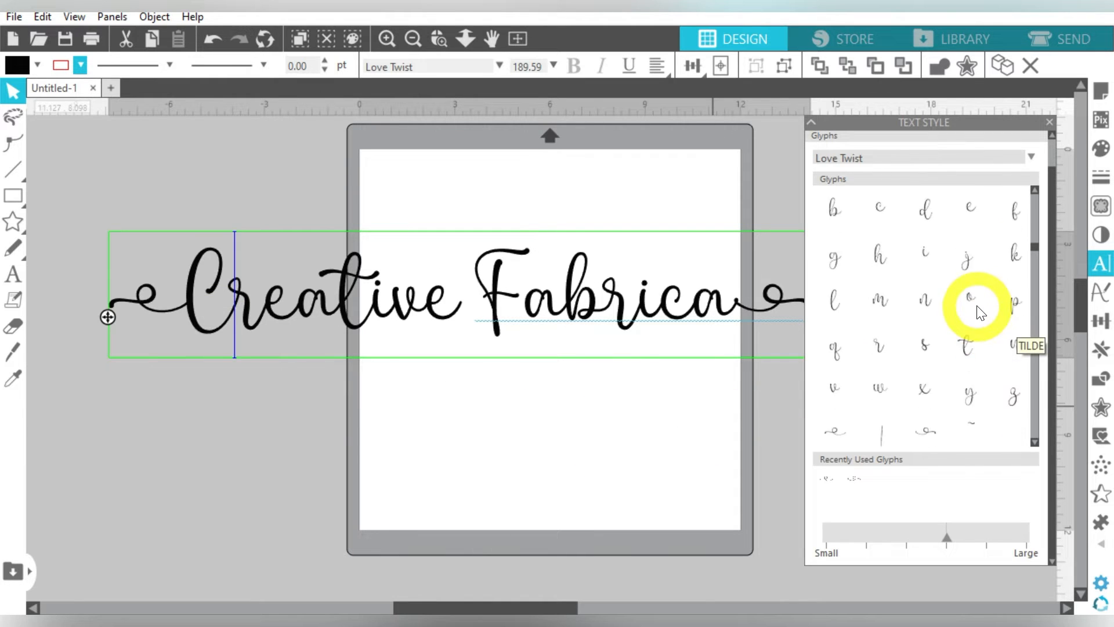
{"action": "scroll", "scroll_direction": "up", "scroll_amount": 3}
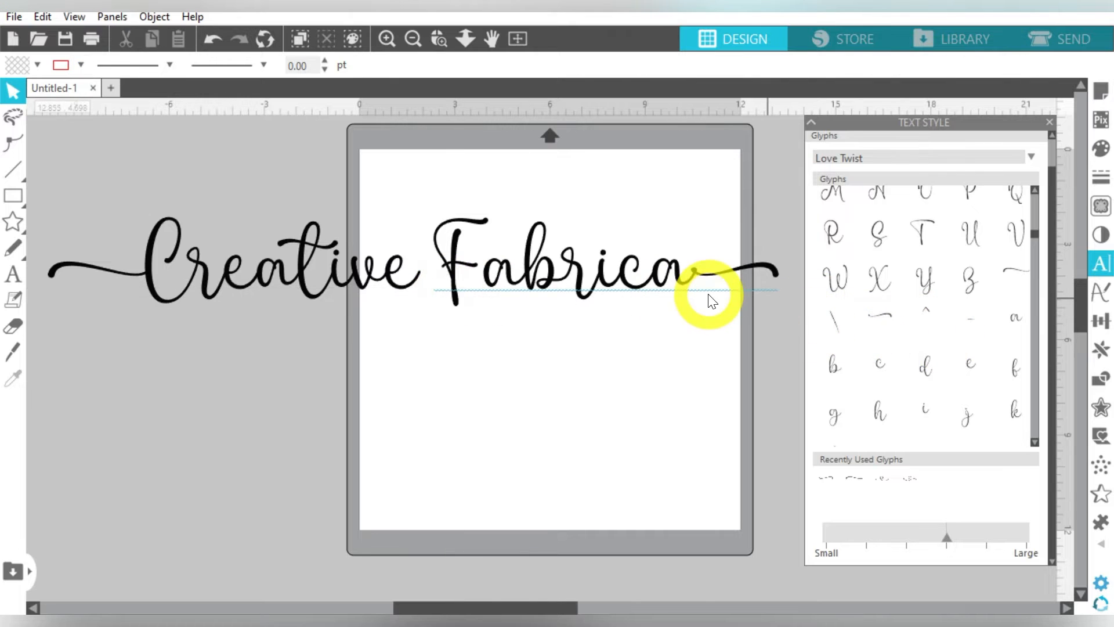
Step: Insert the flower doodle glyph between Creative and Fabrica
{"action": "left_click", "coordinate": [710, 278]}
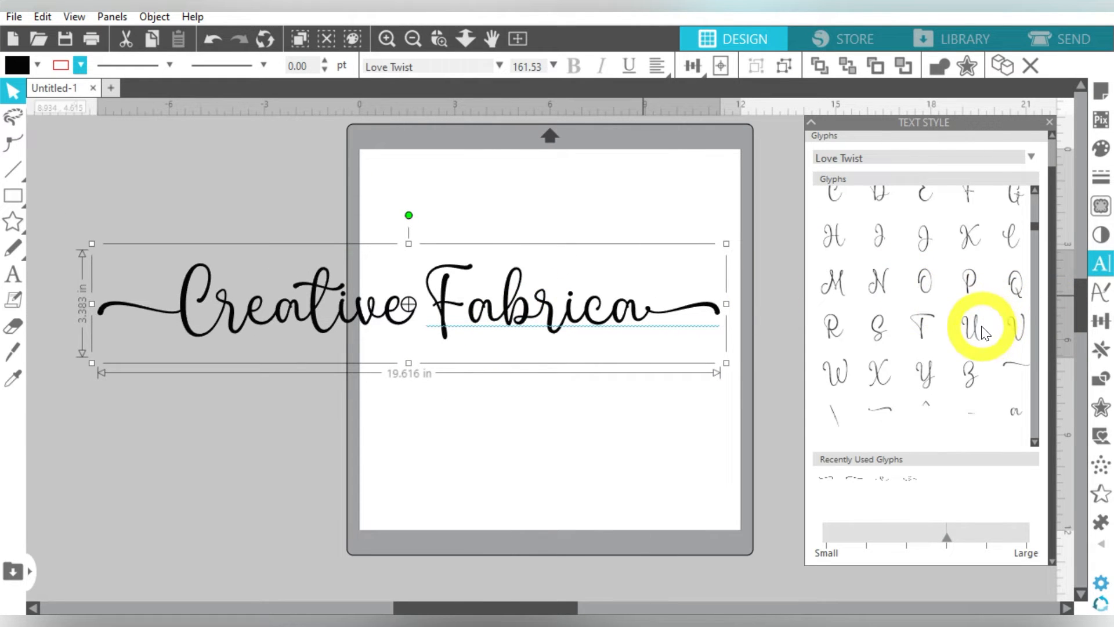
{"action": "scroll", "scroll_direction": "up", "scroll_amount": 3}
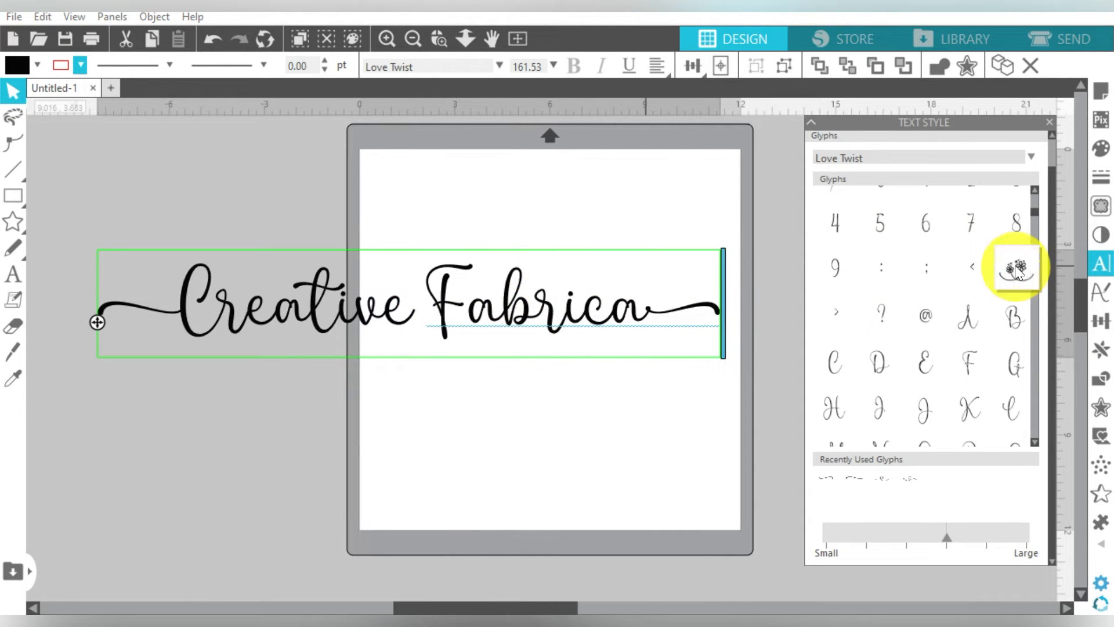
{"action": "left_click", "coordinate": [1016, 268]}
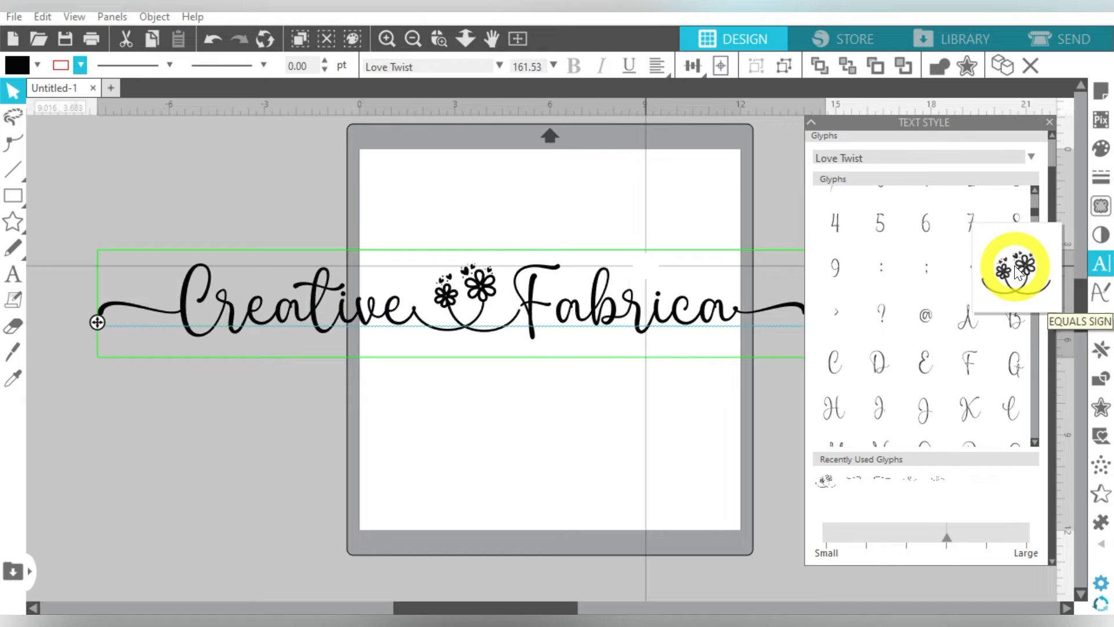
{"action": "mouse_move", "coordinate": [774, 335]}
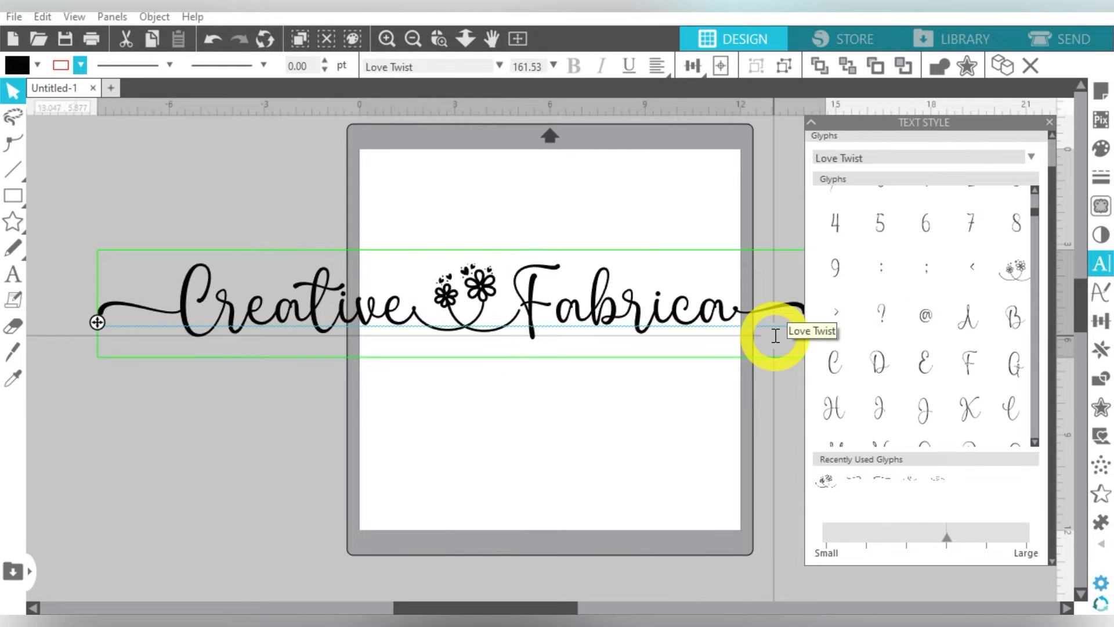
{"action": "mouse_move", "coordinate": [863, 295]}
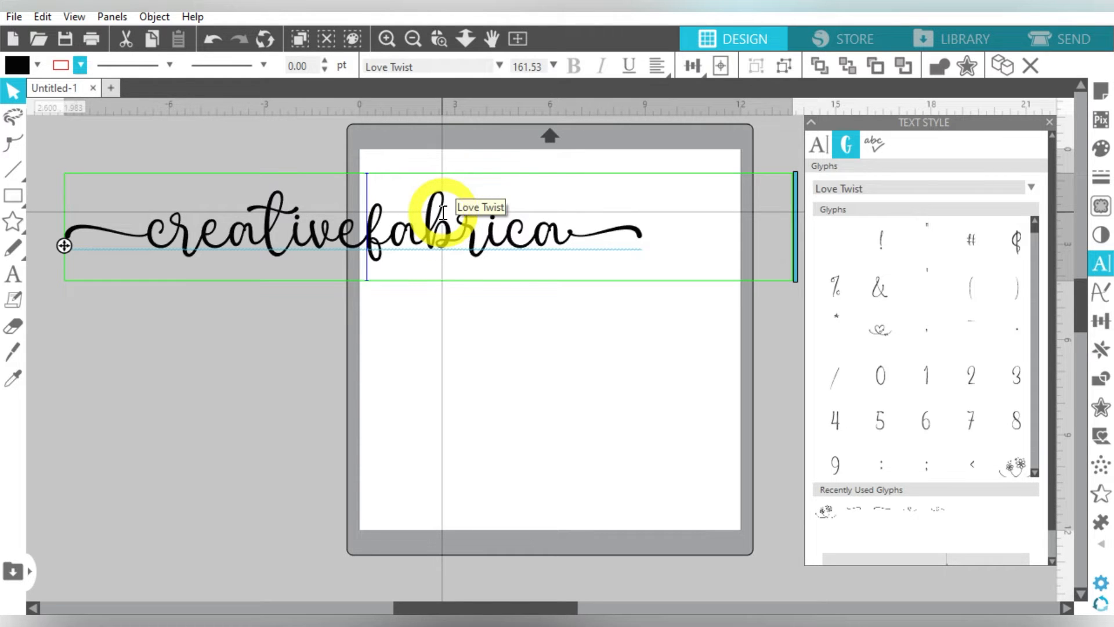
Step: Link creative and fabrica with the heart glyph in place of the flower
{"action": "left_click", "coordinate": [879, 330]}
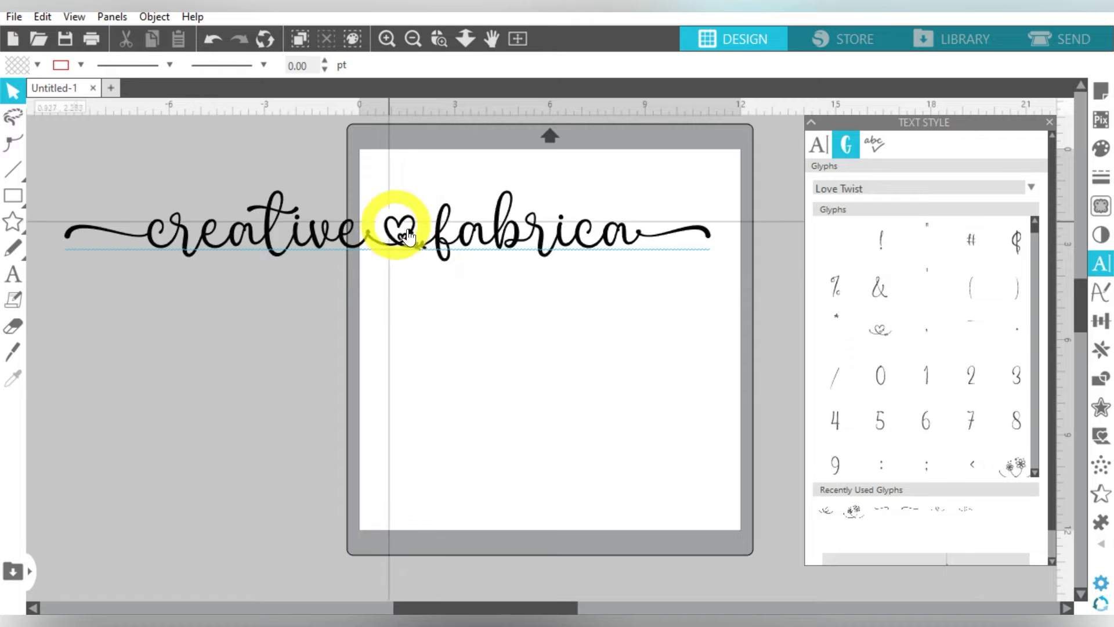
{"action": "mouse_move", "coordinate": [557, 395]}
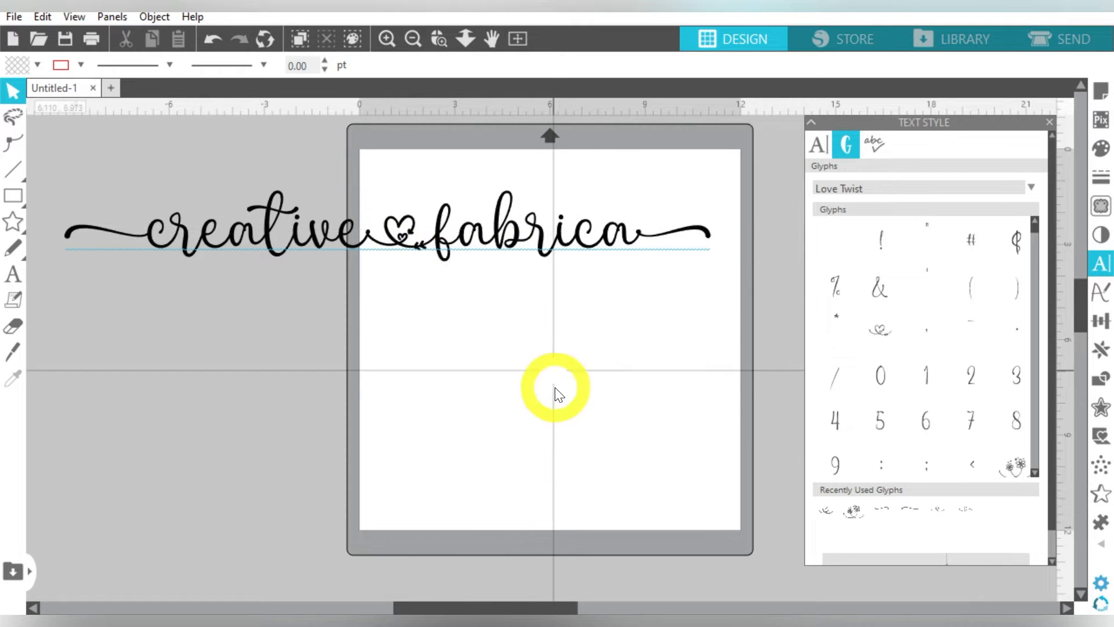
{"action": "left_click", "coordinate": [518, 231]}
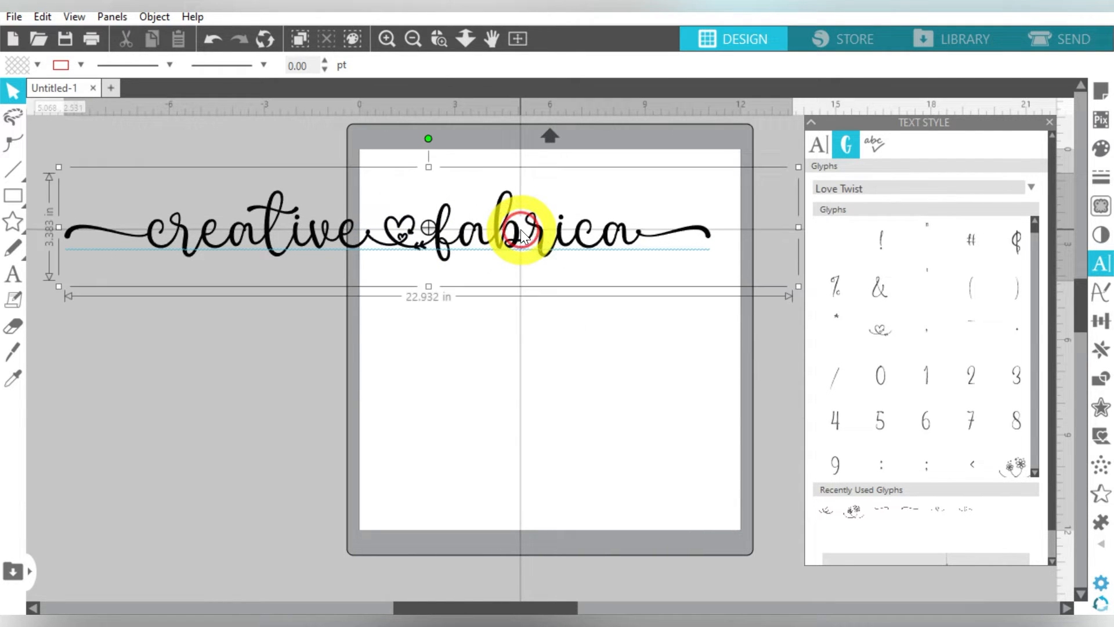
{"action": "left_click", "coordinate": [519, 234]}
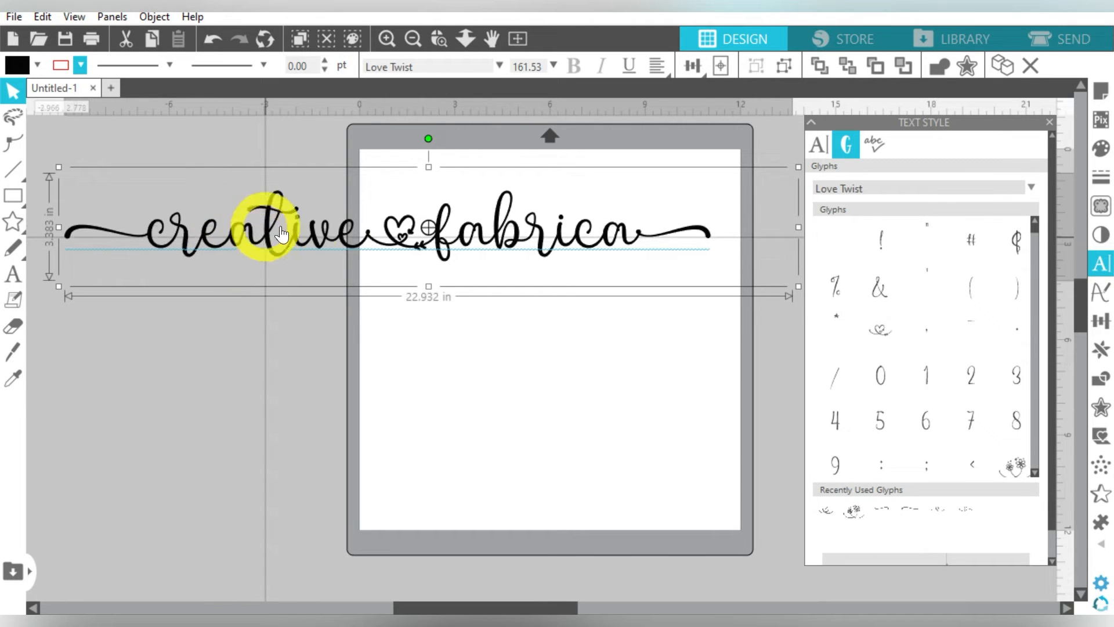
{"action": "mouse_move", "coordinate": [235, 233]}
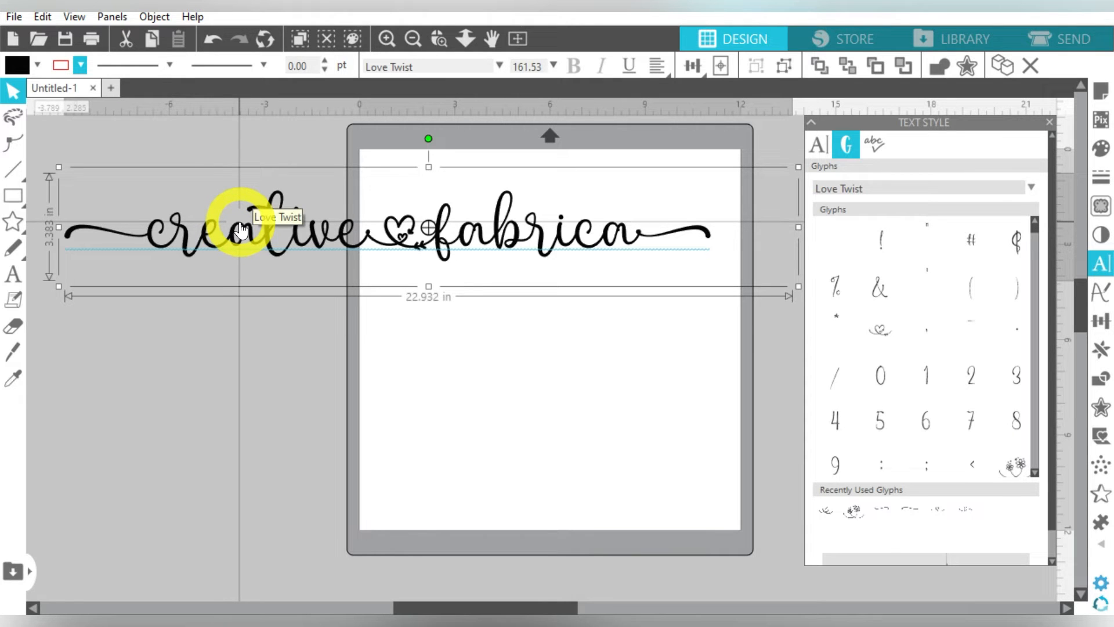
{"action": "mouse_move", "coordinate": [460, 255]}
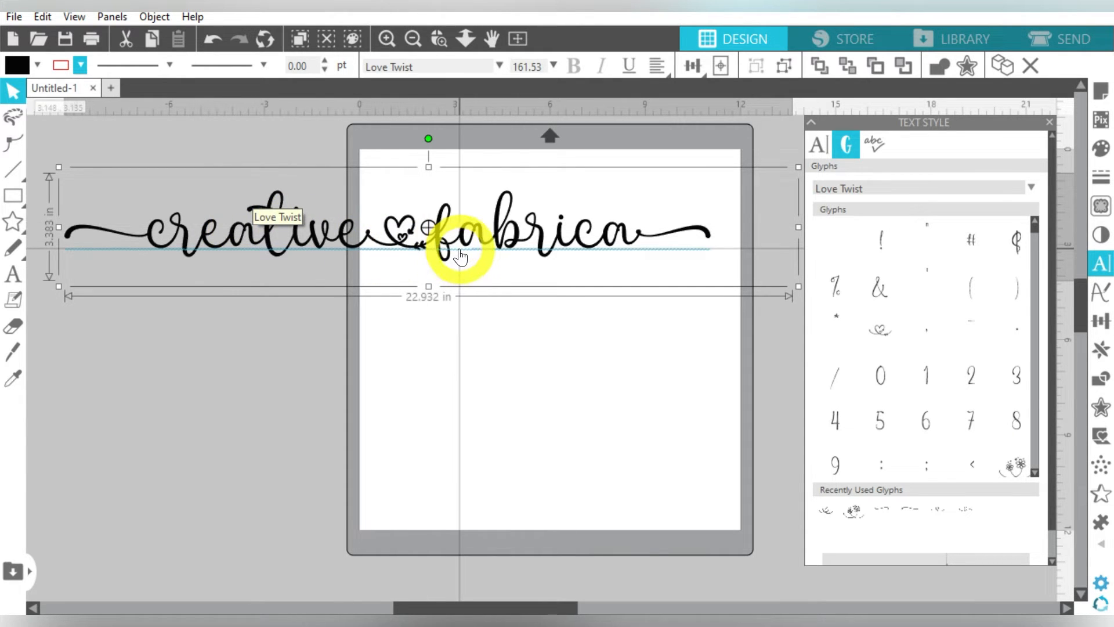
{"action": "mouse_move", "coordinate": [979, 364]}
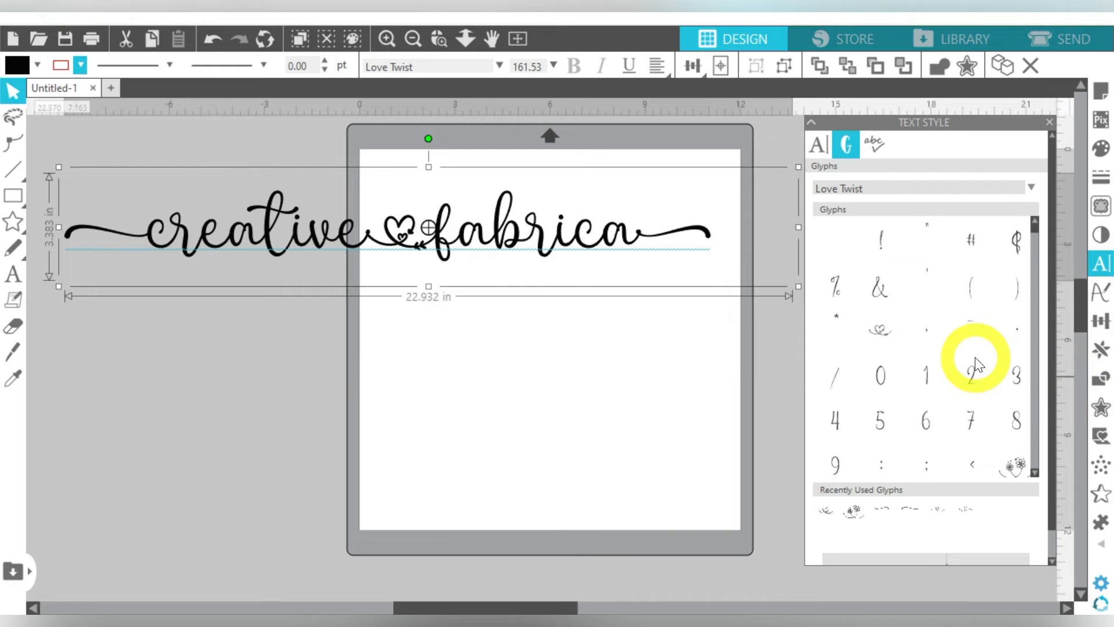
{"action": "scroll", "scroll_direction": "down", "scroll_amount": 3}
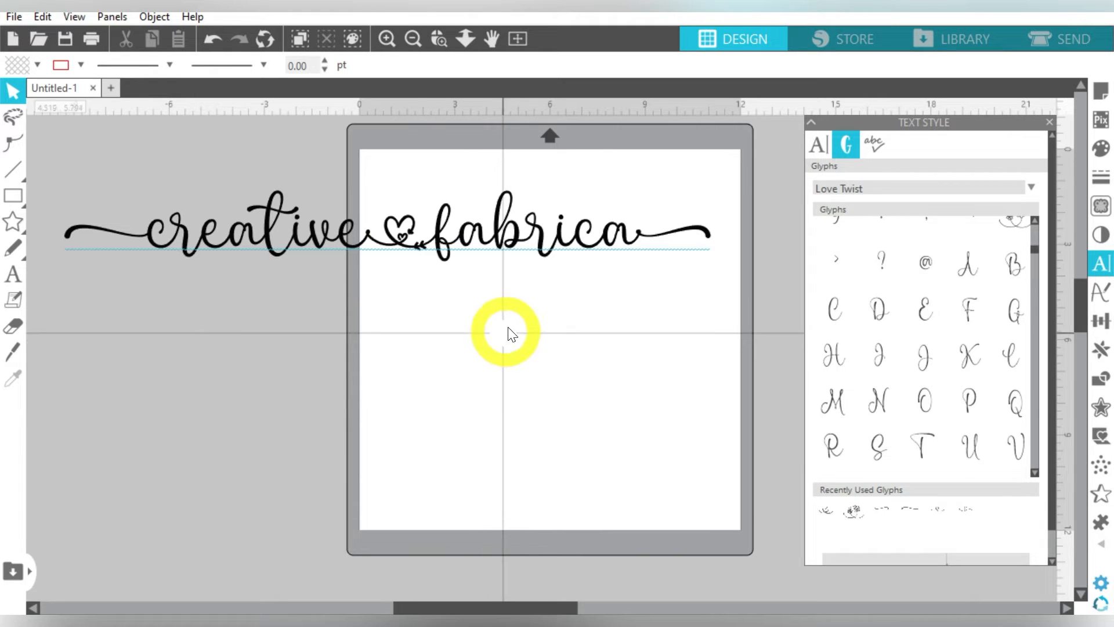
{"action": "mouse_move", "coordinate": [657, 251]}
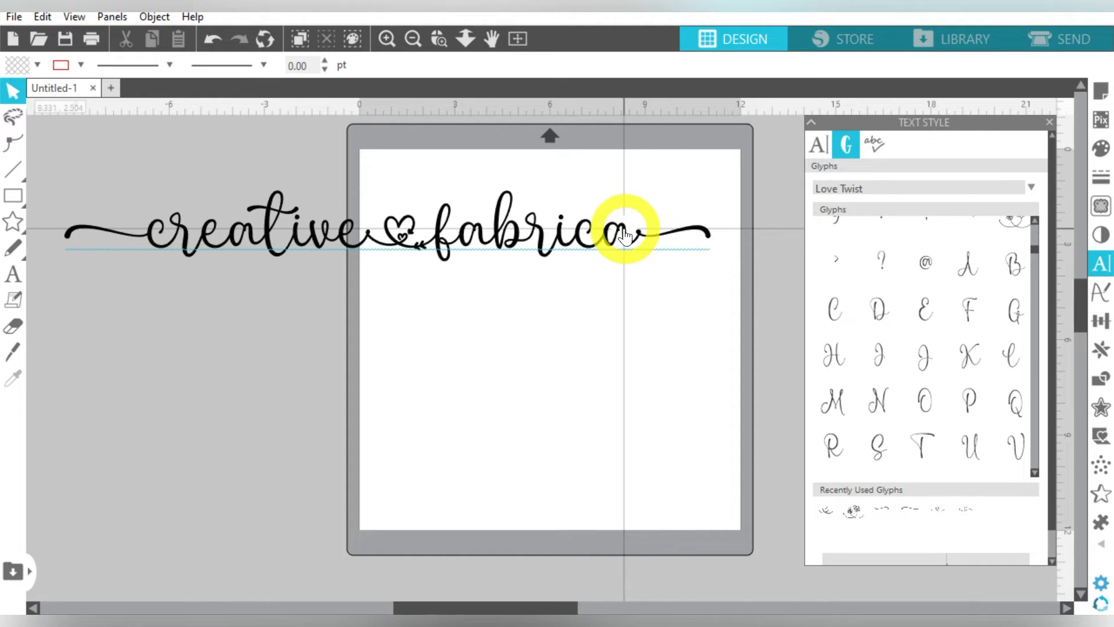
{"action": "mouse_move", "coordinate": [625, 234]}
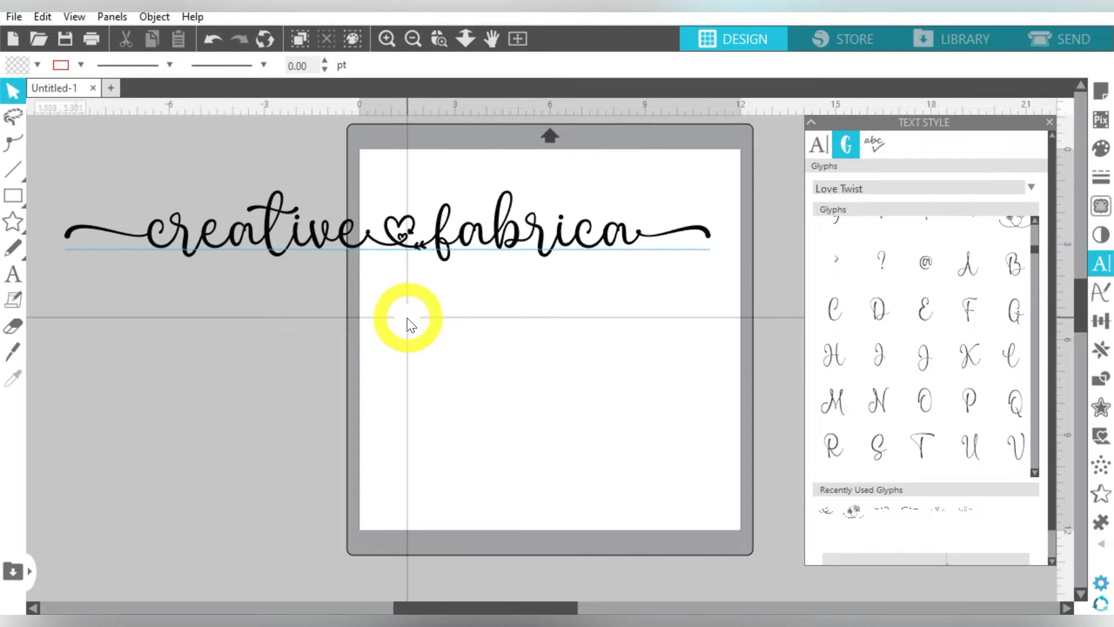
Step: Search the Start menu for 'charac' and launch Character Map
{"action": "left_click", "coordinate": [17, 597]}
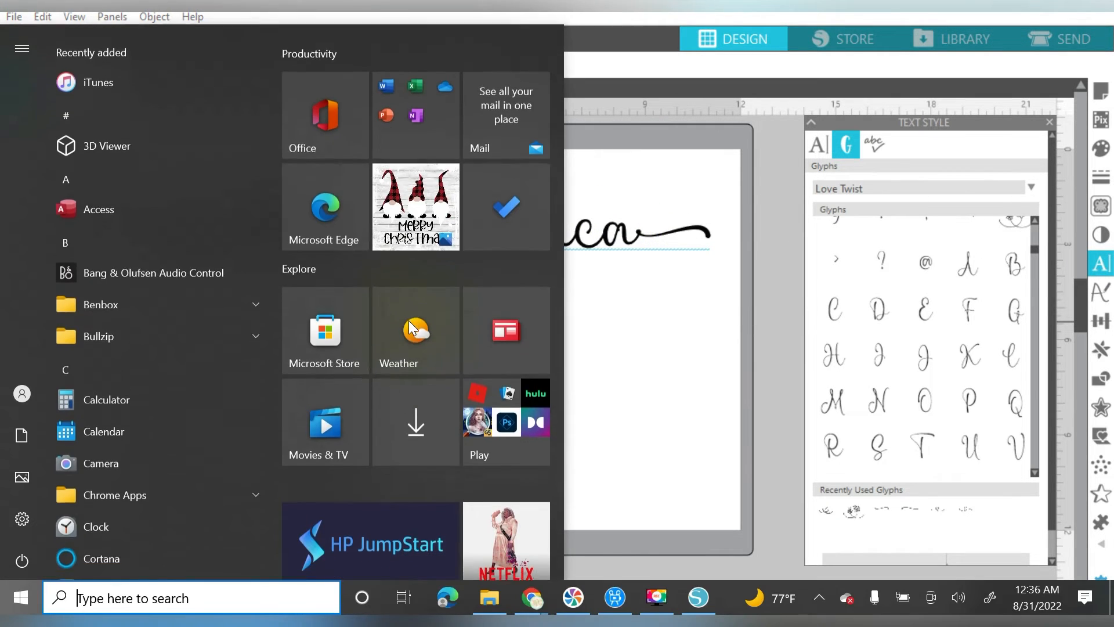
{"action": "type", "text": "character"}
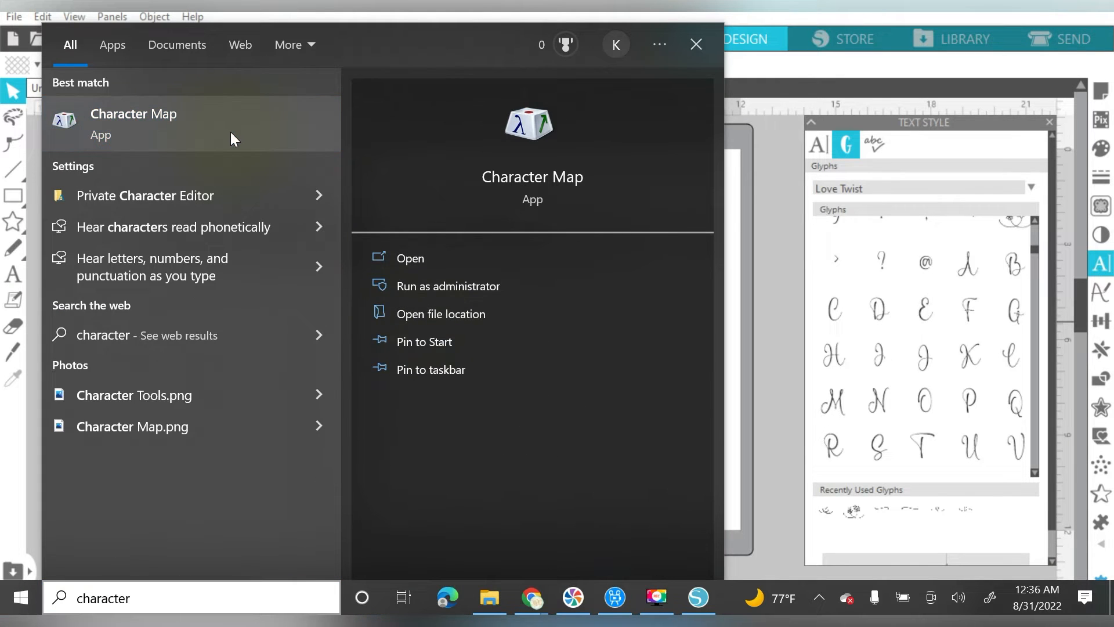
{"action": "left_click", "coordinate": [696, 44]}
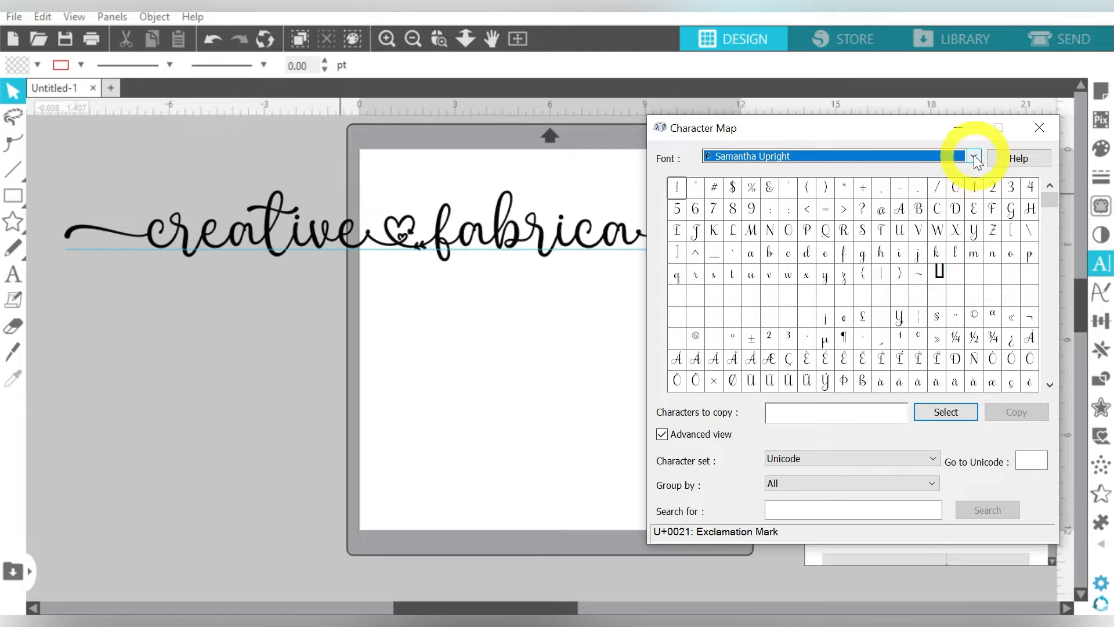
Step: Pick Love Twist from Character Map's font list to browse its glyphs
{"action": "left_click", "coordinate": [973, 155]}
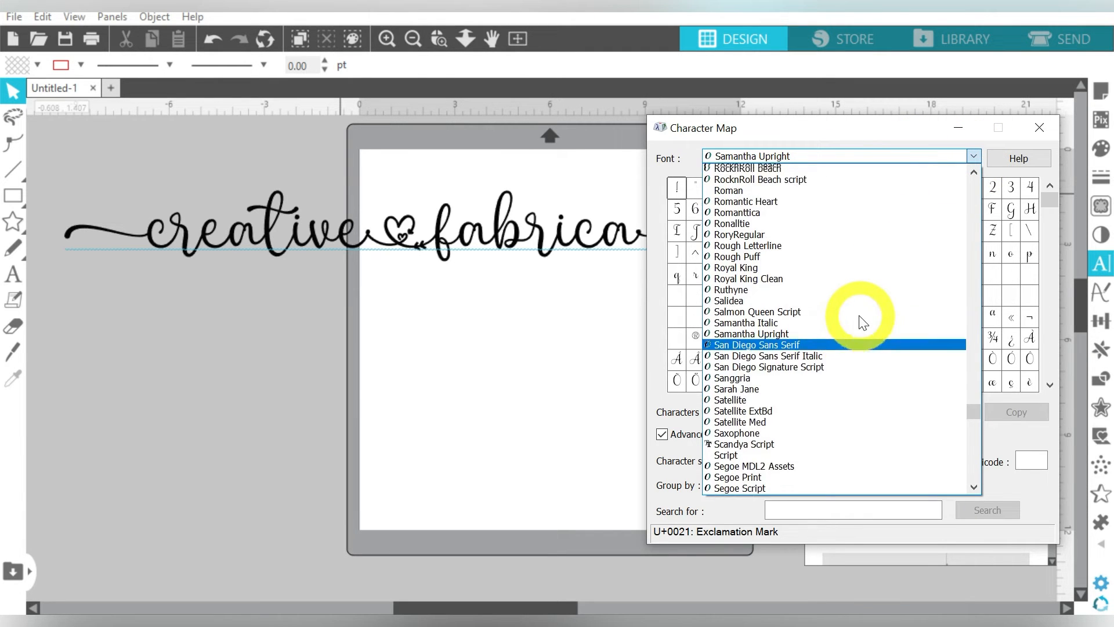
{"action": "scroll", "scroll_direction": "up", "scroll_amount": 3}
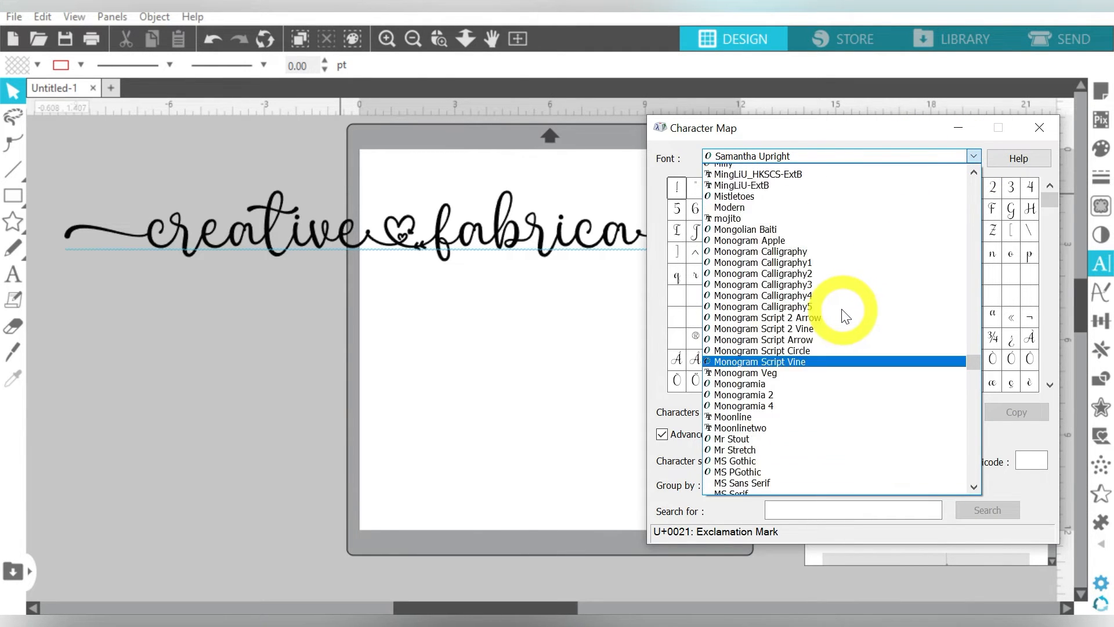
{"action": "scroll", "scroll_direction": "up", "scroll_amount": 3}
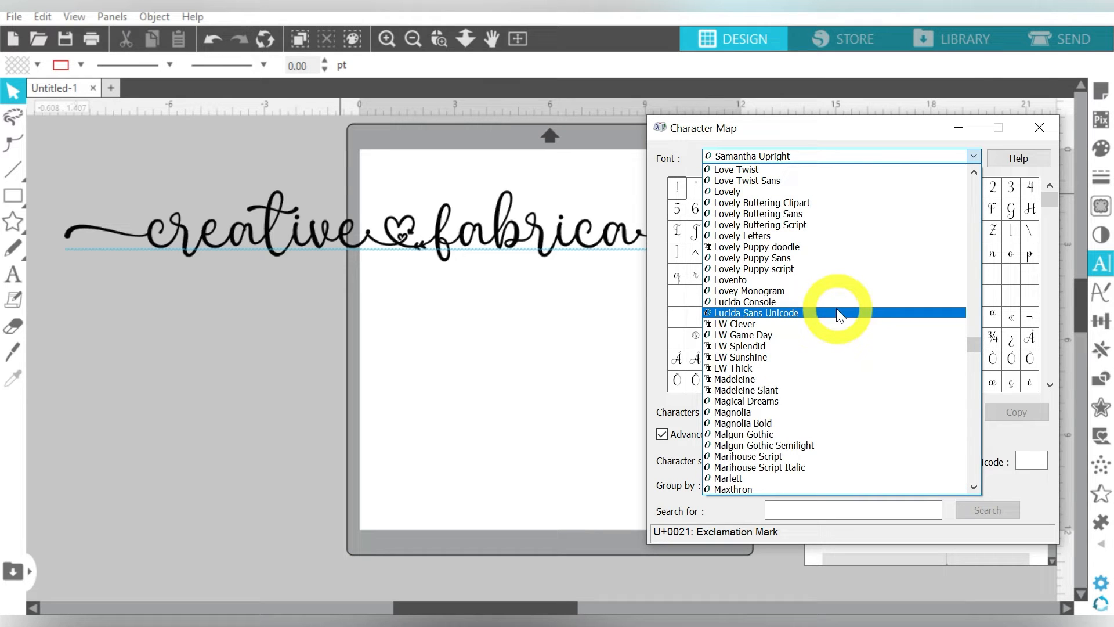
{"action": "left_click", "coordinate": [737, 169]}
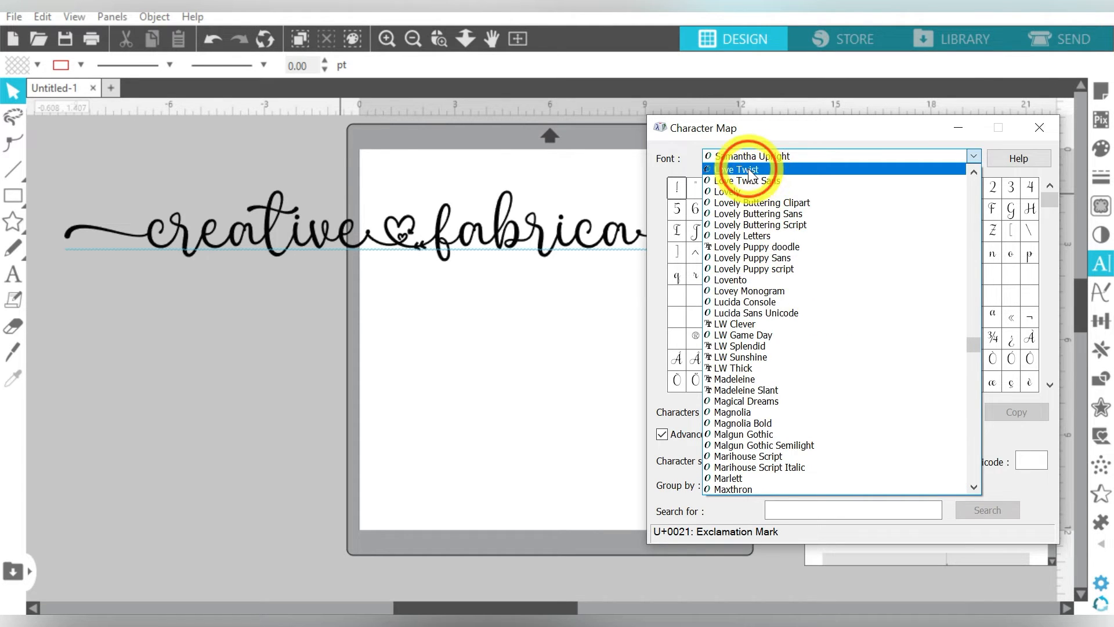
{"action": "left_click", "coordinate": [741, 168]}
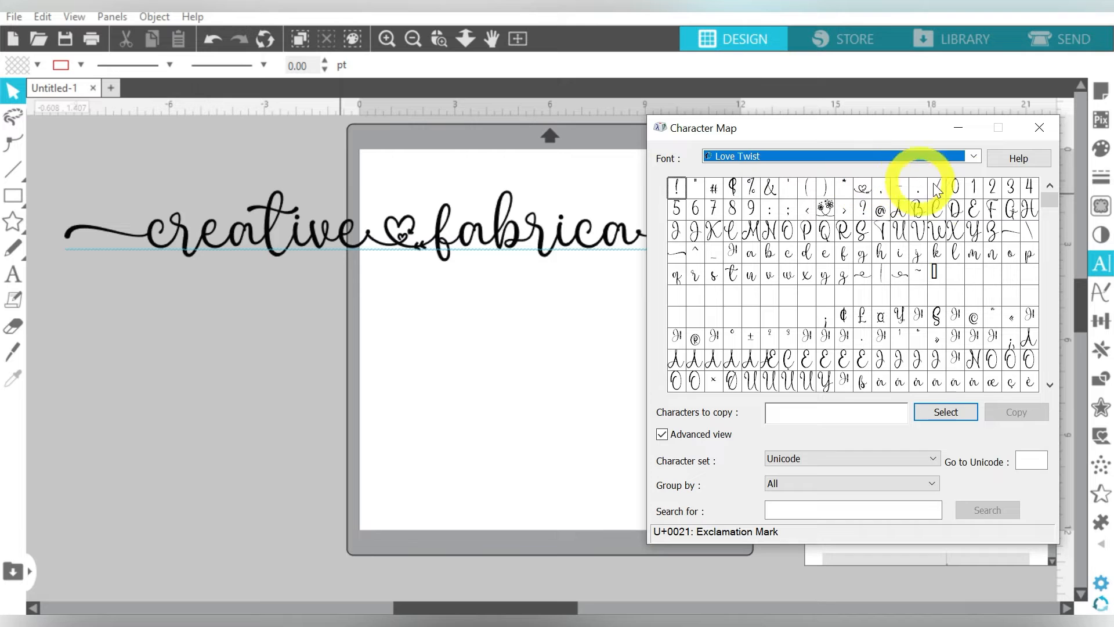
{"action": "mouse_move", "coordinate": [881, 291]}
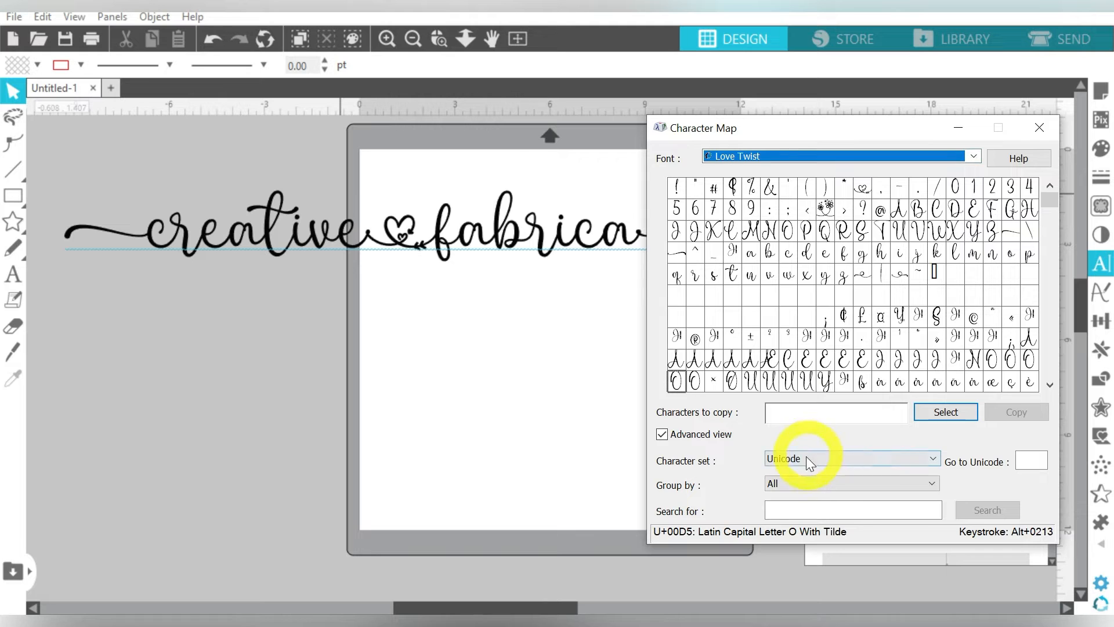
{"action": "left_click", "coordinate": [851, 483]}
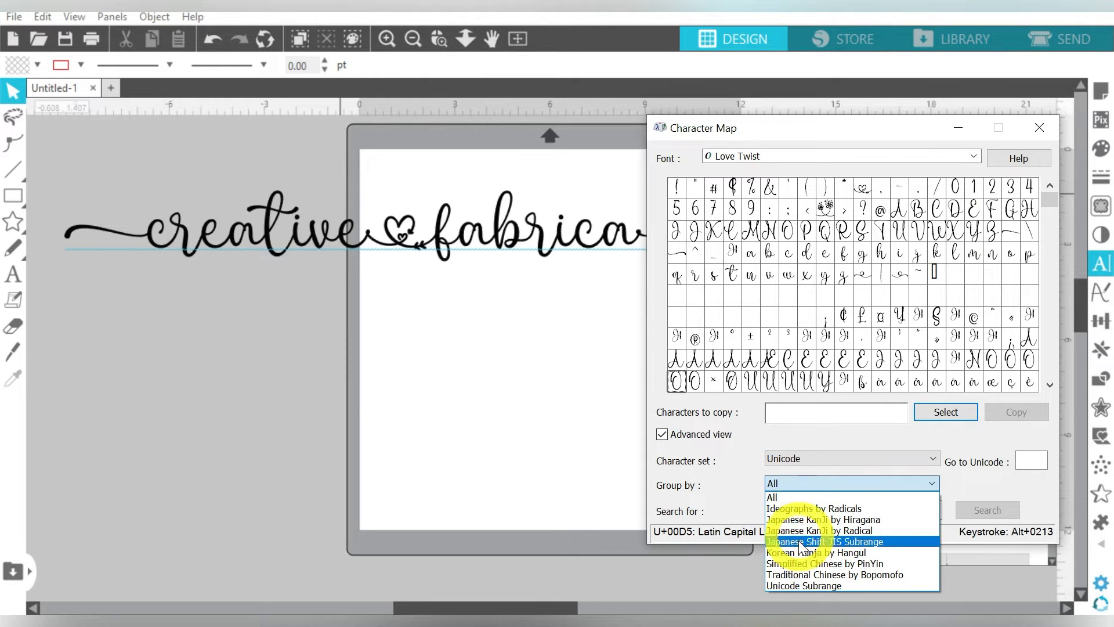
{"action": "left_click", "coordinate": [804, 586]}
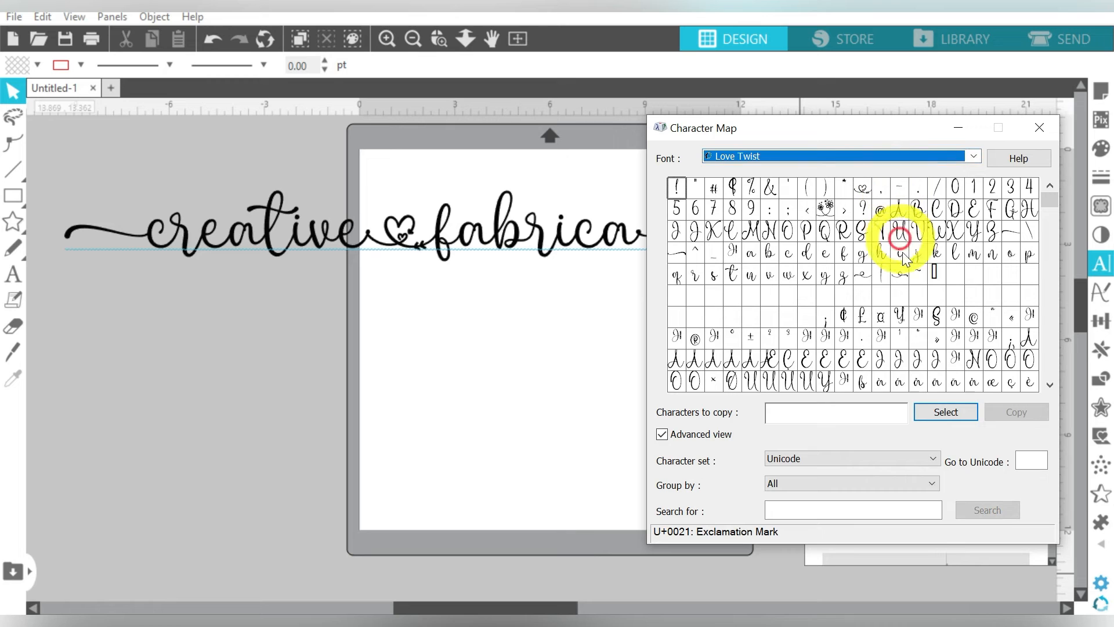
{"action": "mouse_move", "coordinate": [703, 256]}
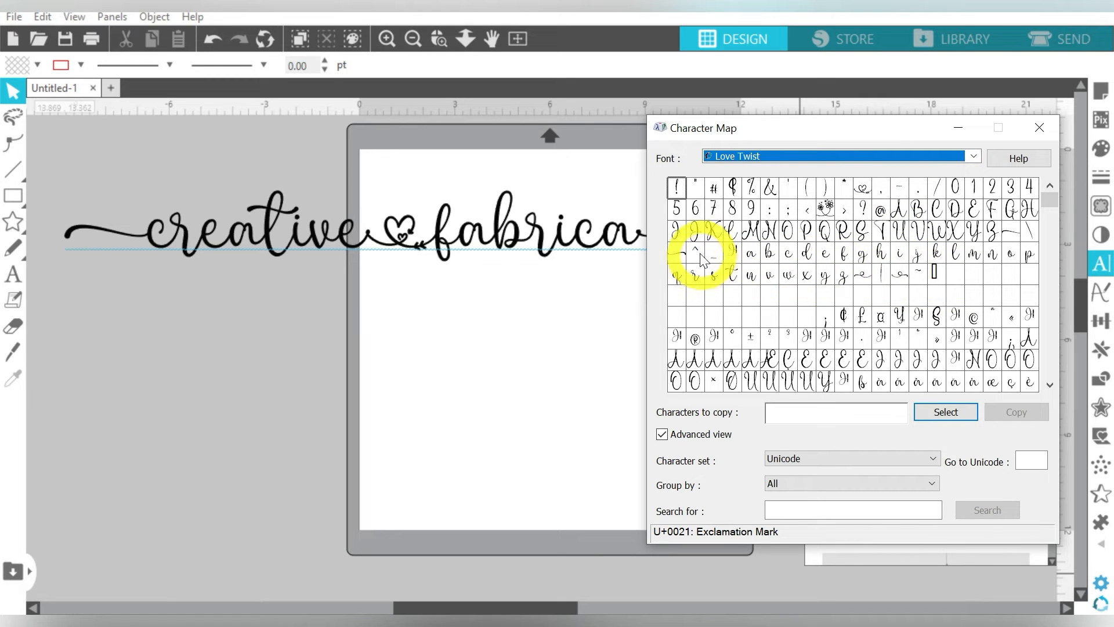
{"action": "mouse_move", "coordinate": [824, 256]}
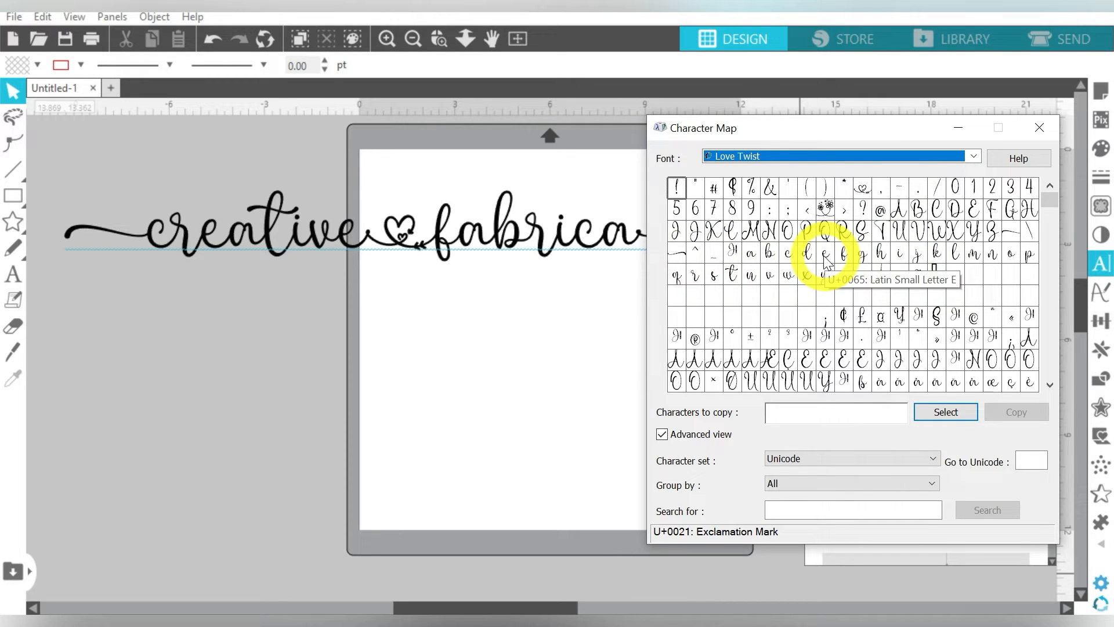
{"action": "left_click", "coordinate": [973, 156]}
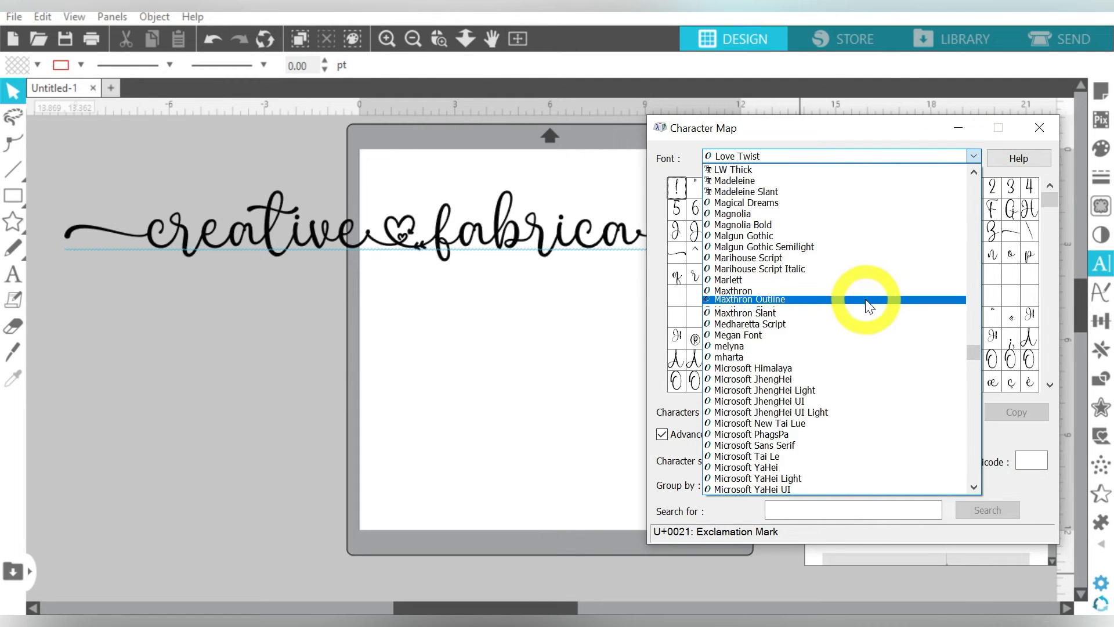
Step: Switch the Character Map font to Samantha Upright
{"action": "scroll", "scroll_direction": "down", "scroll_amount": 3}
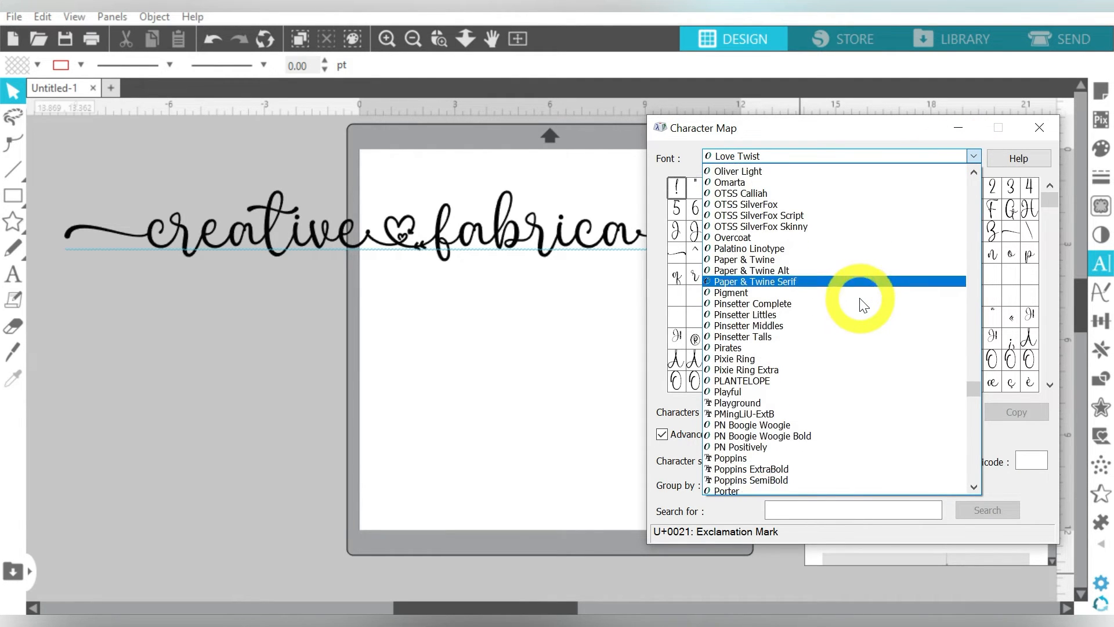
{"action": "scroll", "scroll_direction": "down", "scroll_amount": 3}
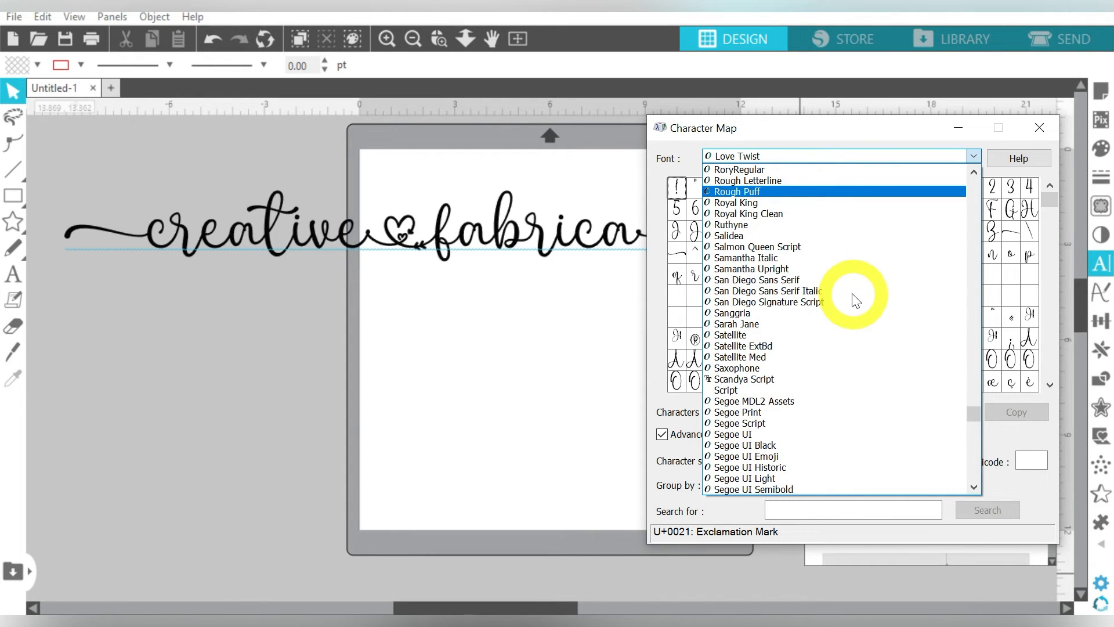
{"action": "left_click", "coordinate": [766, 291]}
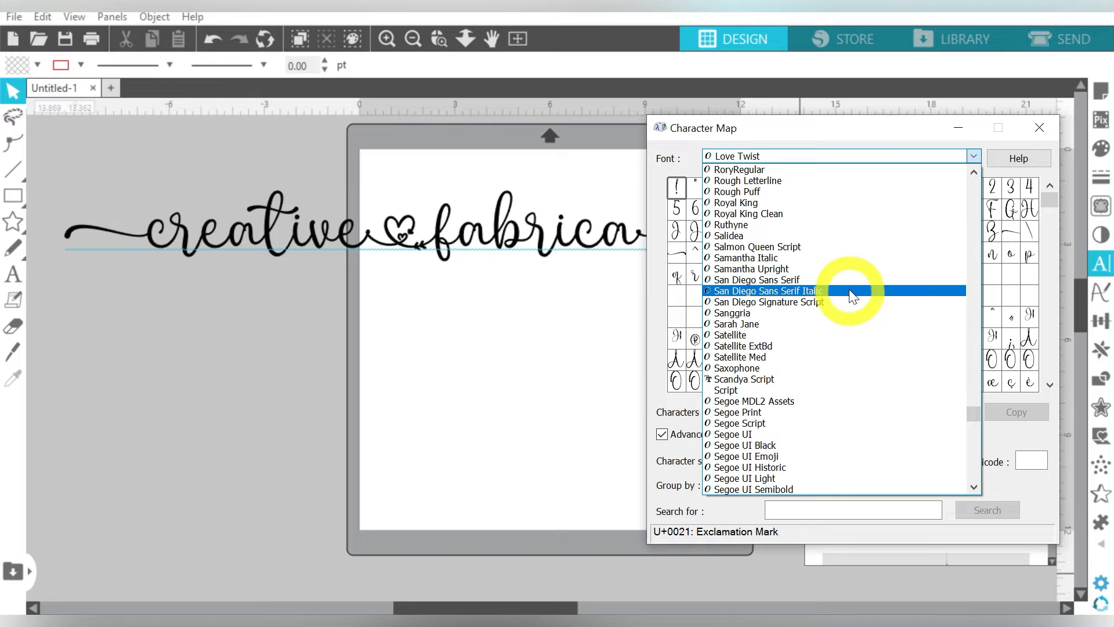
{"action": "left_click", "coordinate": [751, 269]}
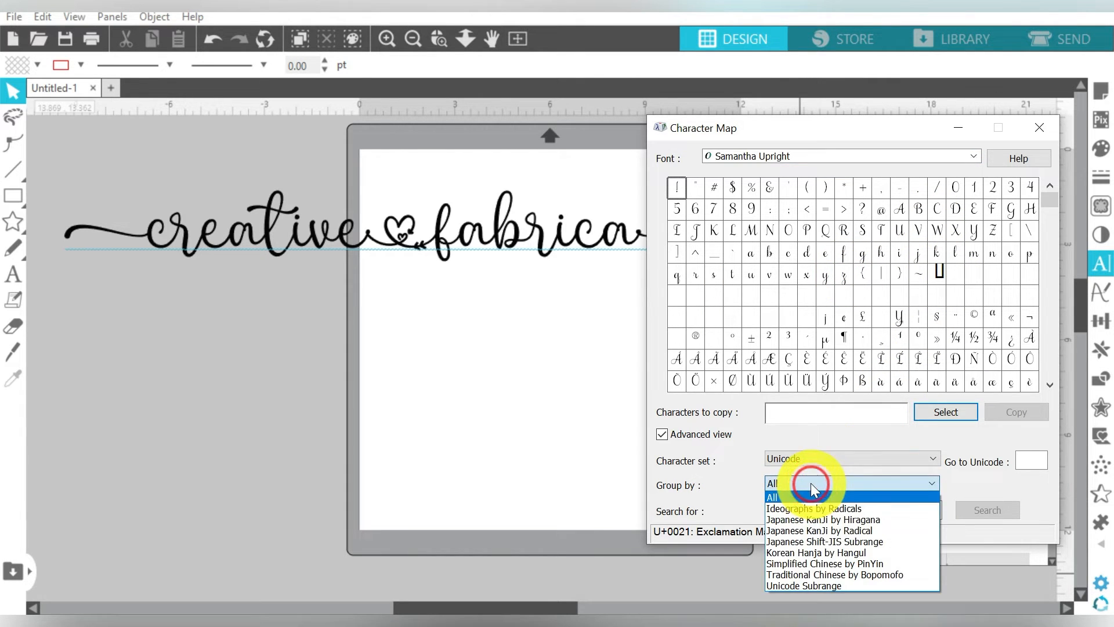
Step: Group characters by Unicode Subrange and browse the Private Use Characters
{"action": "left_click", "coordinate": [804, 586]}
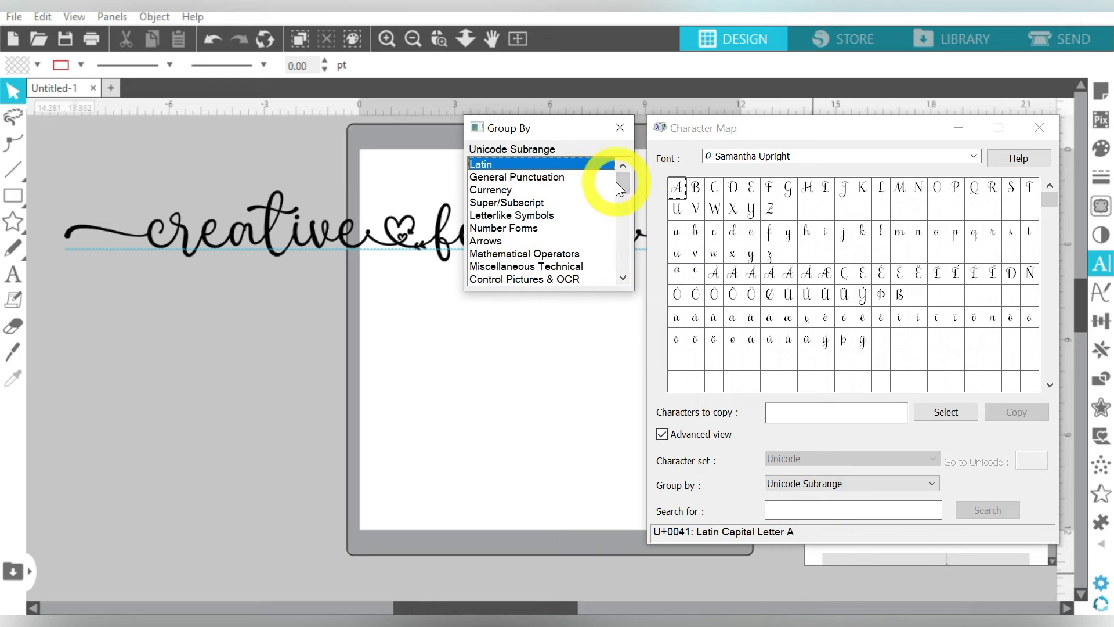
{"action": "left_click", "coordinate": [621, 278]}
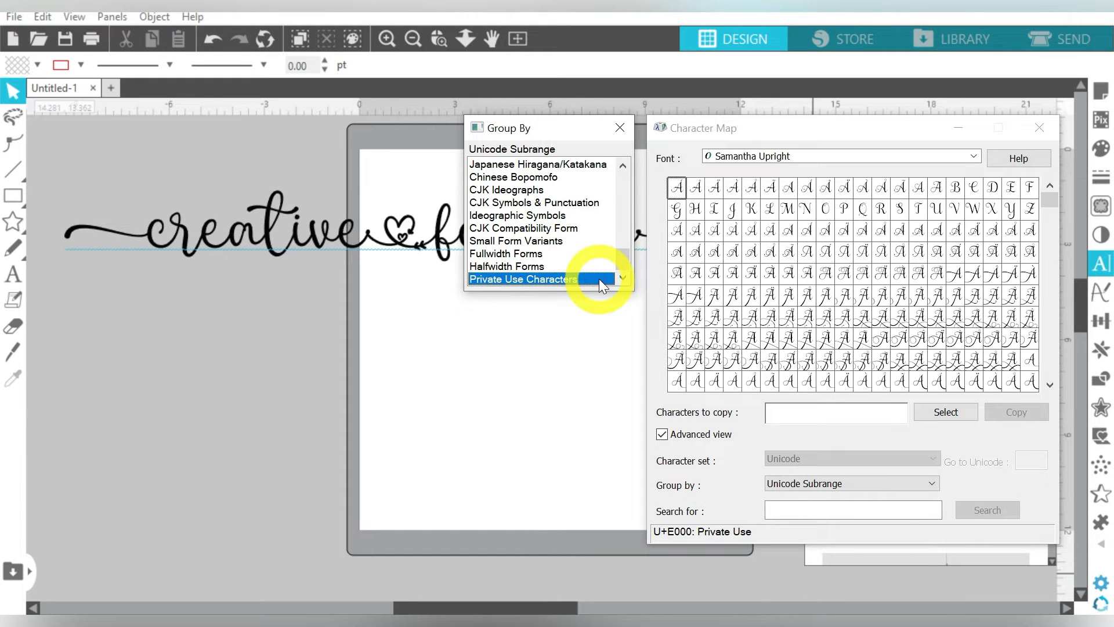
{"action": "mouse_move", "coordinate": [1007, 299]}
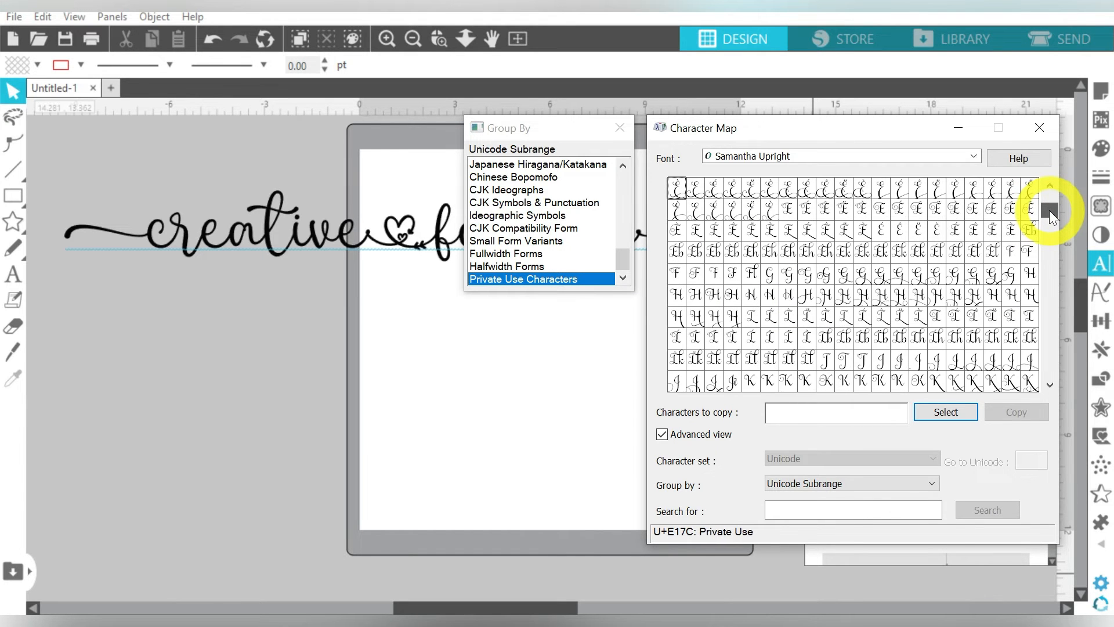
{"action": "left_click", "coordinate": [1051, 207]}
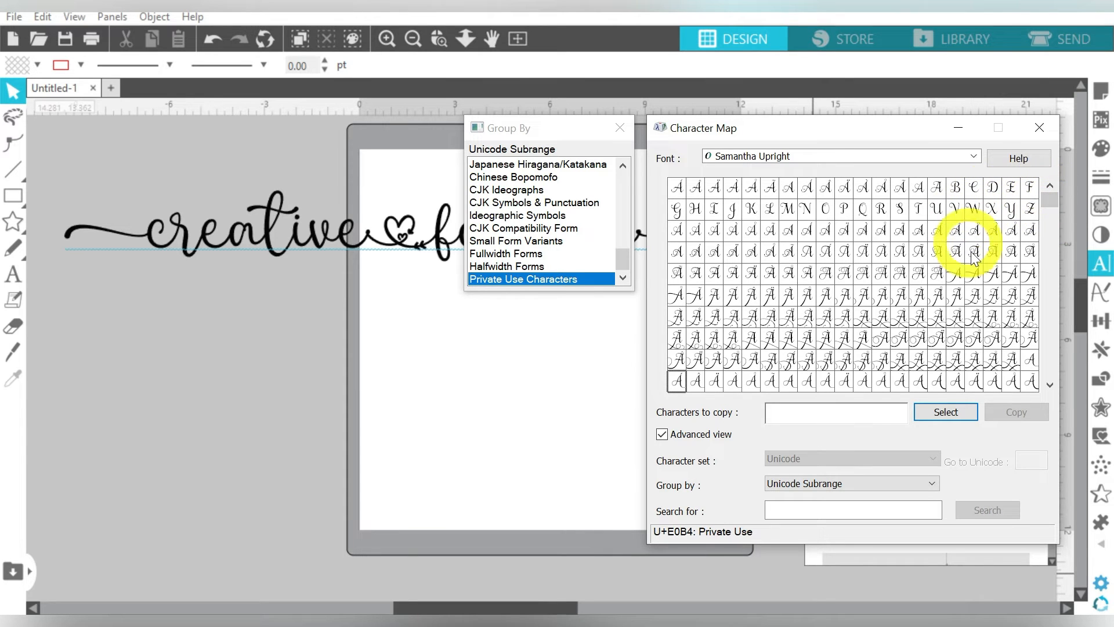
{"action": "mouse_move", "coordinate": [973, 320]}
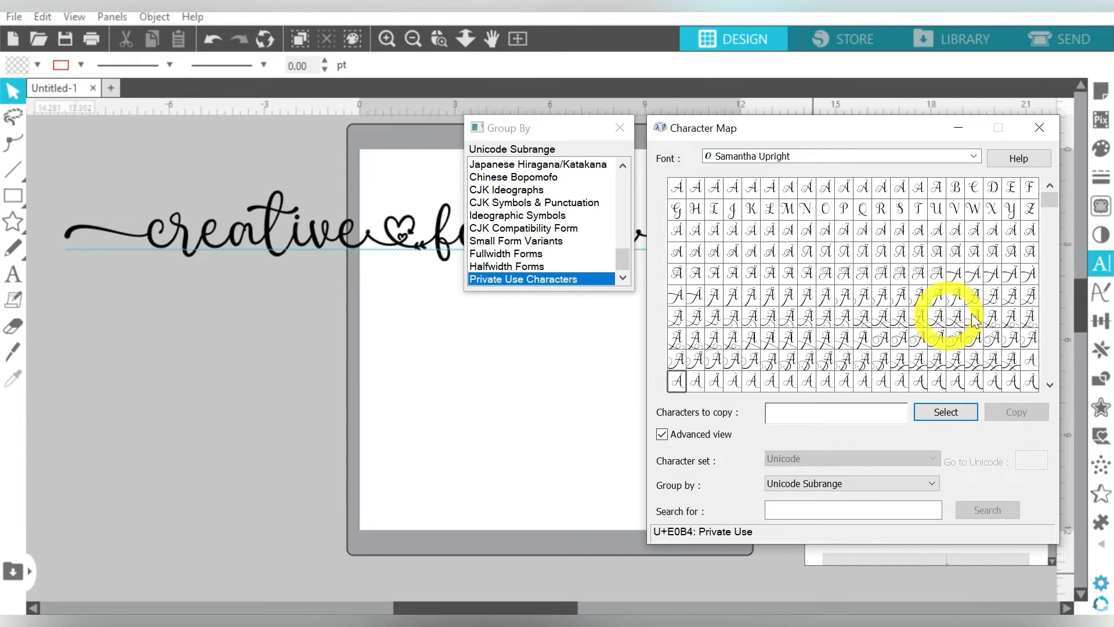
{"action": "scroll", "scroll_direction": "down", "scroll_amount": 3}
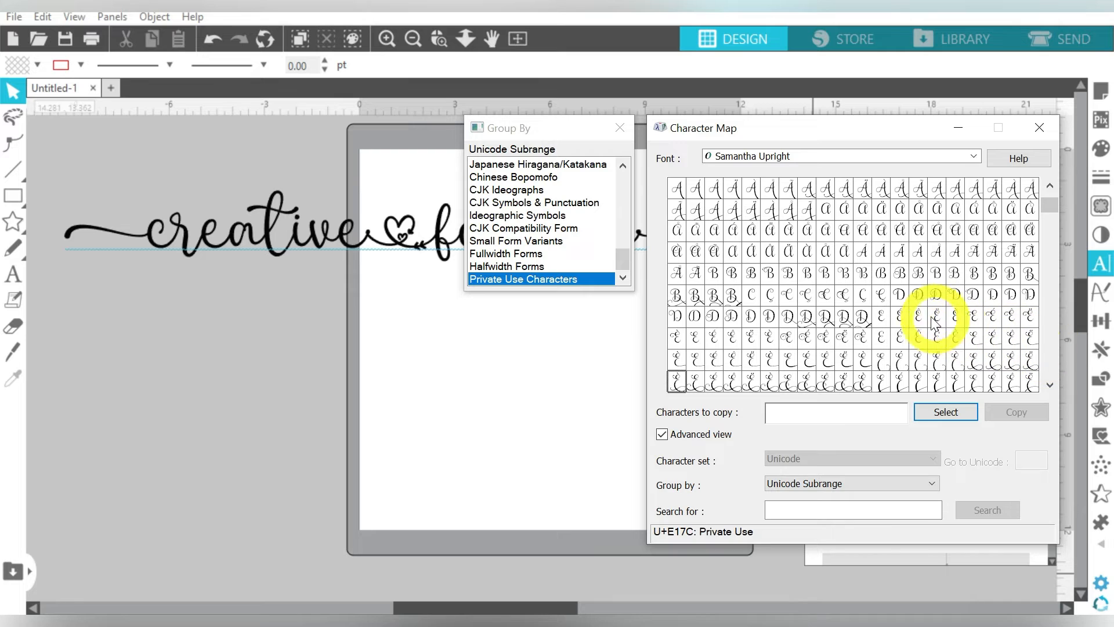
{"action": "mouse_move", "coordinate": [791, 295]}
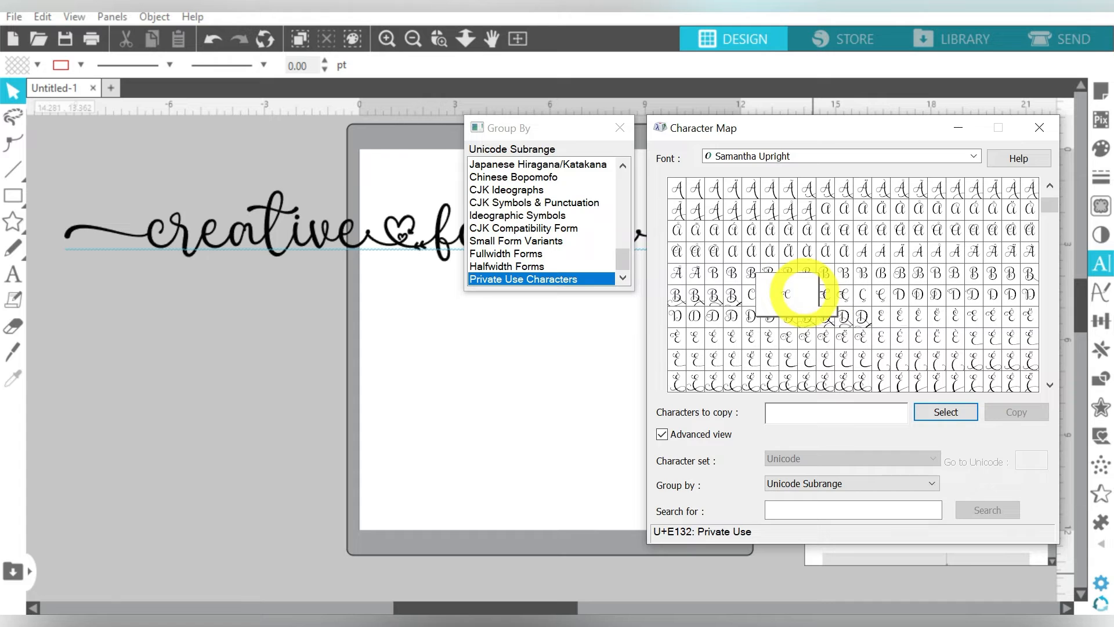
{"action": "mouse_move", "coordinate": [788, 296]}
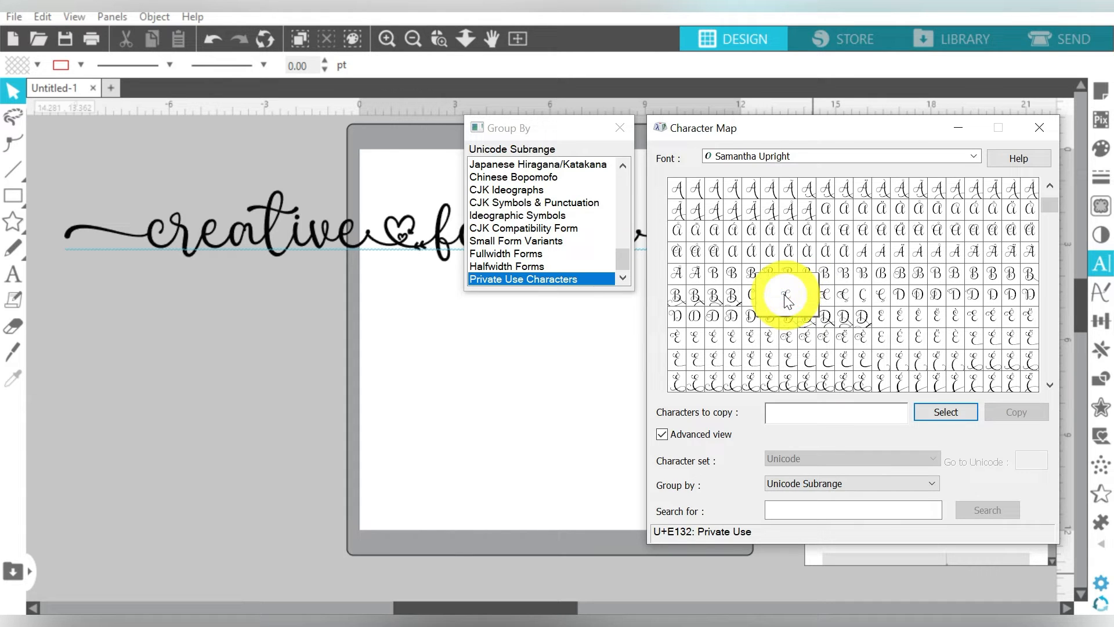
{"action": "mouse_move", "coordinate": [799, 292]}
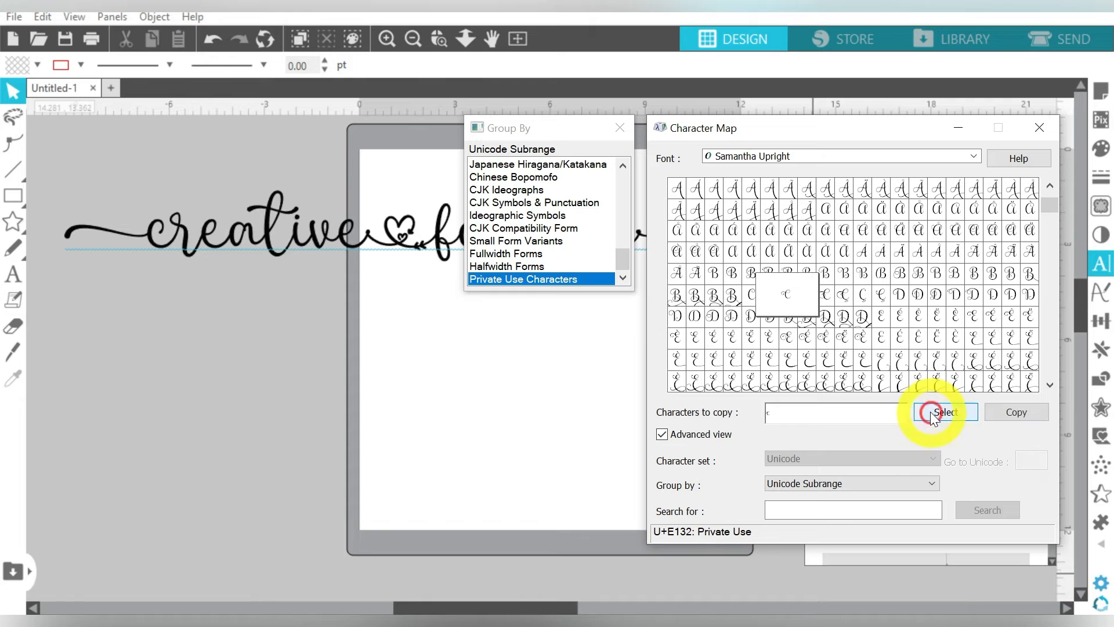
{"action": "mouse_move", "coordinate": [1051, 323]}
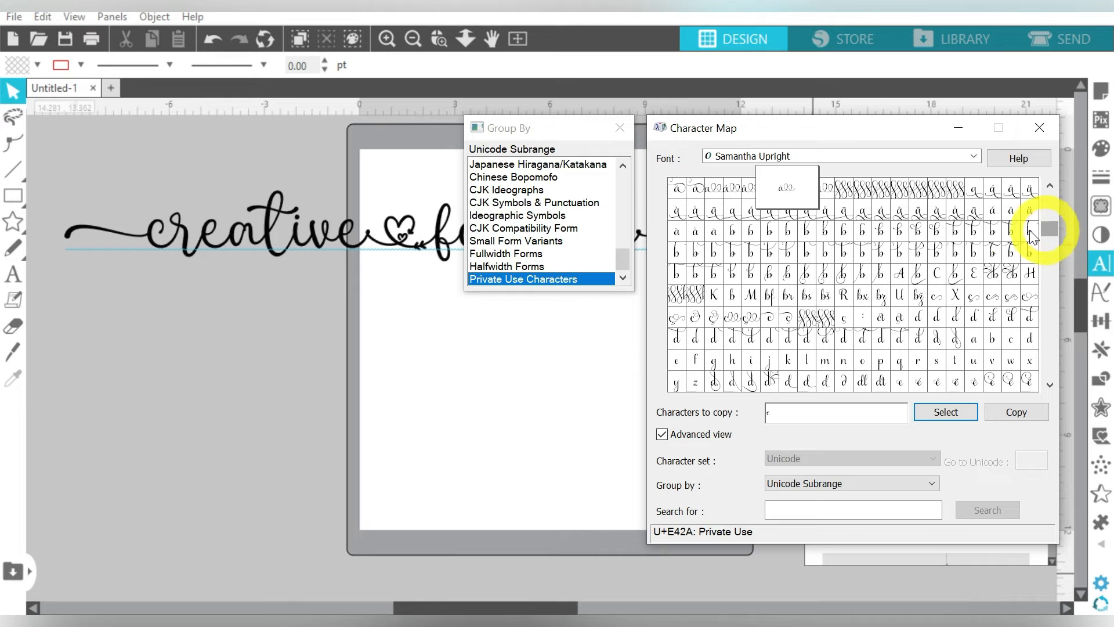
{"action": "mouse_move", "coordinate": [1027, 231]}
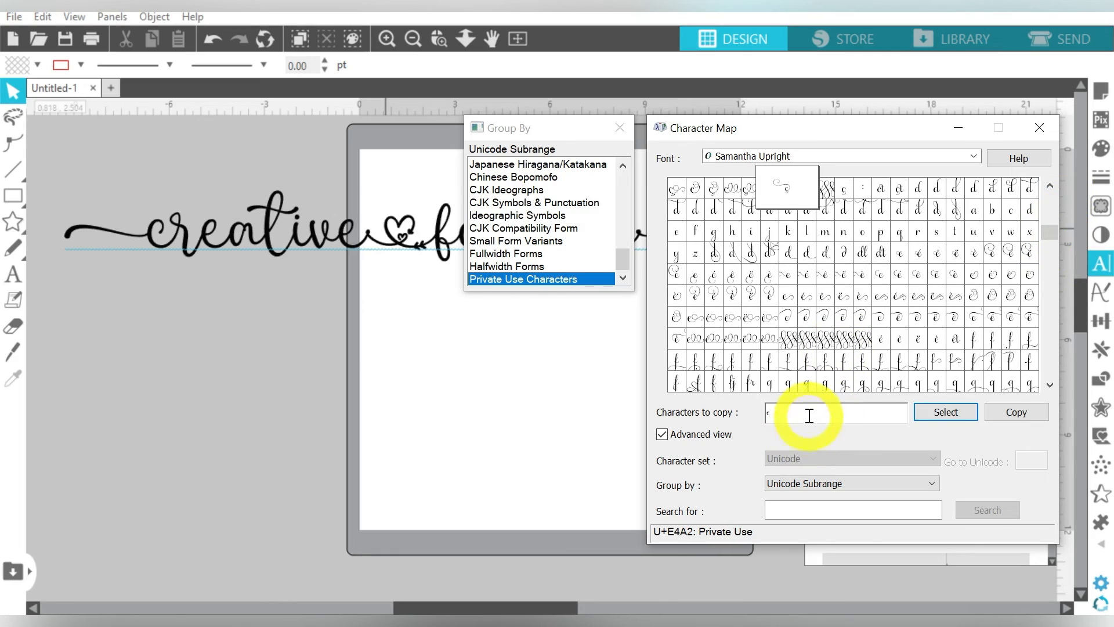
{"action": "mouse_move", "coordinate": [857, 334]}
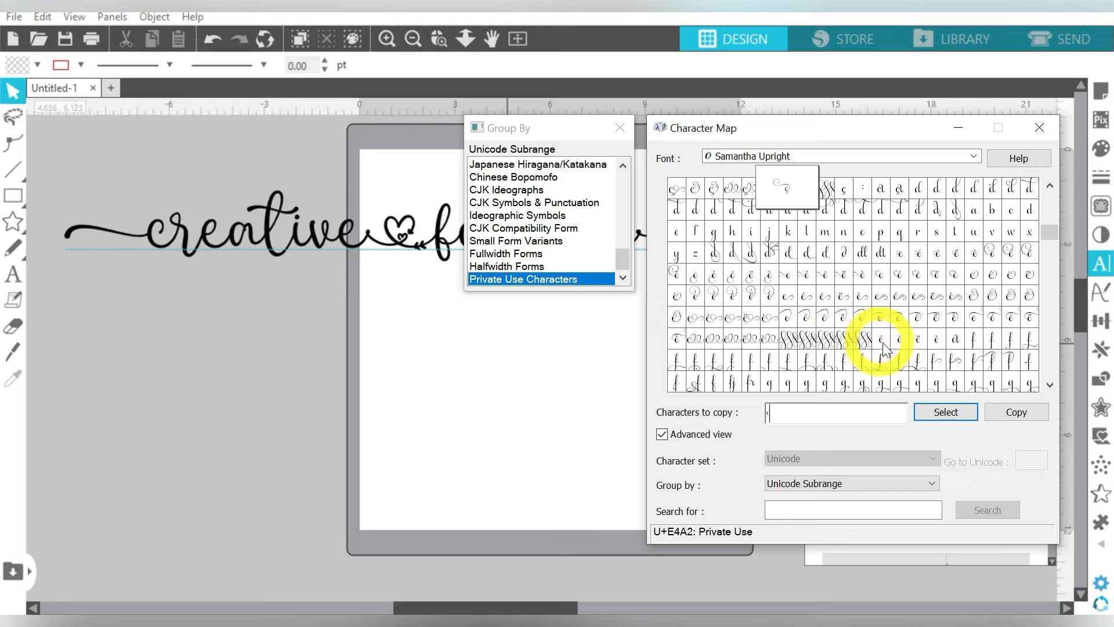
{"action": "mouse_move", "coordinate": [782, 327]}
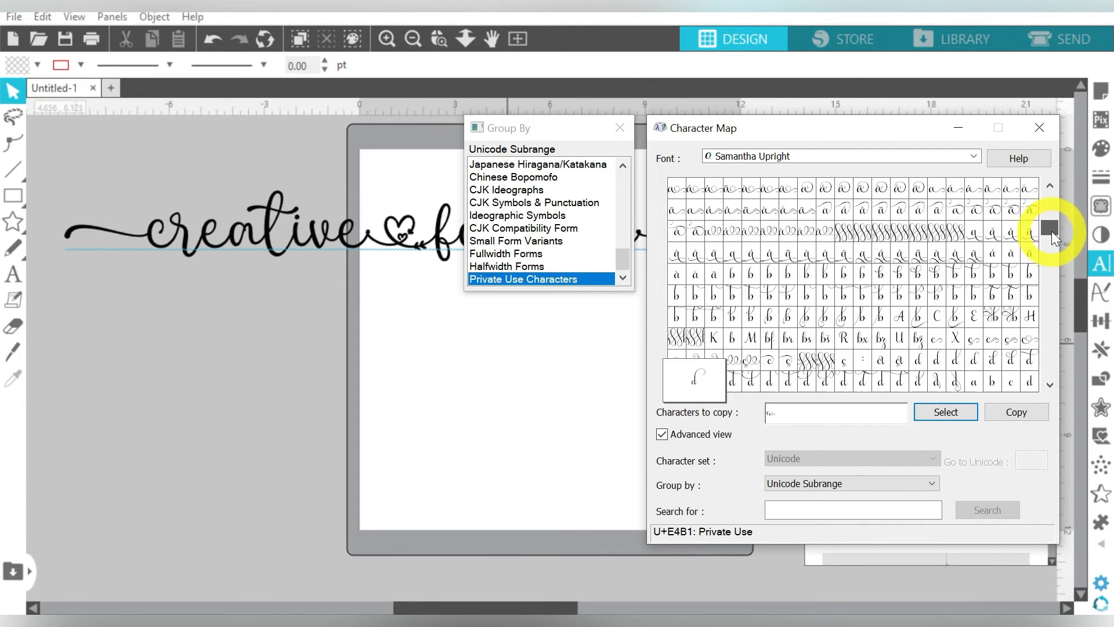
Step: Scroll through Samantha Upright's swash alternate glyphs in Character Map
{"action": "scroll", "scroll_direction": "down", "scroll_amount": 3}
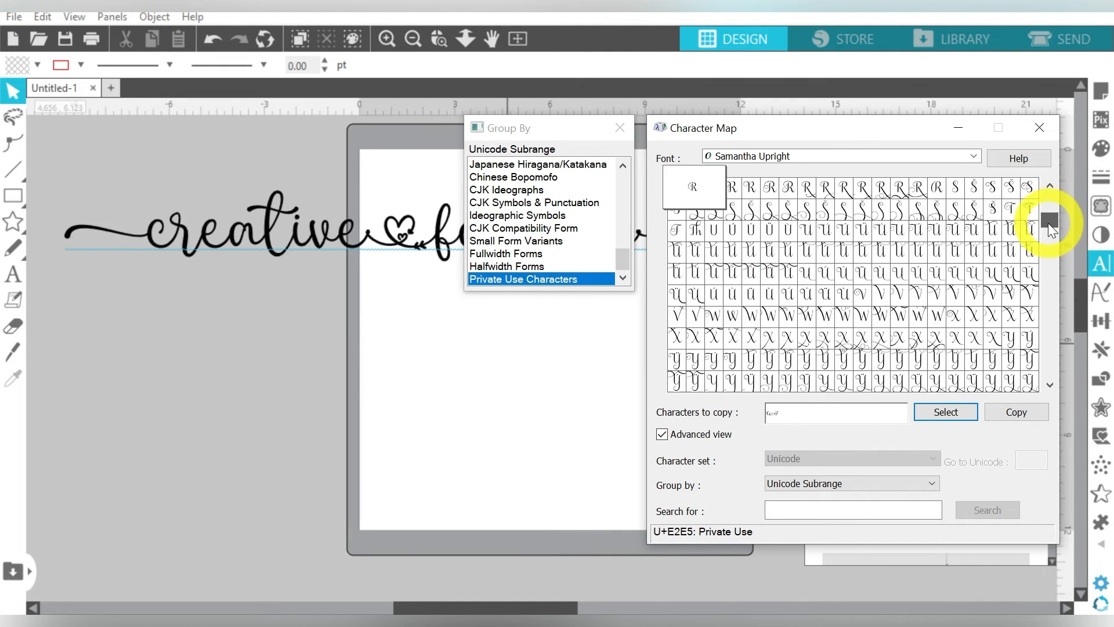
{"action": "scroll", "scroll_direction": "down", "scroll_amount": 3}
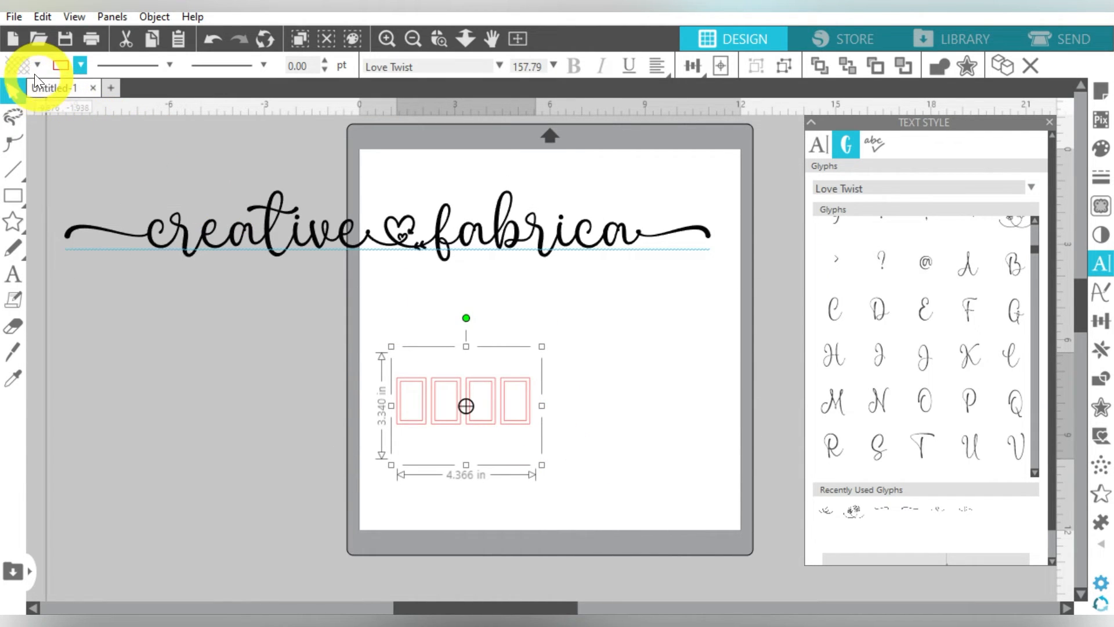
Step: Switch the Text Style panel from Glyphs to fonts and apply Samantha Upright
{"action": "left_click", "coordinate": [80, 65]}
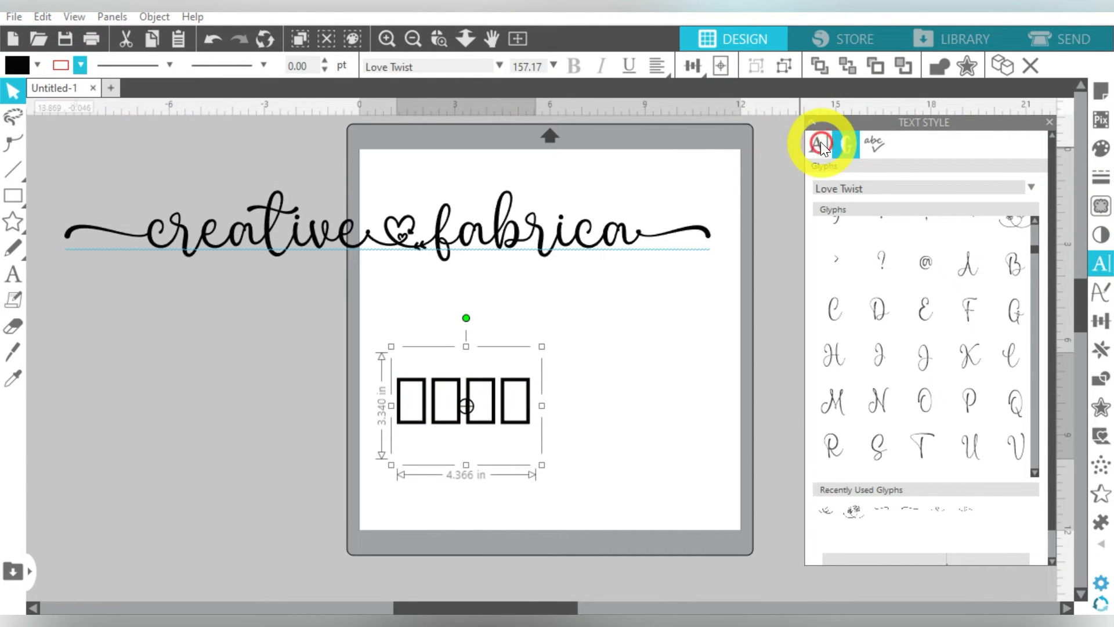
{"action": "left_click", "coordinate": [817, 145]}
{"action": "type", "text": "samantha Italic"}
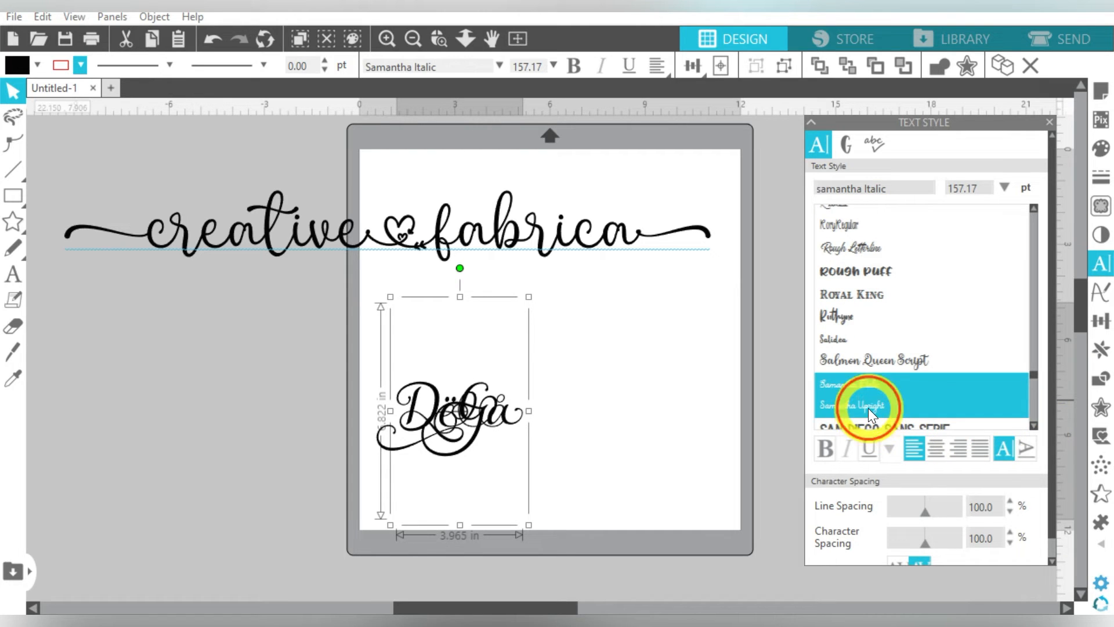
{"action": "left_click", "coordinate": [867, 406]}
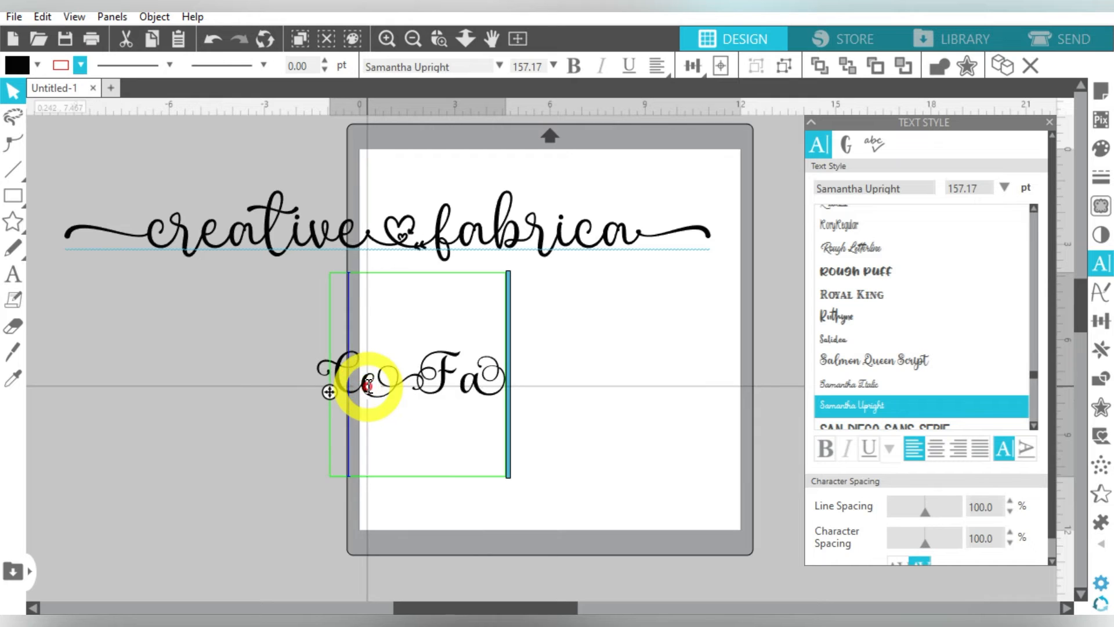
{"action": "mouse_move", "coordinate": [473, 351]}
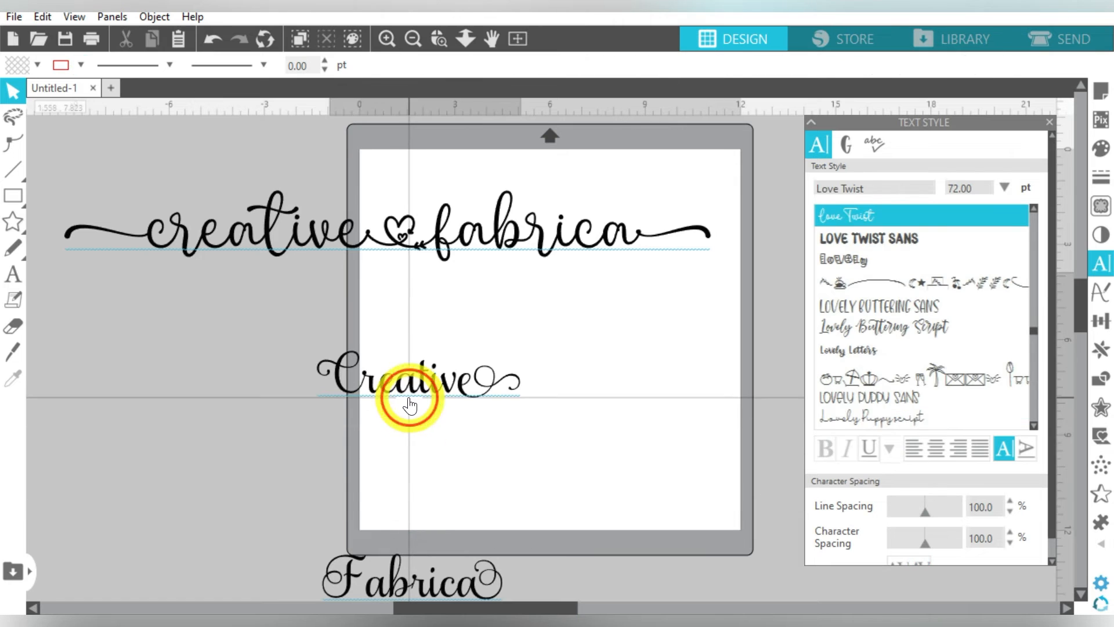
Step: Select the Creative and Fabrica sample texts
{"action": "left_click", "coordinate": [411, 395]}
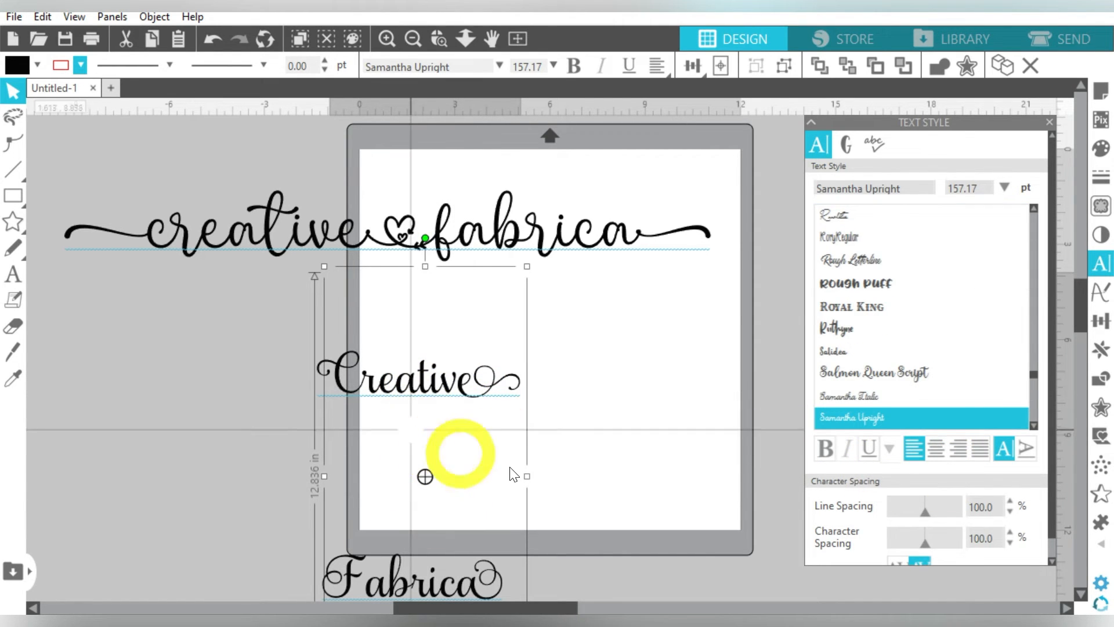
{"action": "mouse_move", "coordinate": [924, 512]}
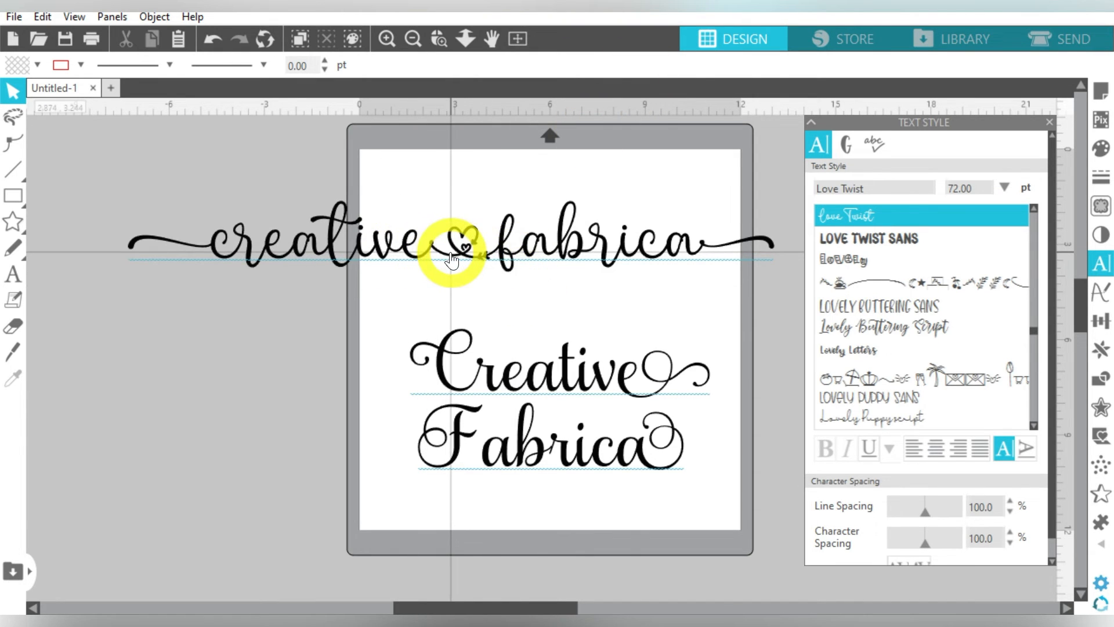
{"action": "mouse_move", "coordinate": [455, 256]}
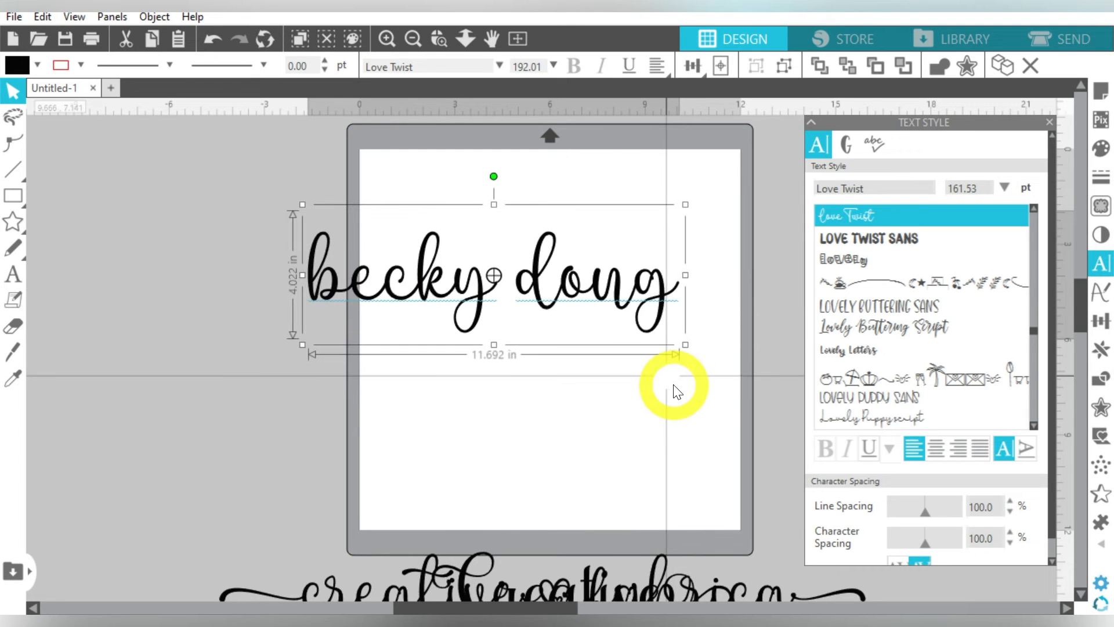
Step: Type 'becky', remove the space, and insert the heart glyph between the names
{"action": "left_click", "coordinate": [846, 145]}
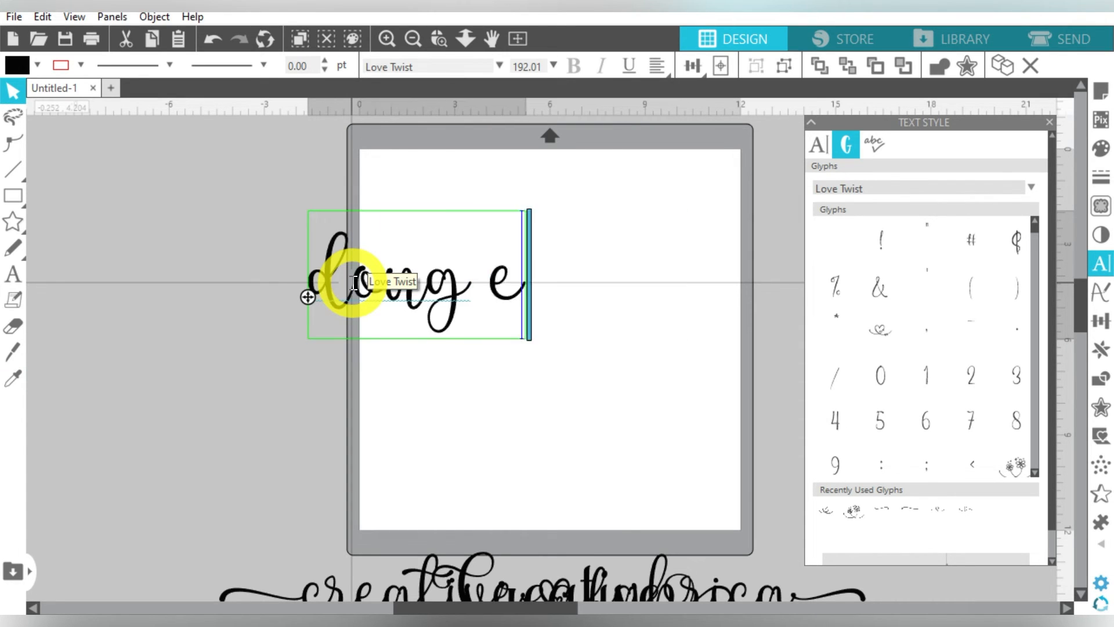
{"action": "type", "text": "becky"}
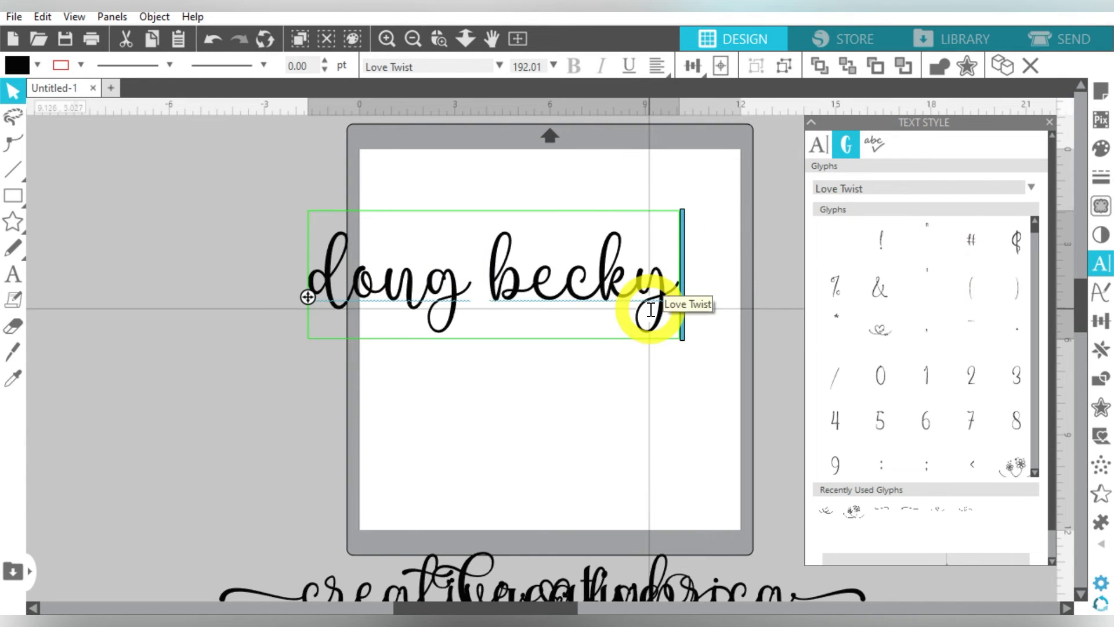
{"action": "key", "text": "Backspace"}
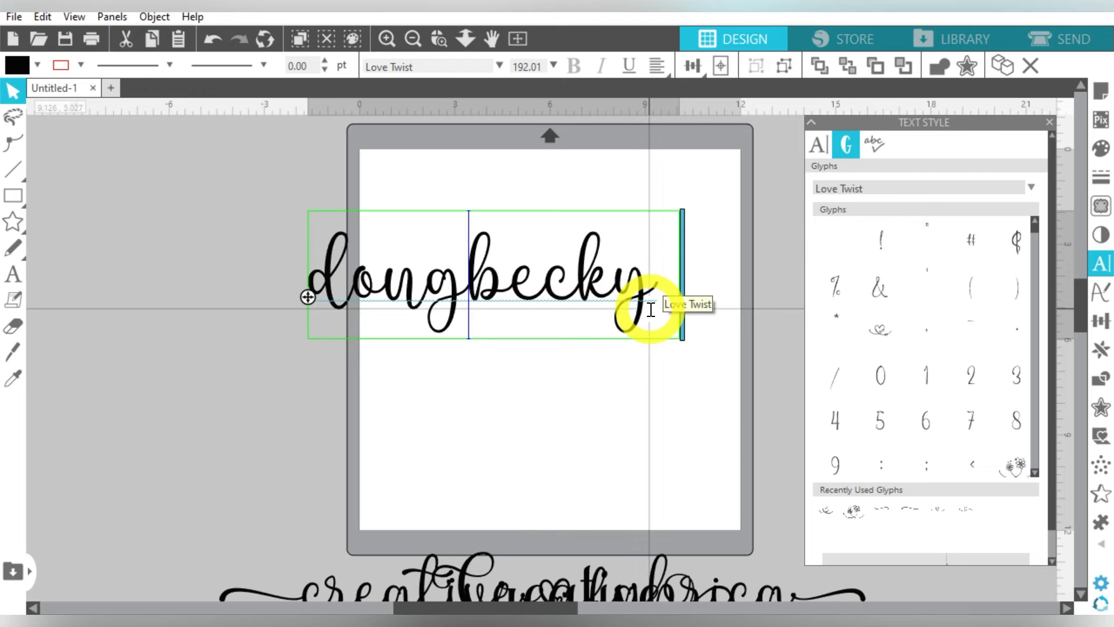
{"action": "left_click", "coordinate": [879, 330]}
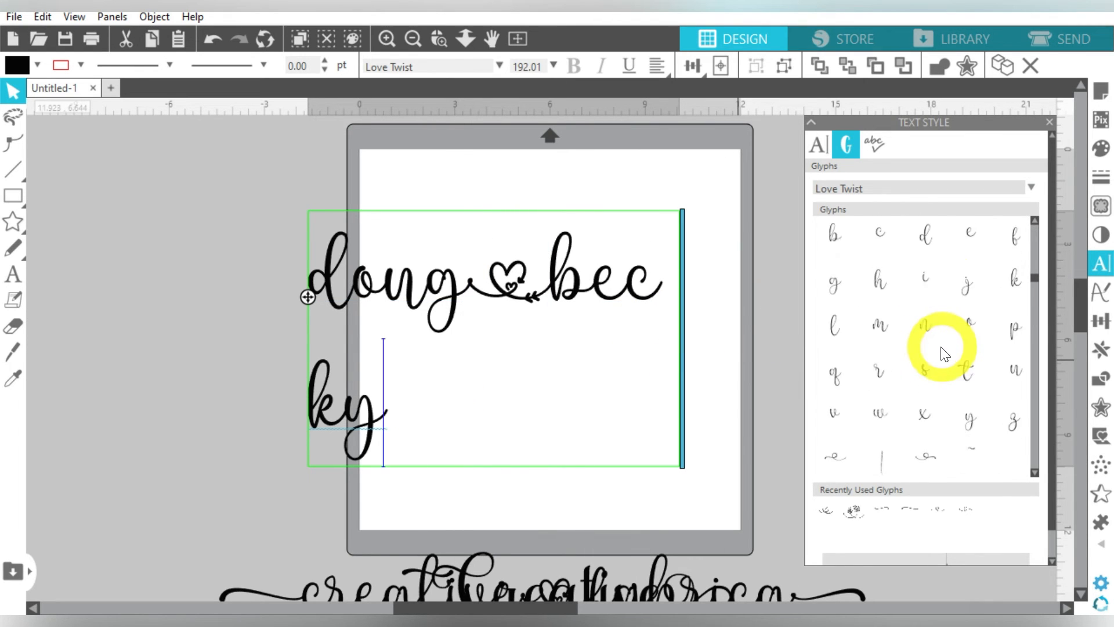
{"action": "scroll", "scroll_direction": "down", "scroll_amount": 3}
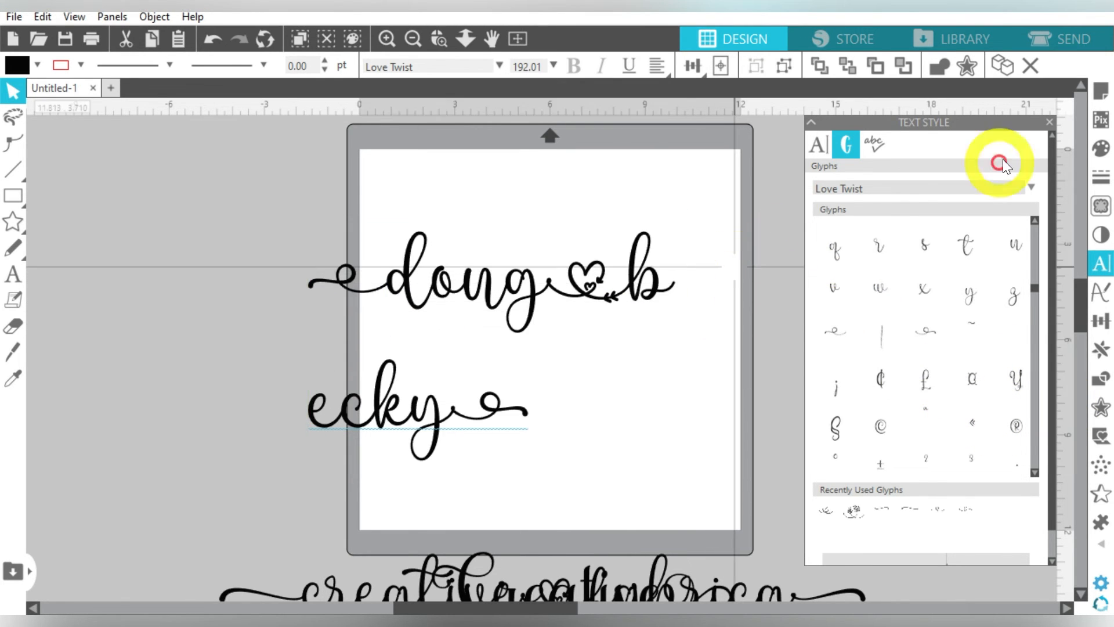
Step: Weld the doug ♥ becky script letters into one shape
{"action": "left_click", "coordinate": [817, 144]}
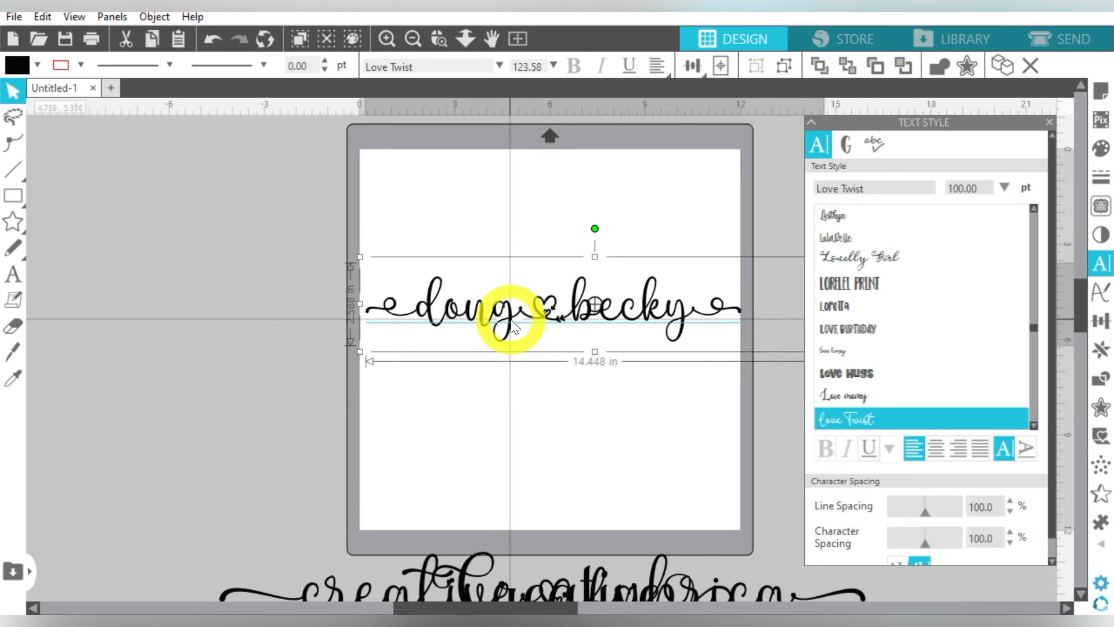
{"action": "right_click", "coordinate": [512, 320]}
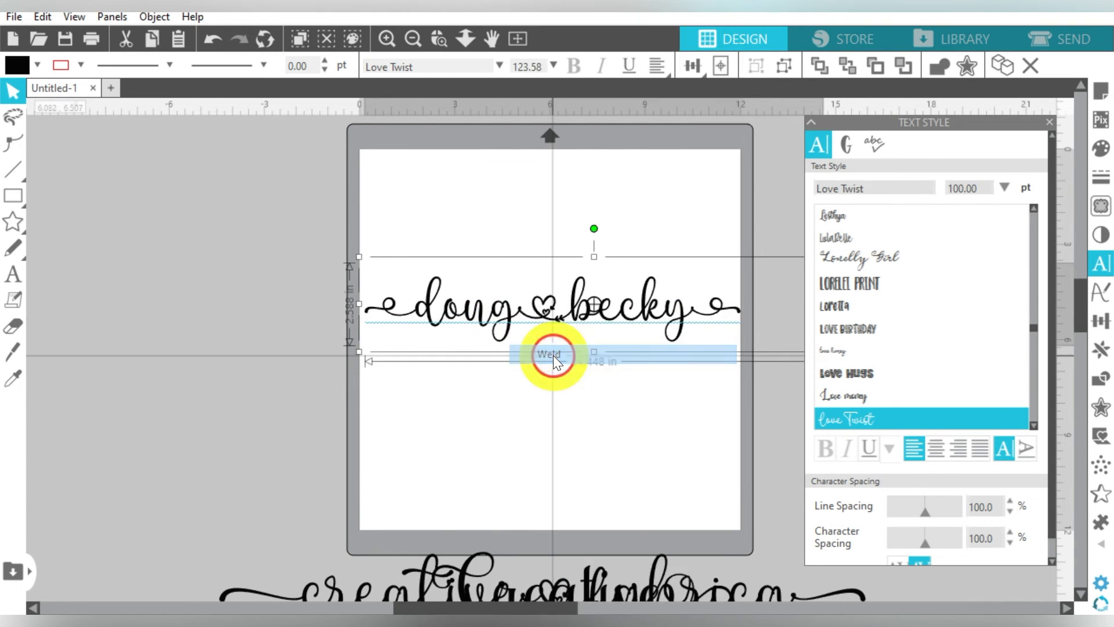
{"action": "left_click", "coordinate": [550, 354]}
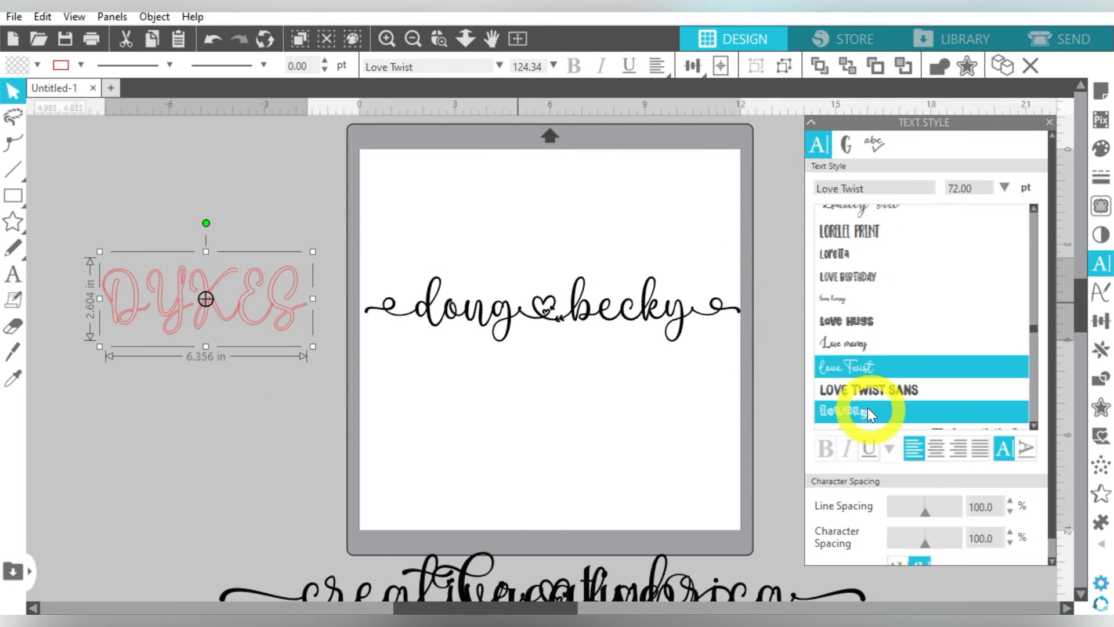
Step: Set DYKES in Love Twist Sans with a mint green fill, then deselect
{"action": "left_click", "coordinate": [868, 390]}
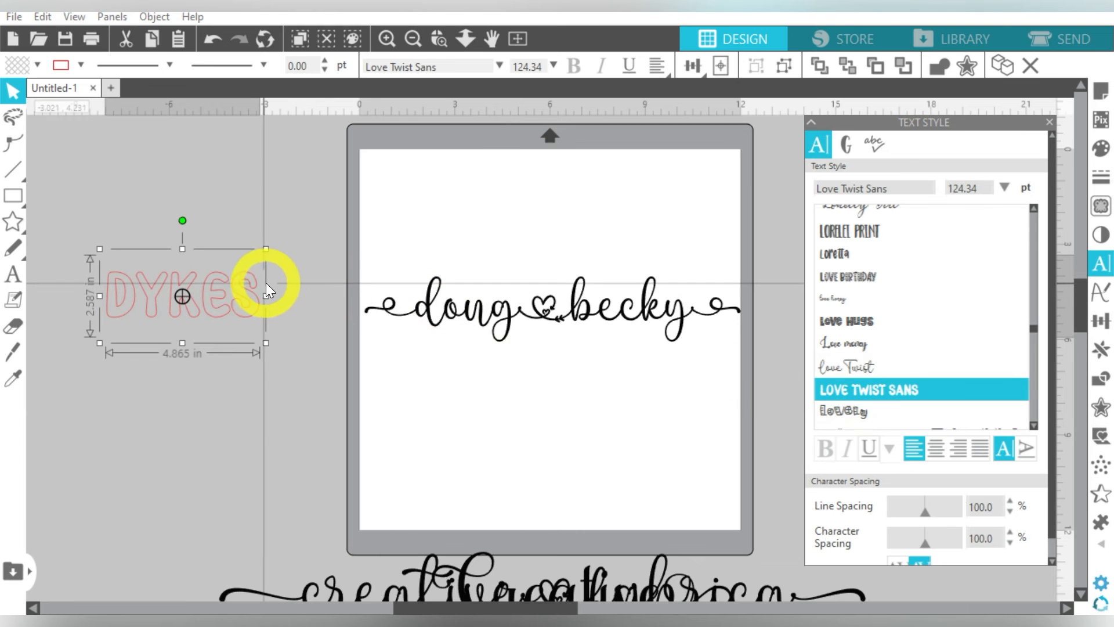
{"action": "left_click", "coordinate": [15, 64]}
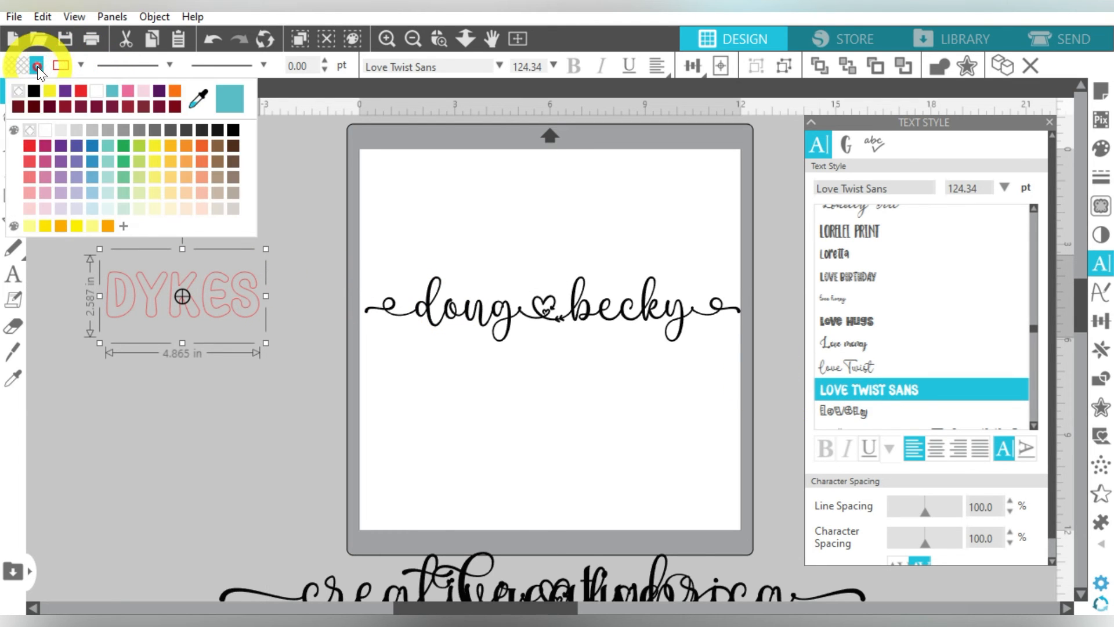
{"action": "left_click", "coordinate": [32, 64]}
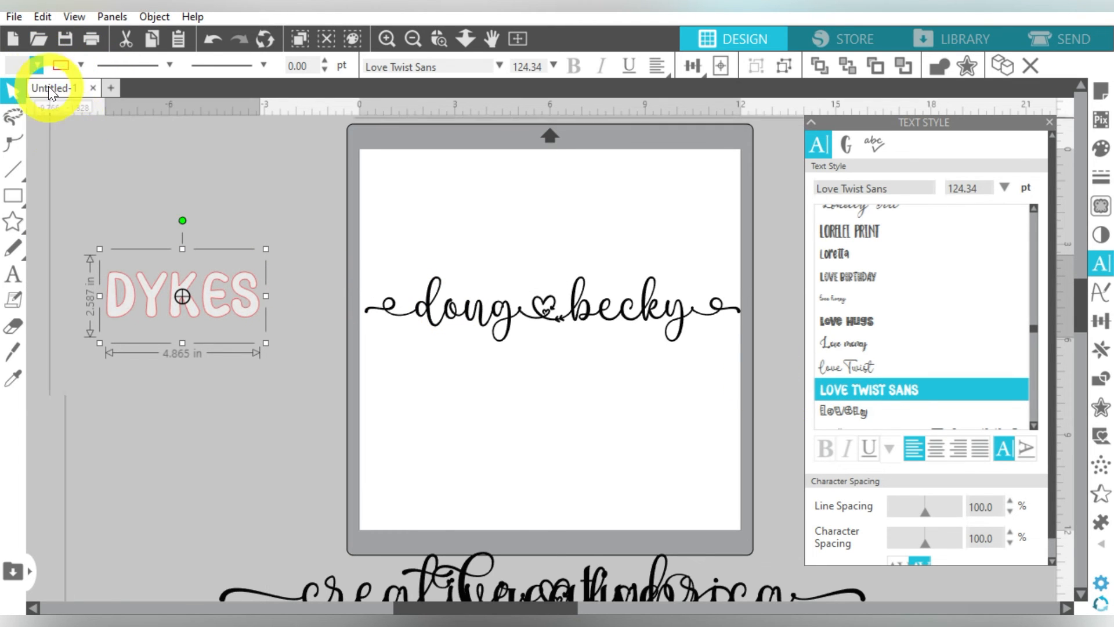
{"action": "left_click", "coordinate": [36, 65]}
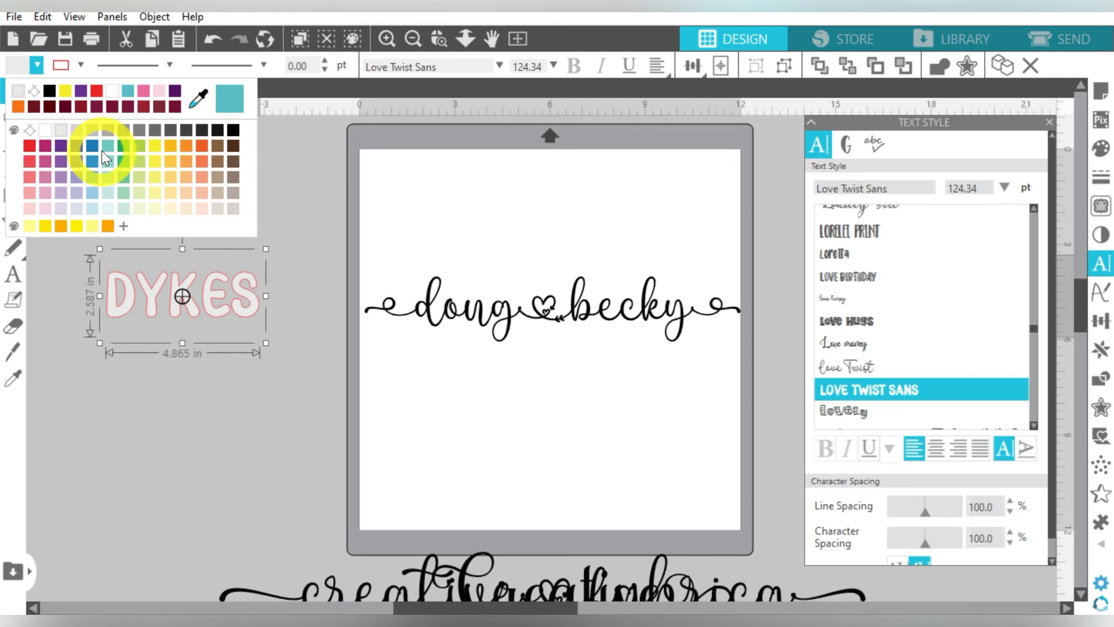
{"action": "left_click", "coordinate": [102, 161]}
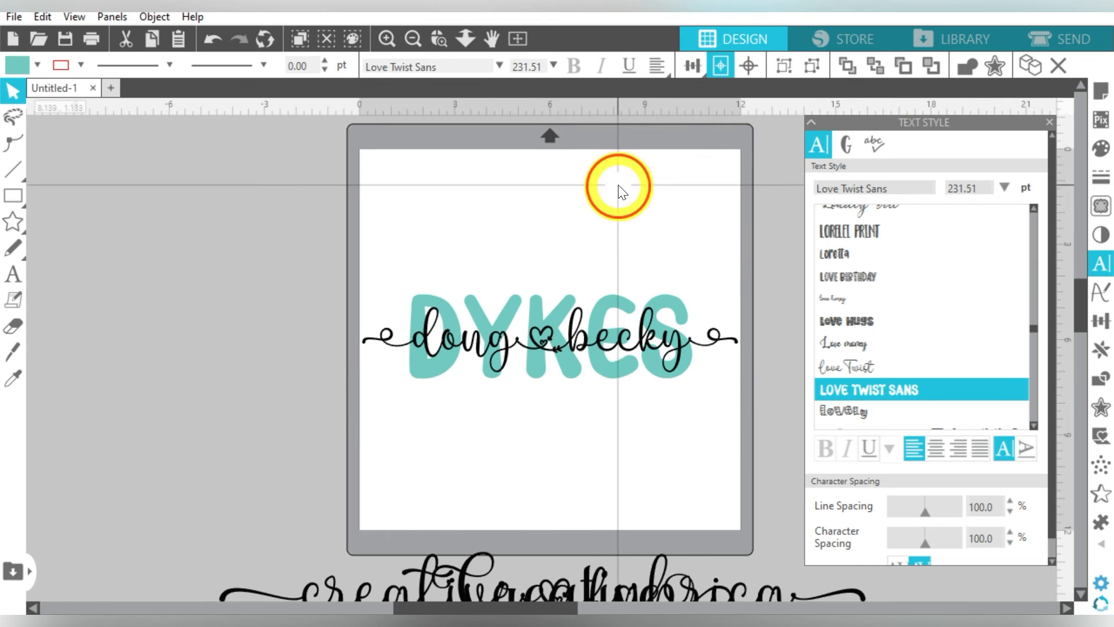
{"action": "left_click", "coordinate": [847, 367]}
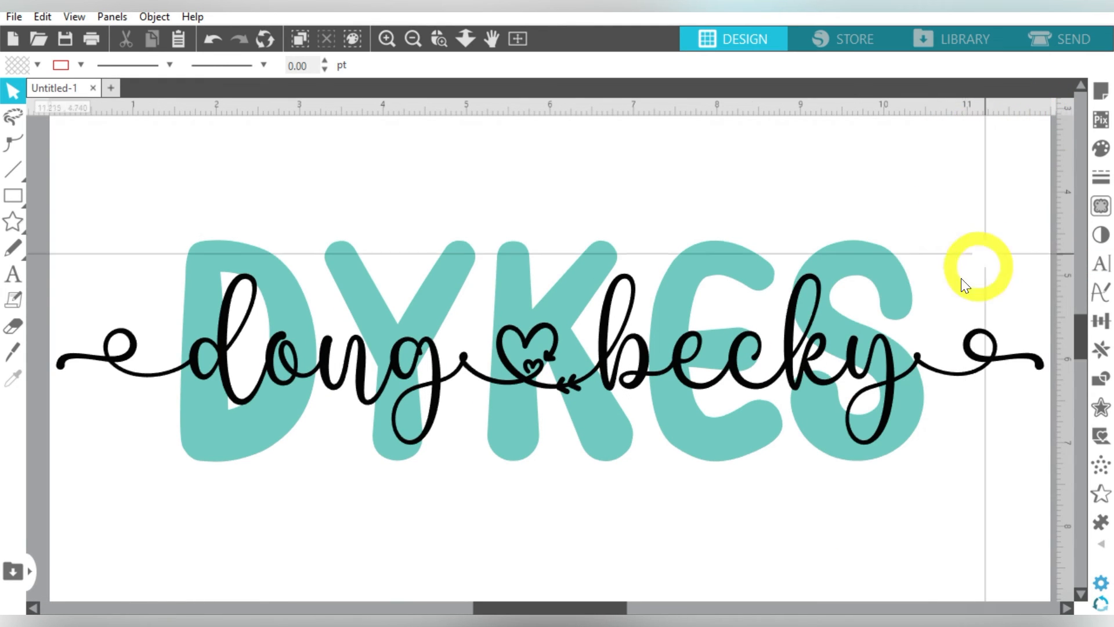
{"action": "left_click", "coordinate": [413, 38]}
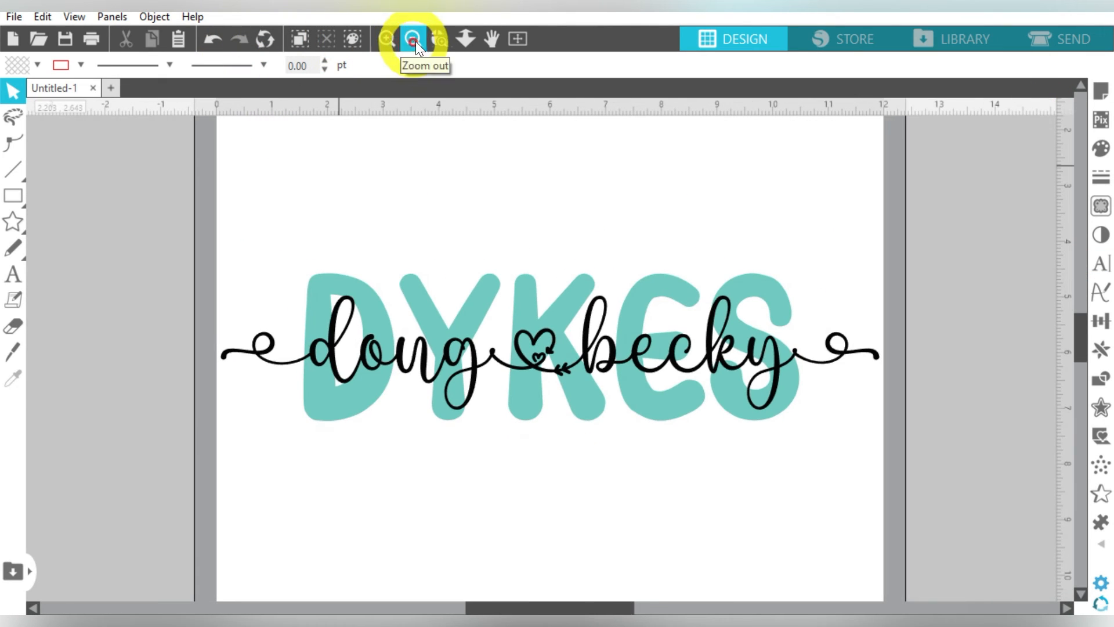
{"action": "mouse_move", "coordinate": [463, 31]}
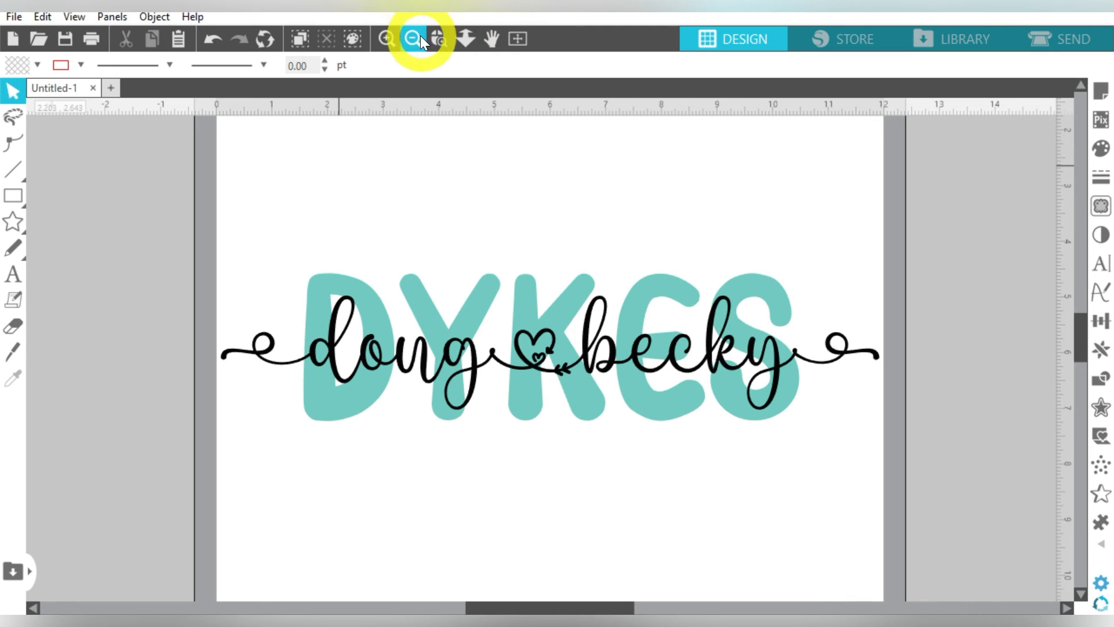
{"action": "left_click", "coordinate": [412, 39]}
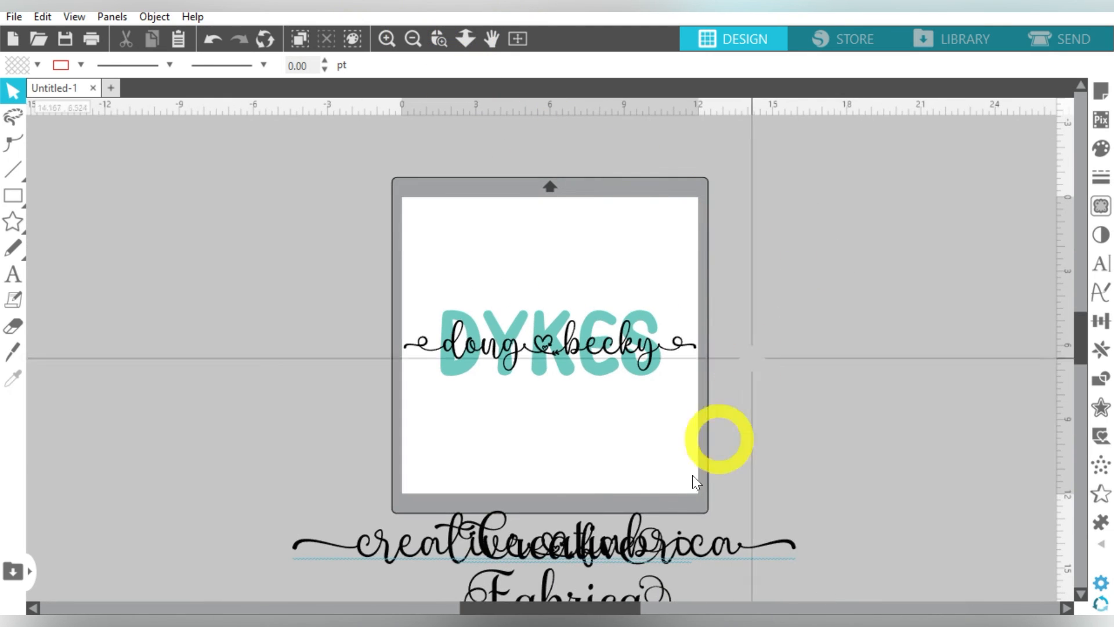